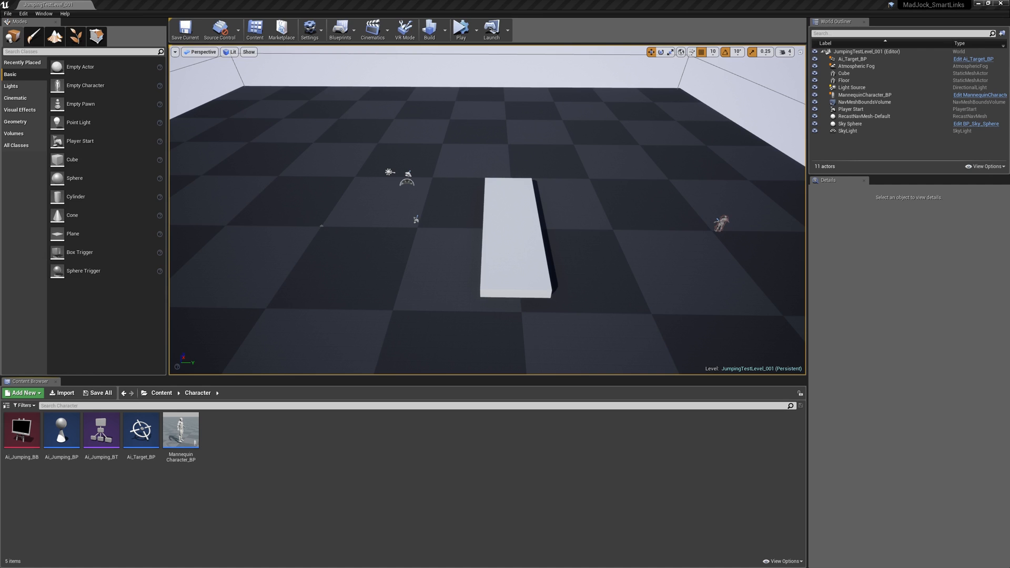
pyautogui.moveTo(460, 30)
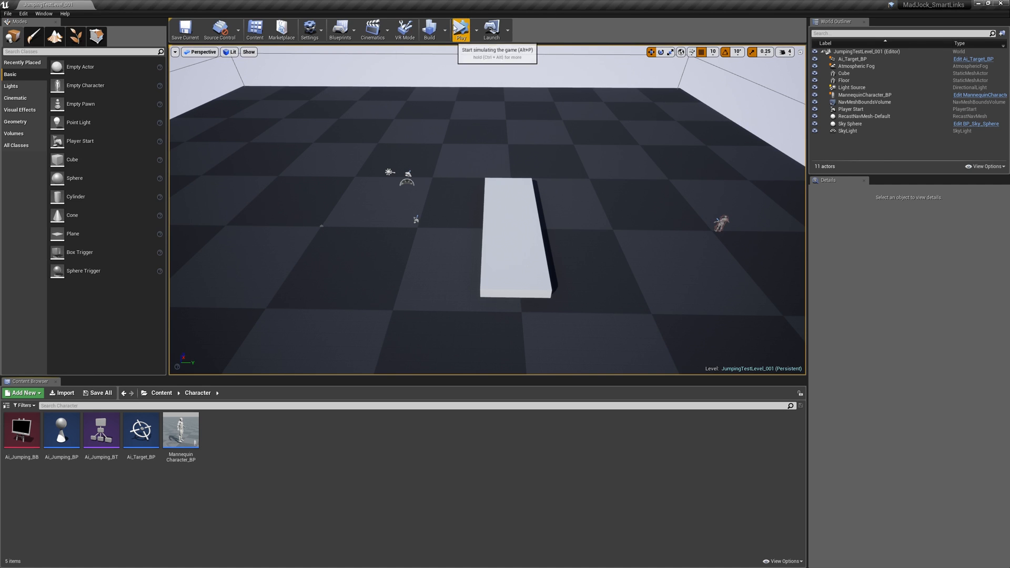
# Briefly simulate the level, then create a NavLinkProxy blueprint class named Jumping_NavLink_BP
pyautogui.click(461, 29)
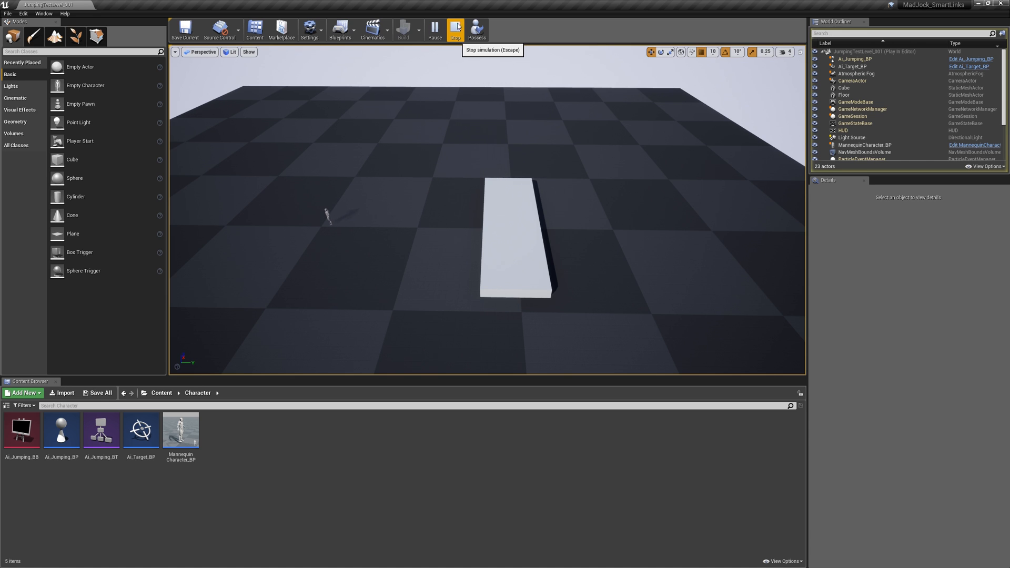
pyautogui.click(455, 30)
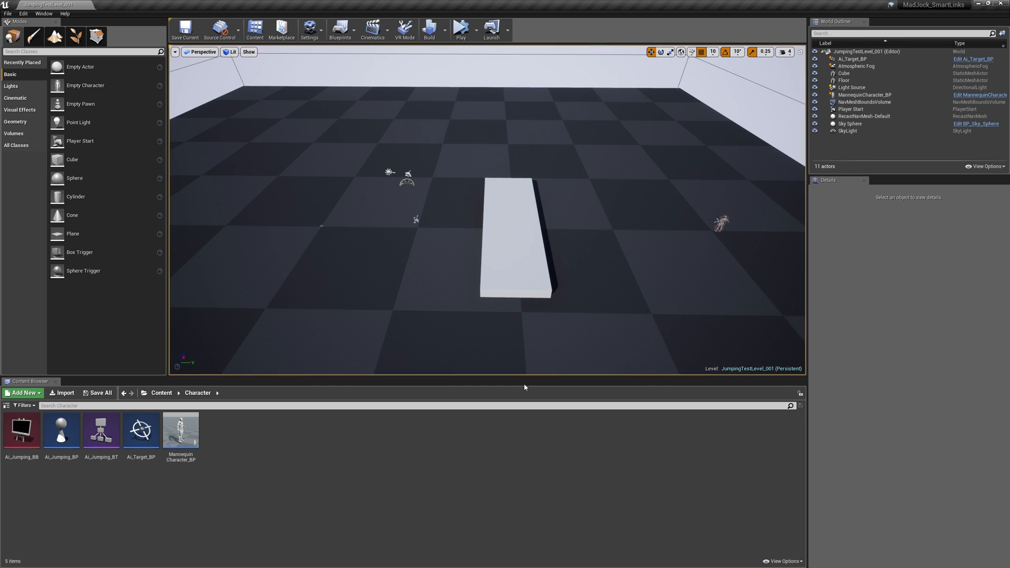
pyautogui.click(22, 392)
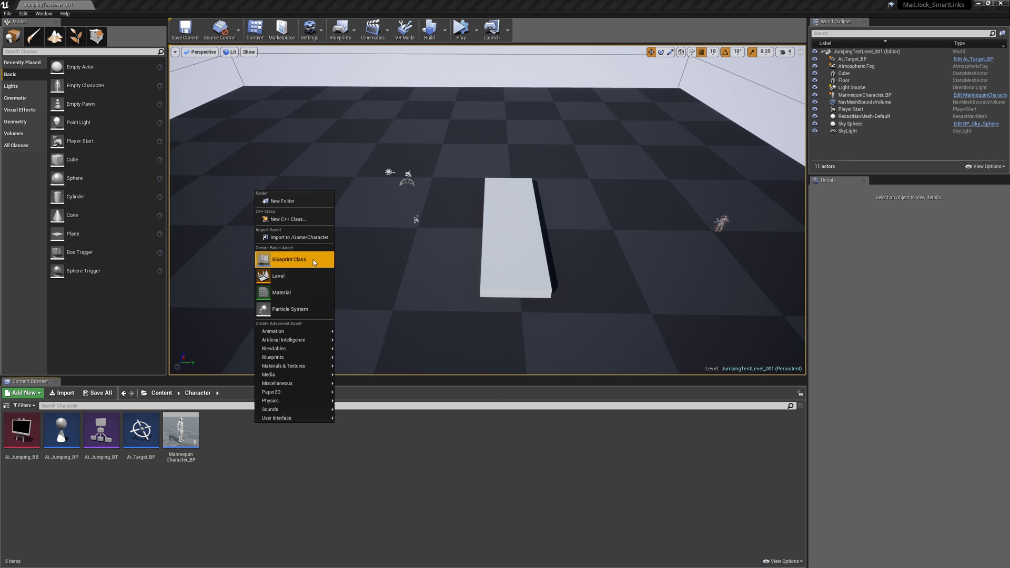
pyautogui.click(288, 259)
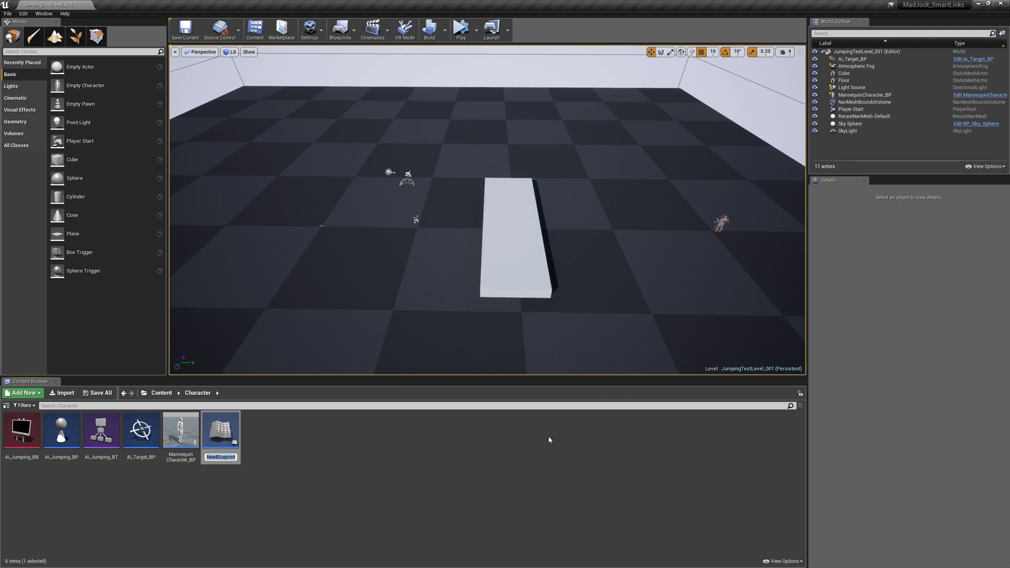
pyautogui.write('Jumping_NavLink_BP')
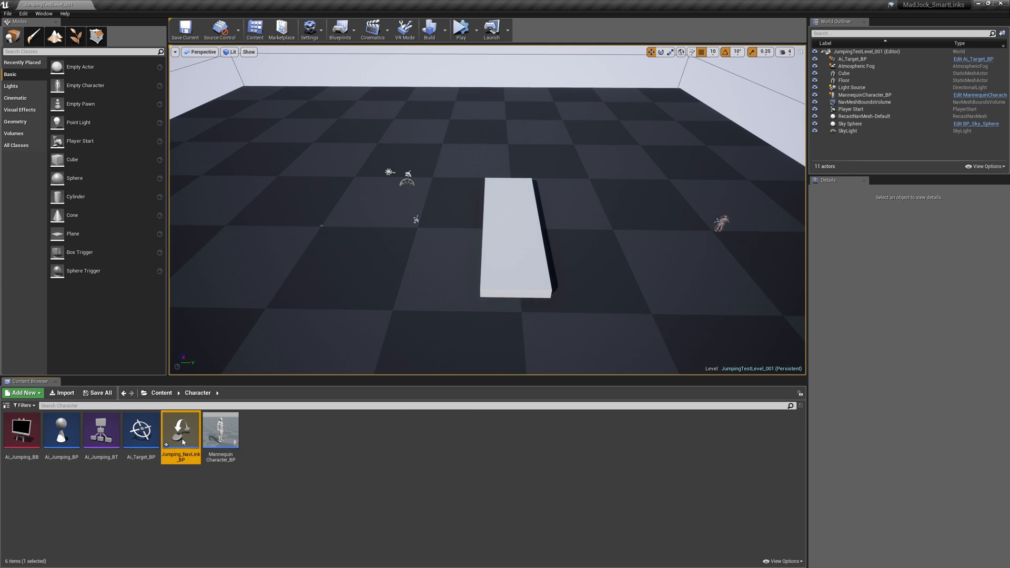
# Edit Jumping_NavLink_BP, add then delete a second Point Links element so one remains, and compile
pyautogui.doubleClick(180, 429)
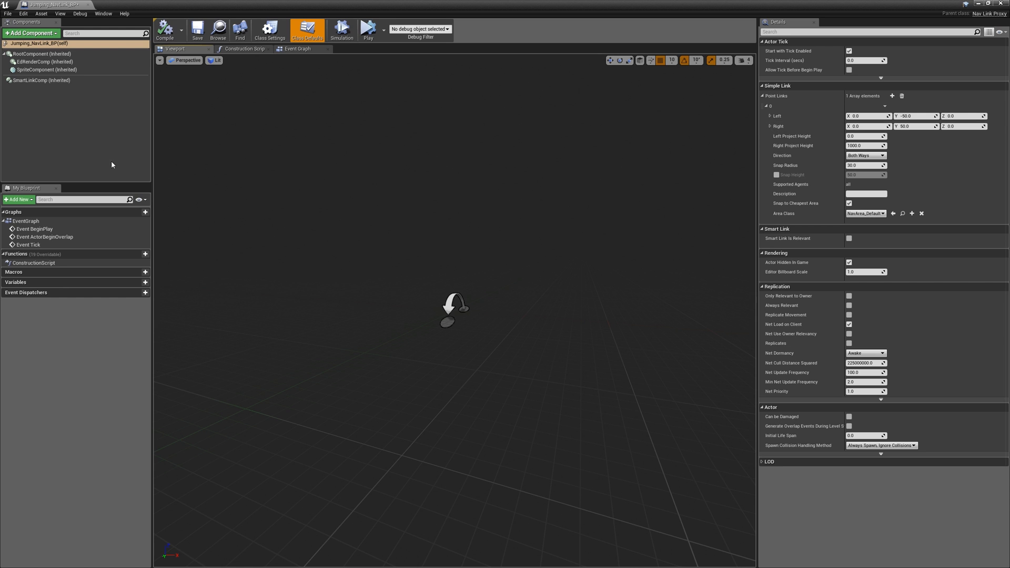
pyautogui.click(41, 80)
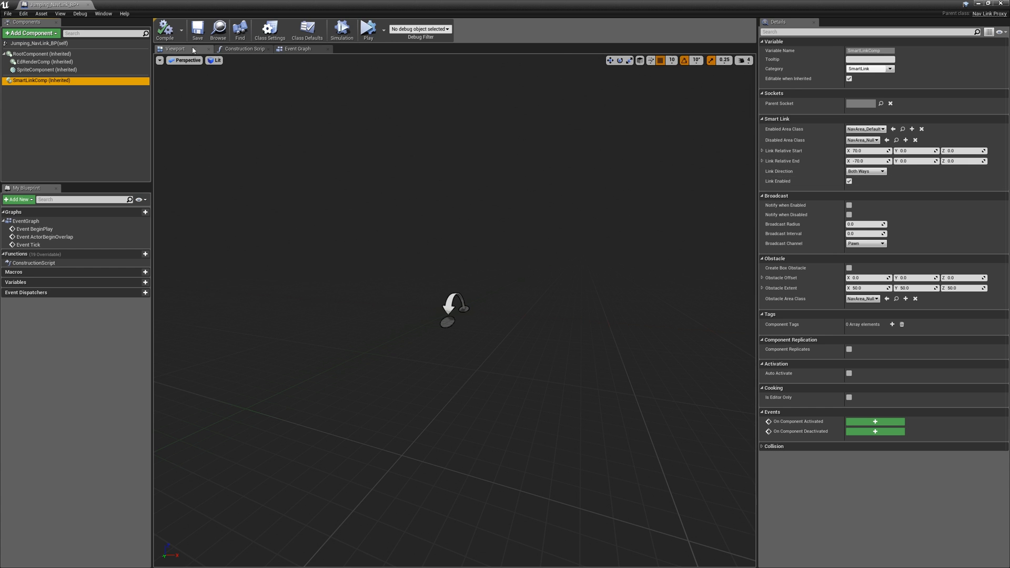
pyautogui.moveTo(41, 61)
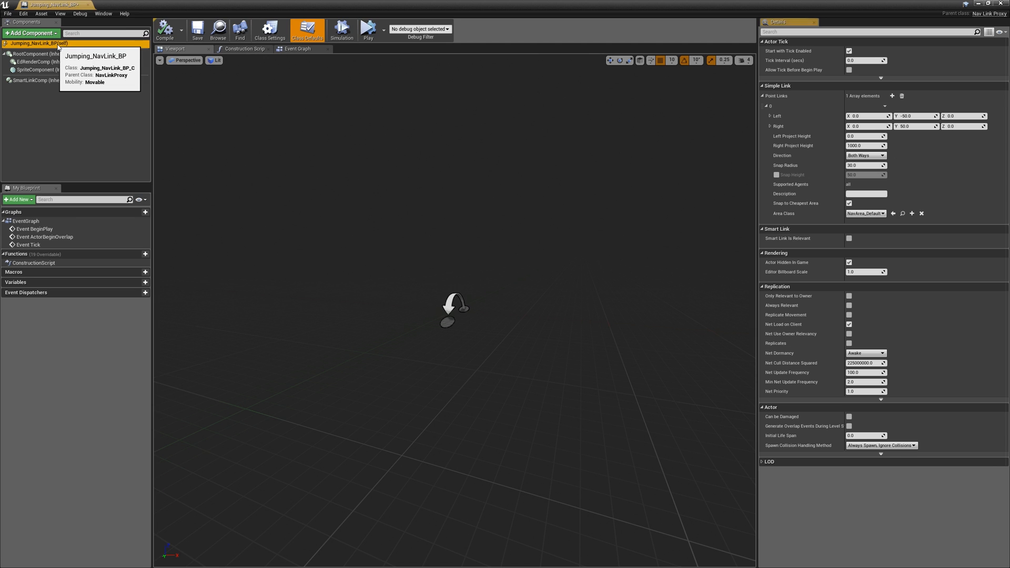
pyautogui.click(893, 96)
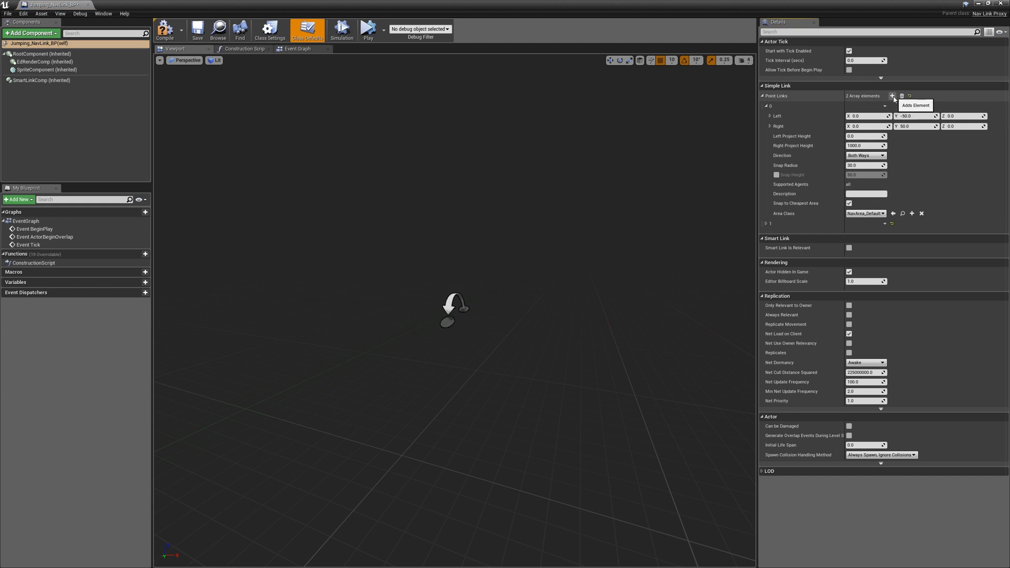
pyautogui.click(891, 223)
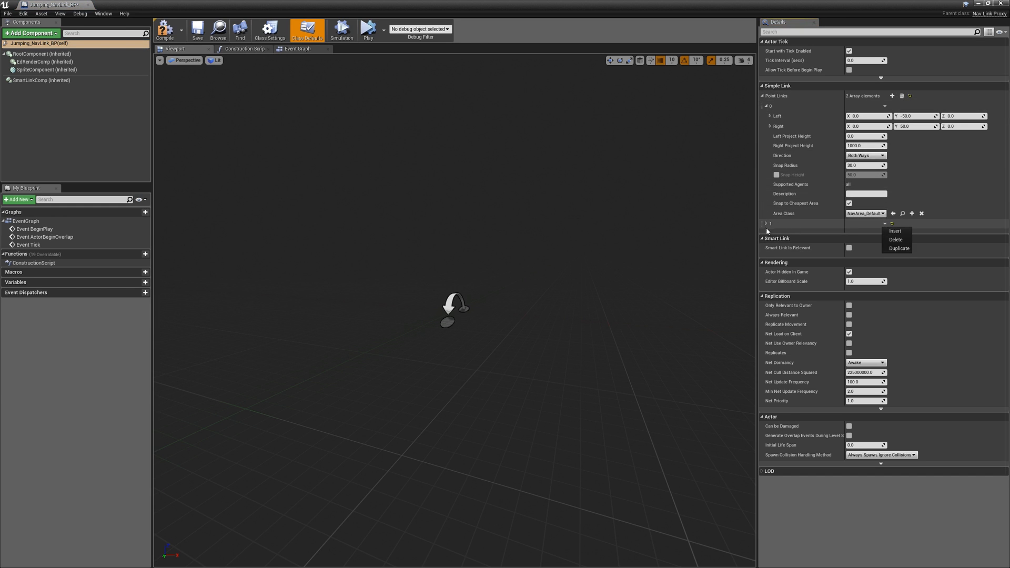
pyautogui.click(894, 231)
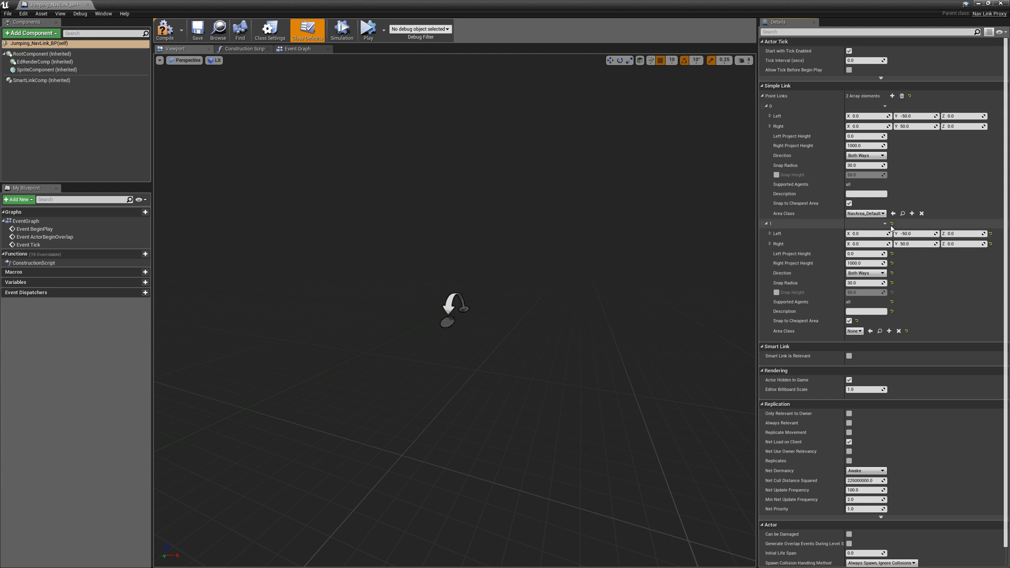
pyautogui.click(885, 223)
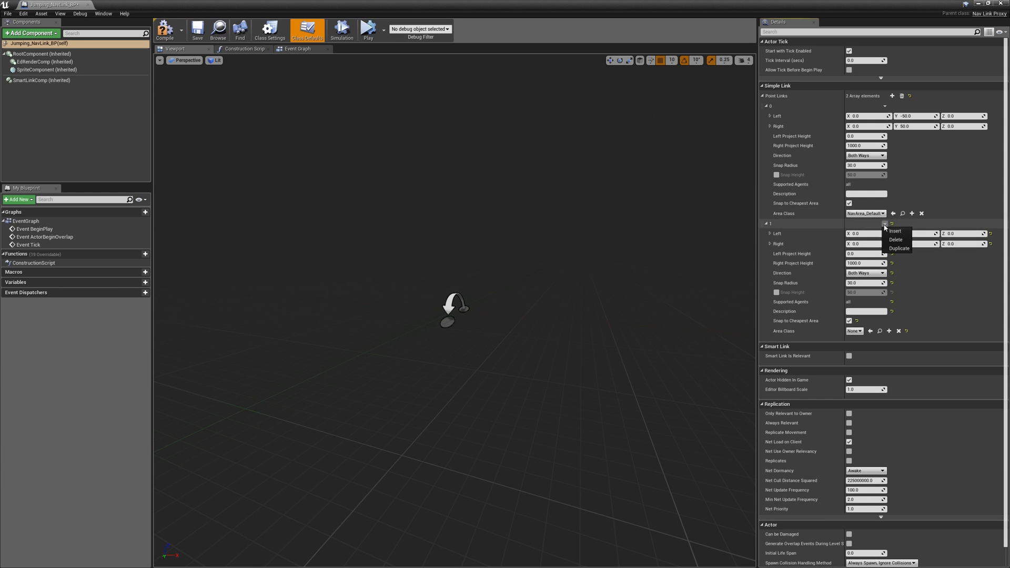
pyautogui.click(895, 240)
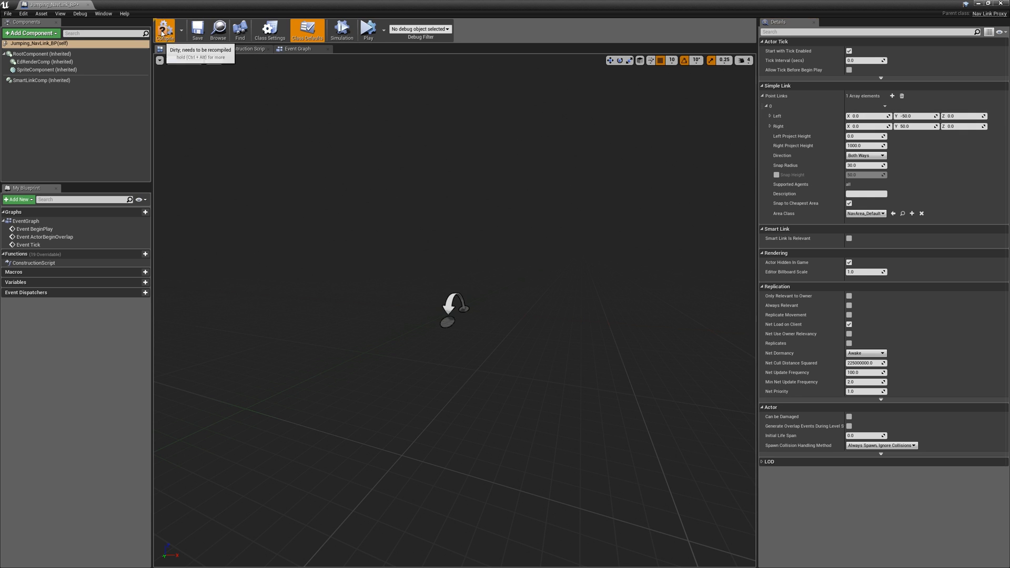
pyautogui.click(41, 80)
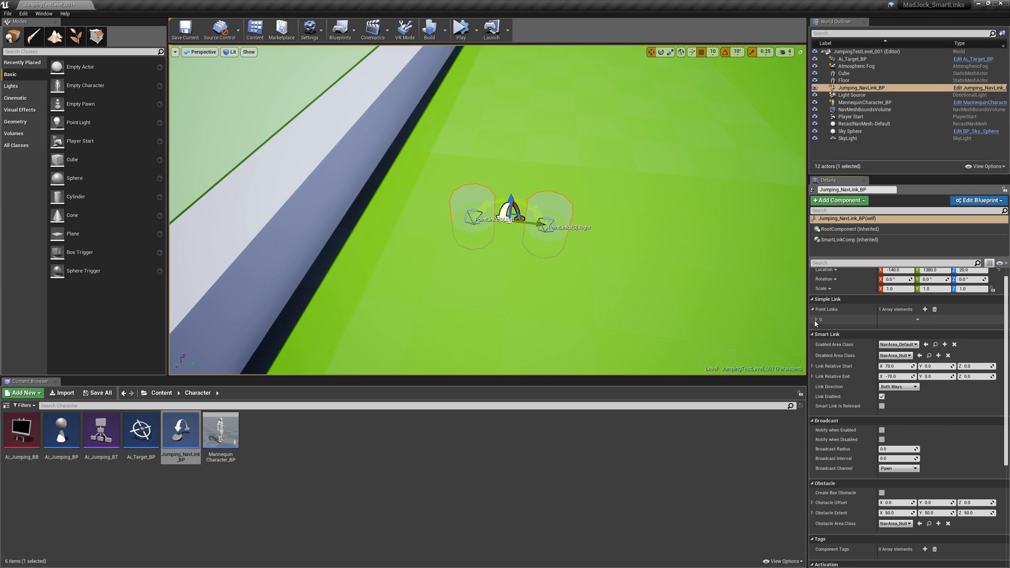
# Expand the placed link's Point Links and tick Smart Link Is Relevant
pyautogui.click(816, 319)
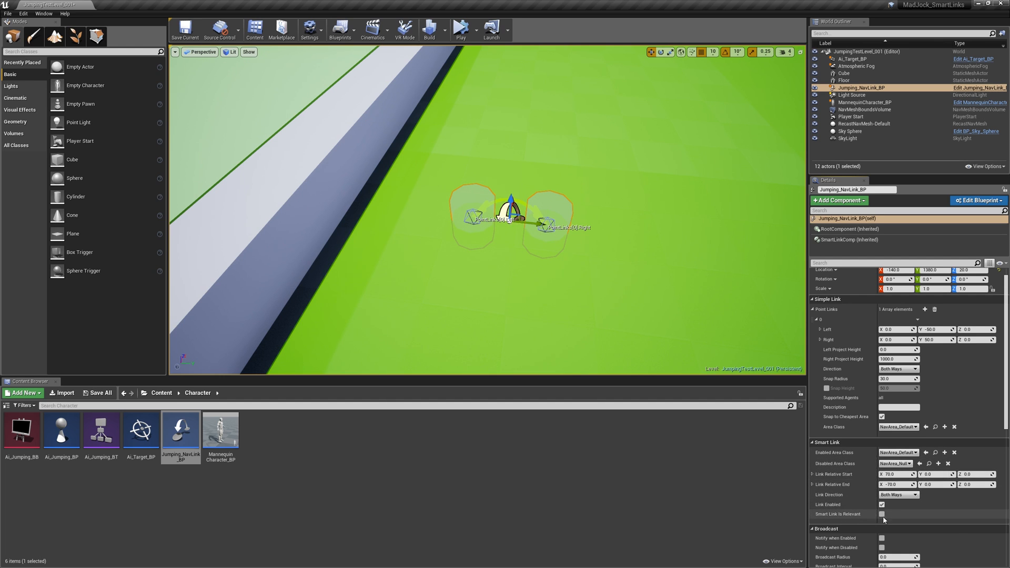
pyautogui.click(882, 515)
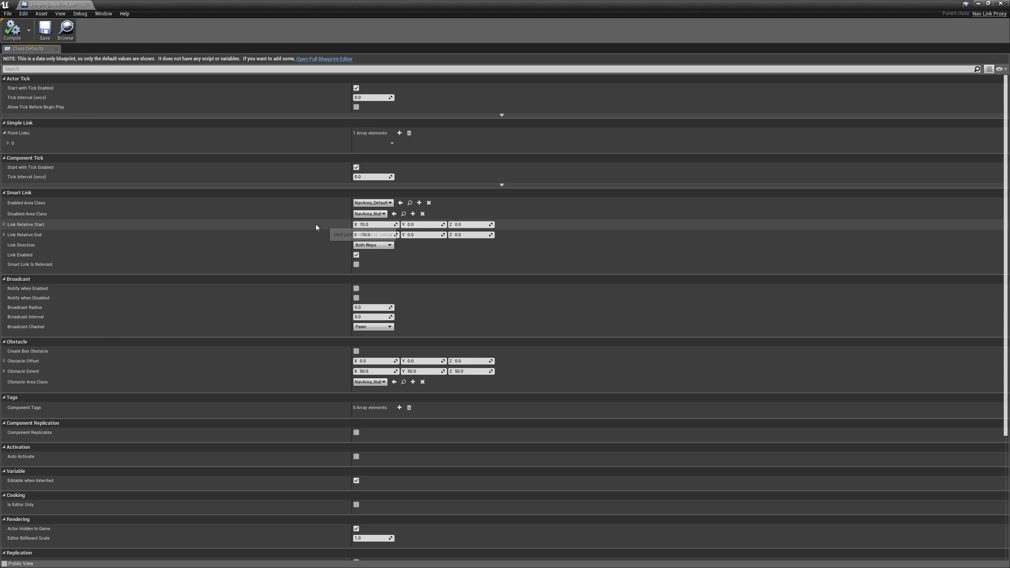
pyautogui.moveTo(321, 274)
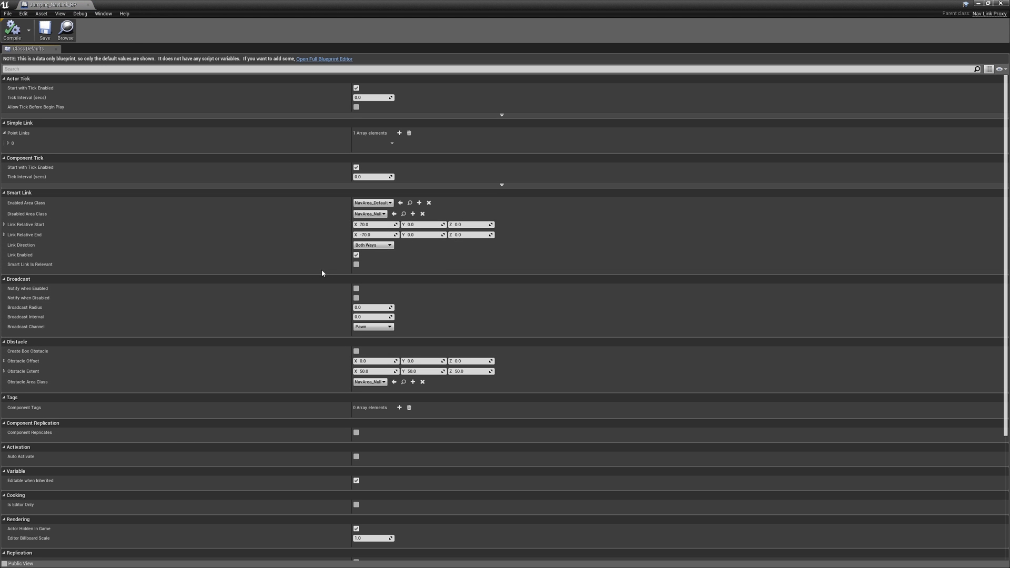
# Show Jumping_NavLink_BP's Class Defaults with the smart link start and end offsets
pyautogui.click(356, 264)
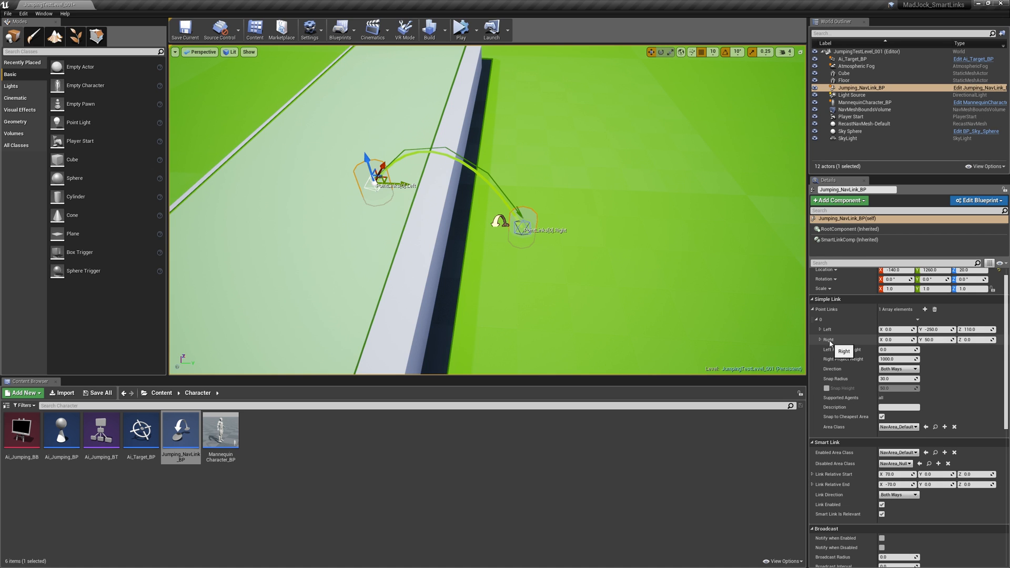
pyautogui.moveTo(841, 464)
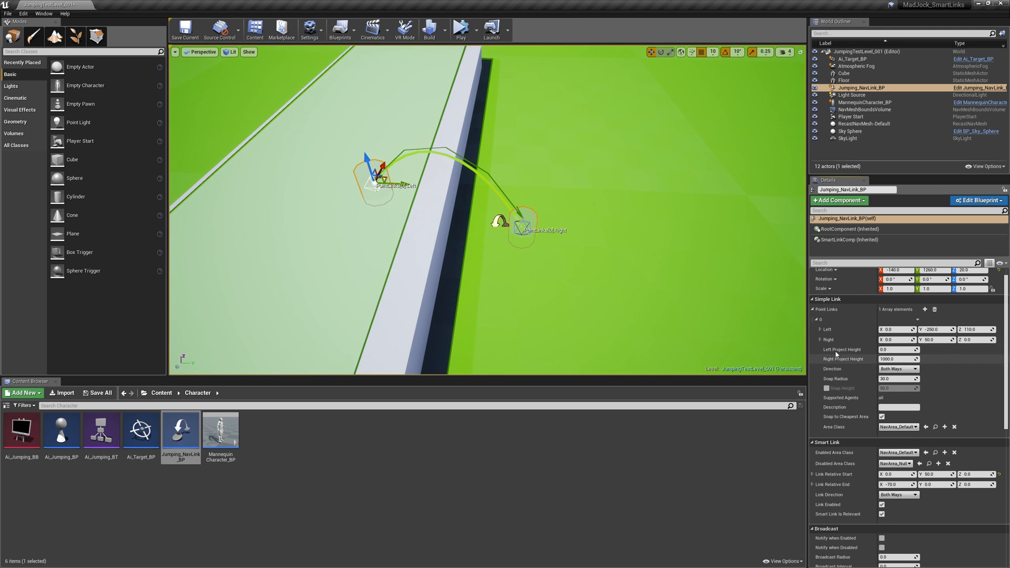
# Adjust the placed link's point values so the left point sits at Y -250, Z 110 on the obstacle
pyautogui.rightClick(821, 320)
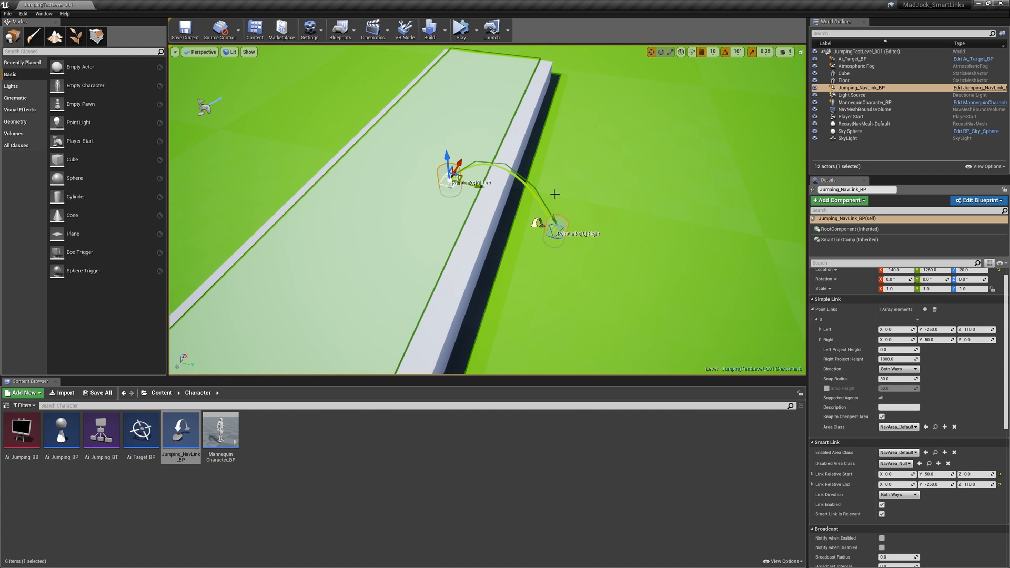
pyautogui.moveTo(562, 234)
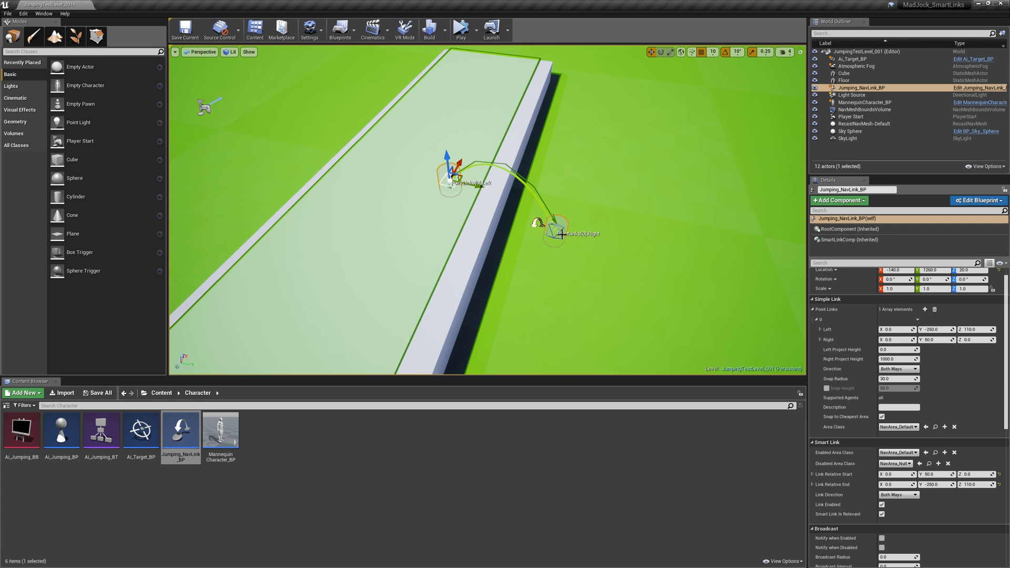
pyautogui.moveTo(482, 227)
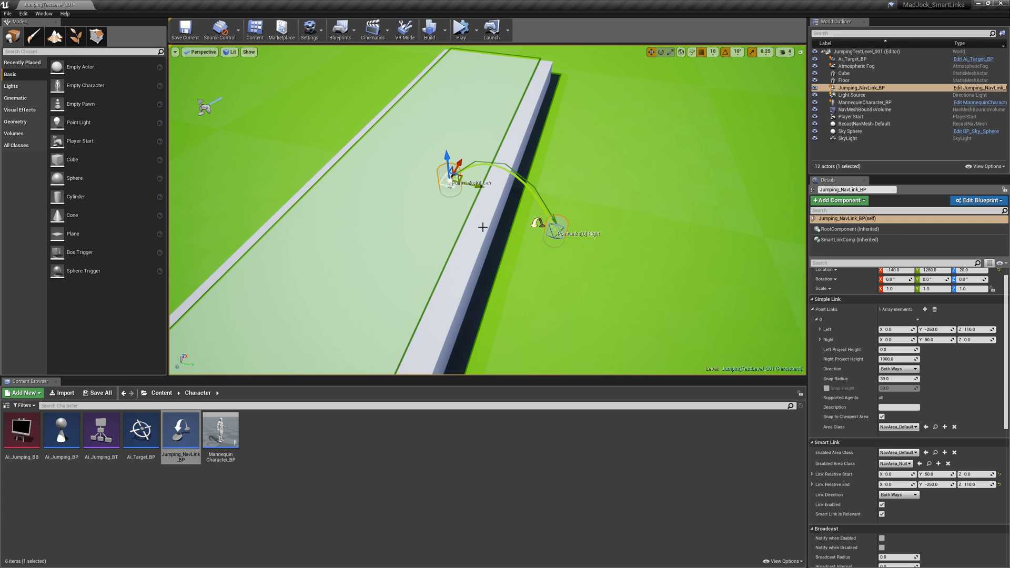
# Set the Simple Link direction to Left to Right in the Details panel
pyautogui.click(892, 340)
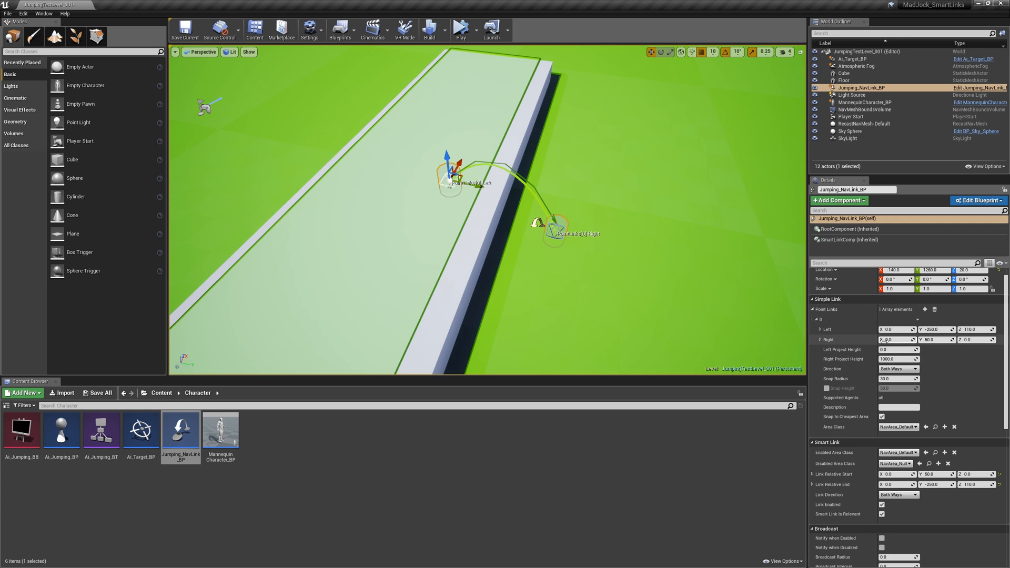
pyautogui.moveTo(935, 309)
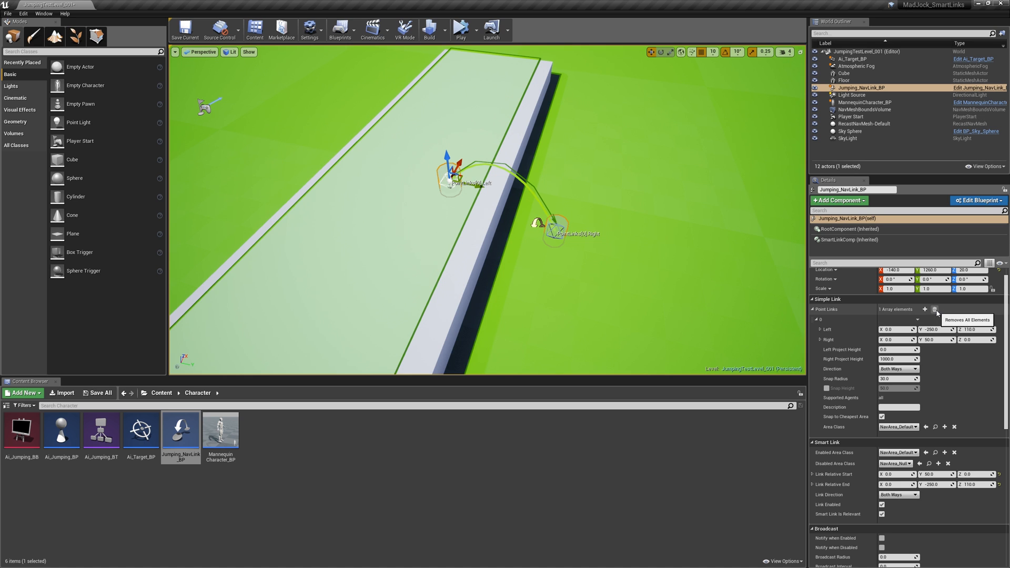
pyautogui.click(943, 309)
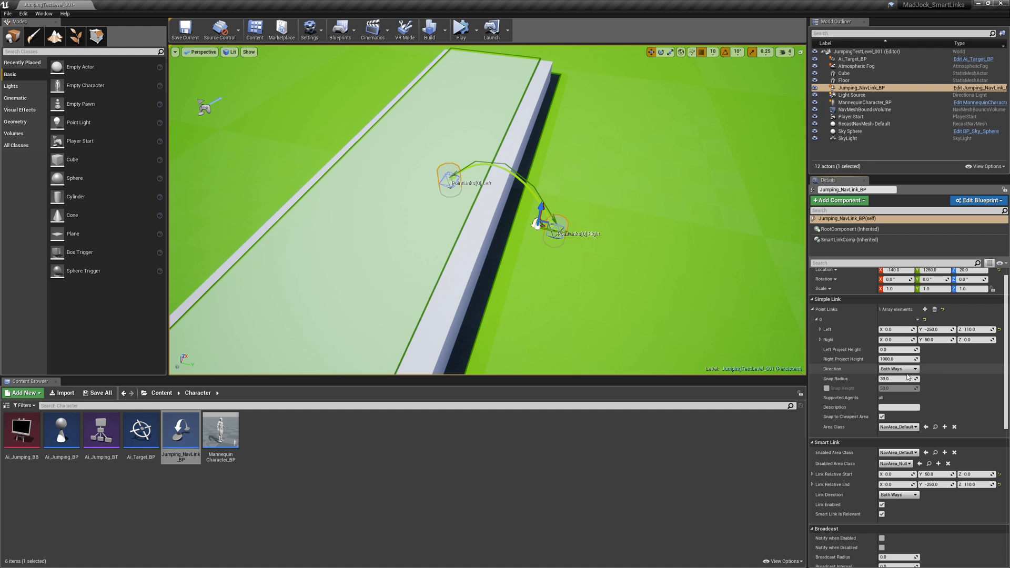
pyautogui.click(897, 369)
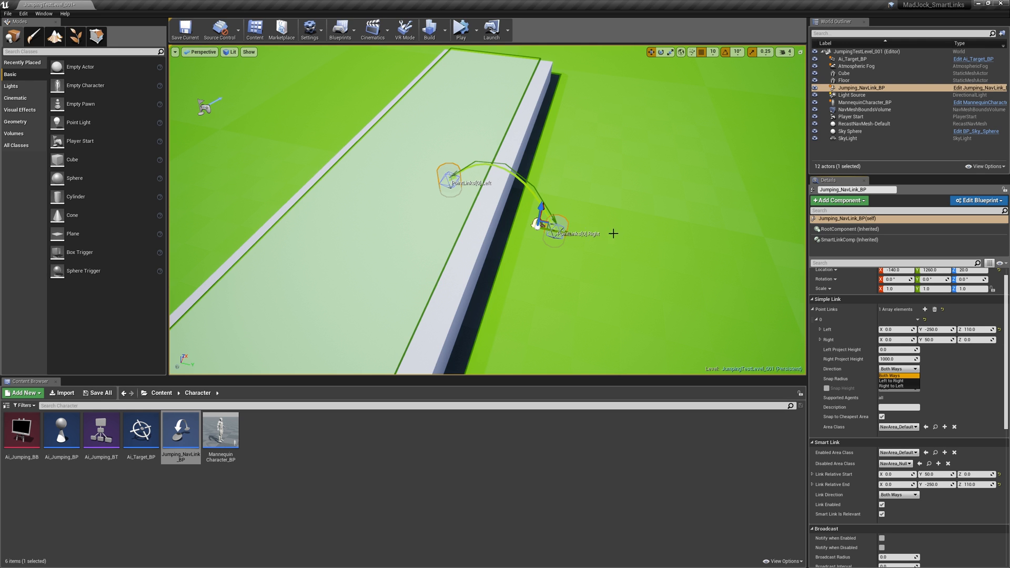
pyautogui.click(890, 380)
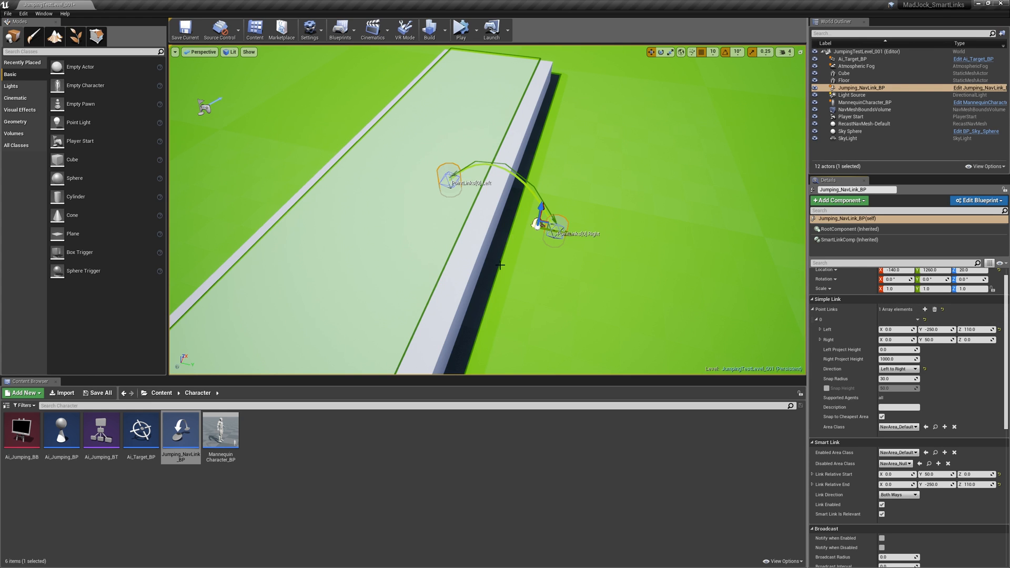
pyautogui.moveTo(506, 205)
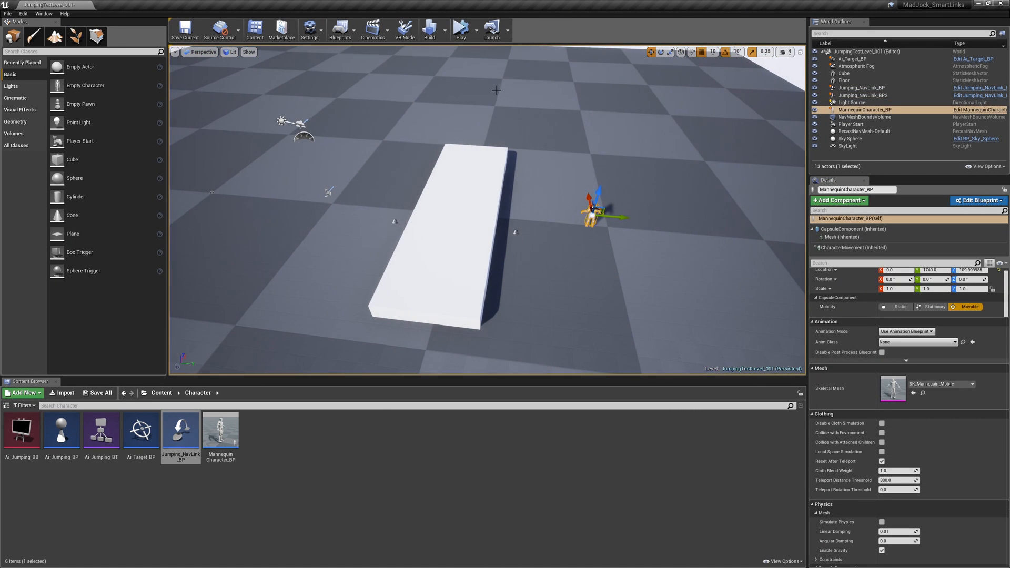
# Play and stop the level to test the AI, show the nav mesh and select the first link
pyautogui.click(459, 28)
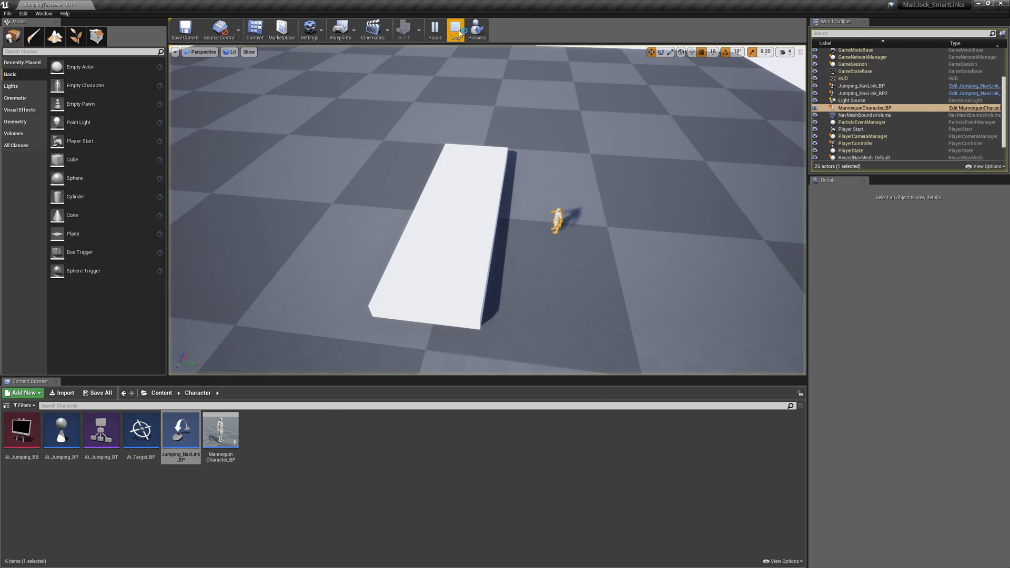
pyautogui.click(456, 30)
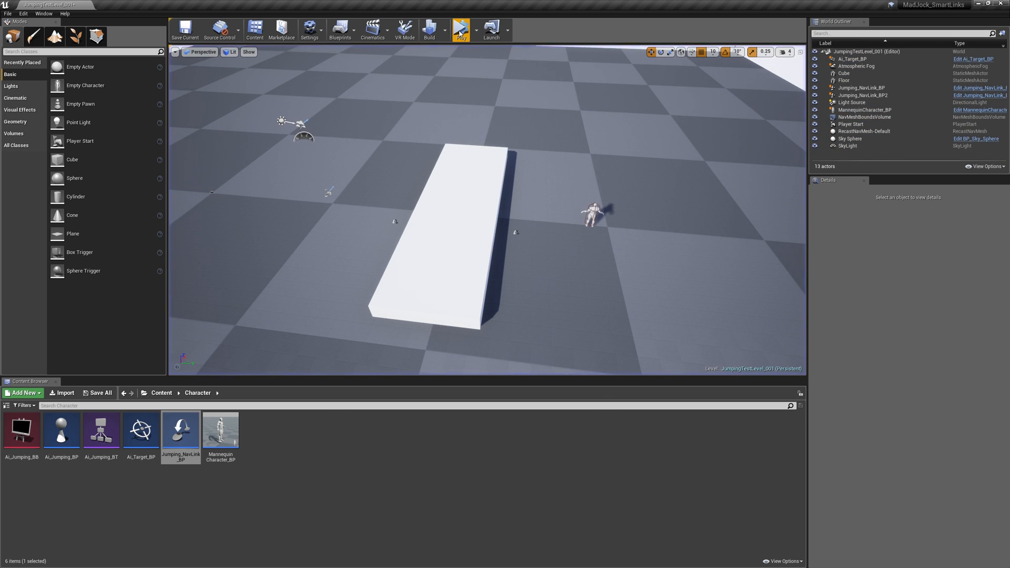
pyautogui.click(460, 29)
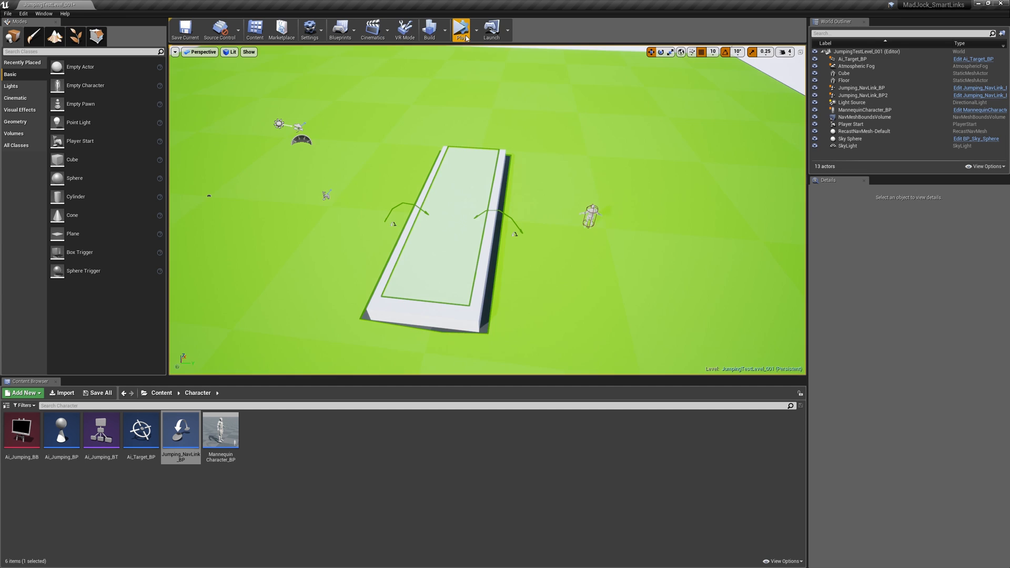
pyautogui.click(460, 30)
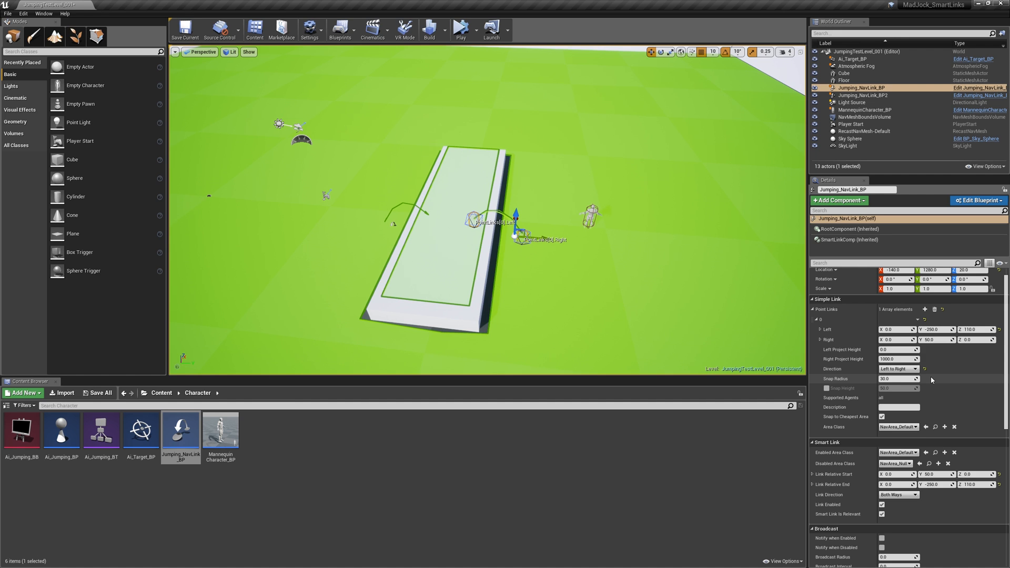
pyautogui.moveTo(180, 428)
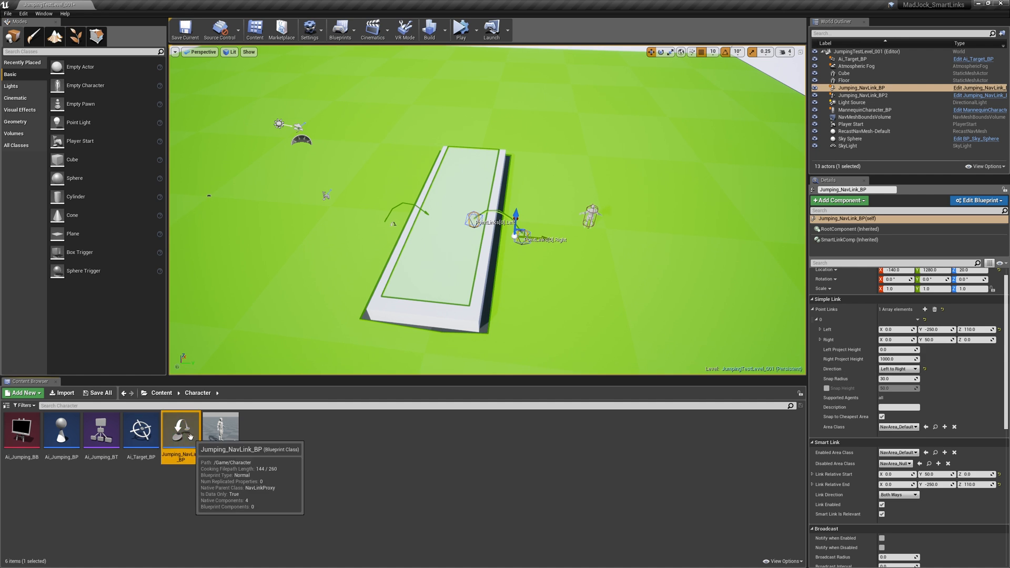
# In the full Blueprint editor's Event Graph, add an Event Receive Smart Link Reached node
pyautogui.doubleClick(181, 428)
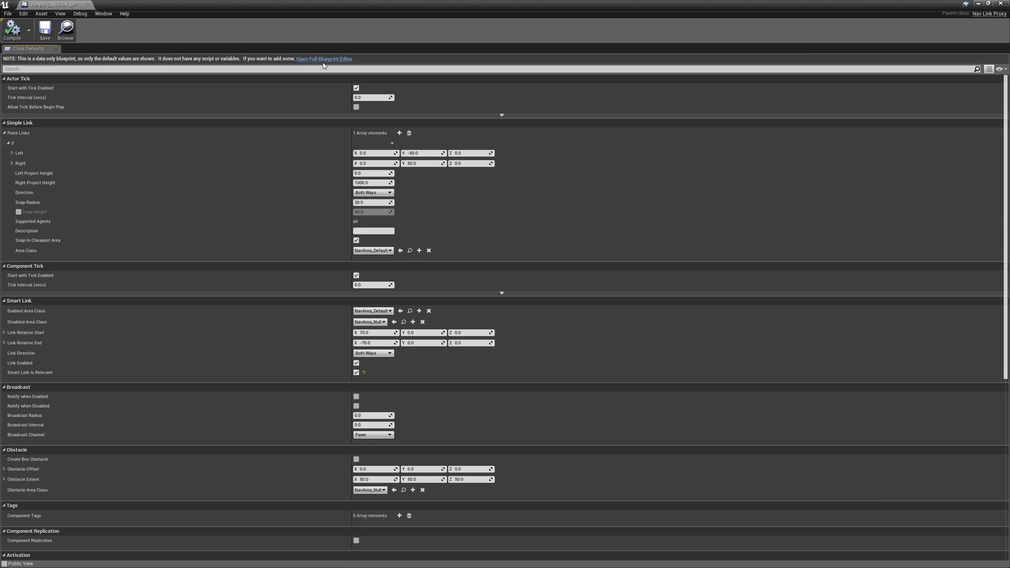
pyautogui.click(324, 59)
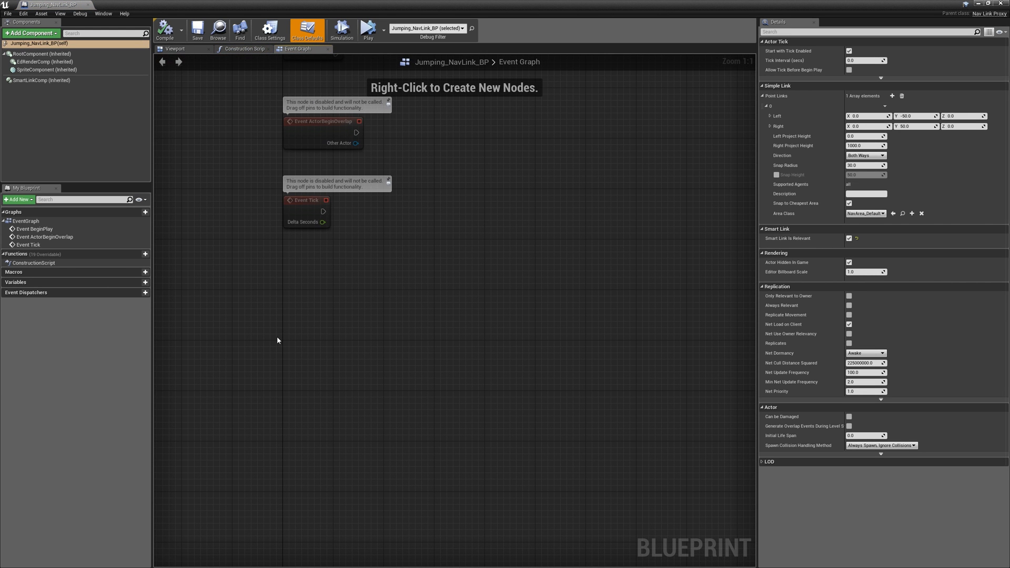
pyautogui.rightClick(303, 311)
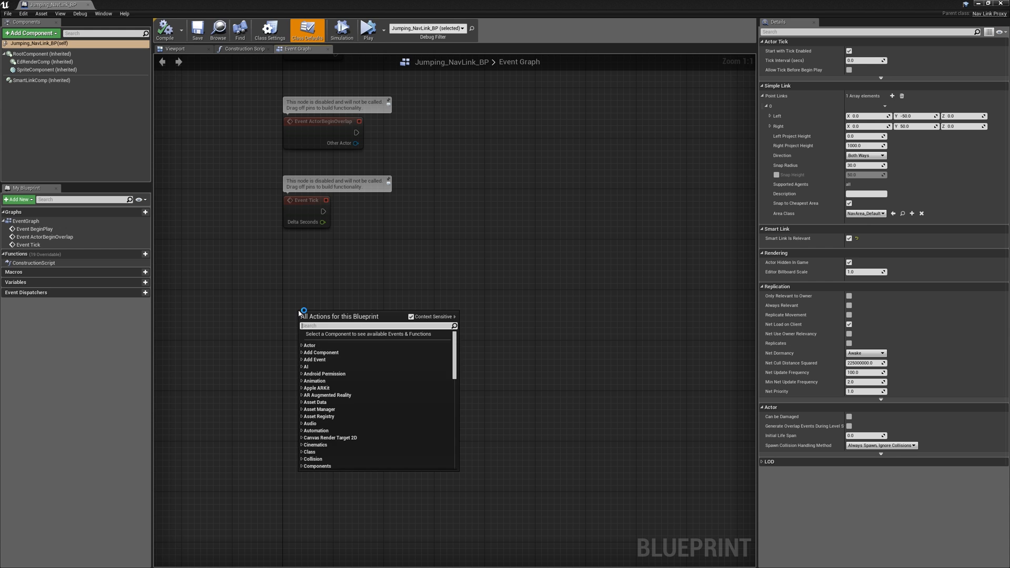
pyautogui.write('smart')
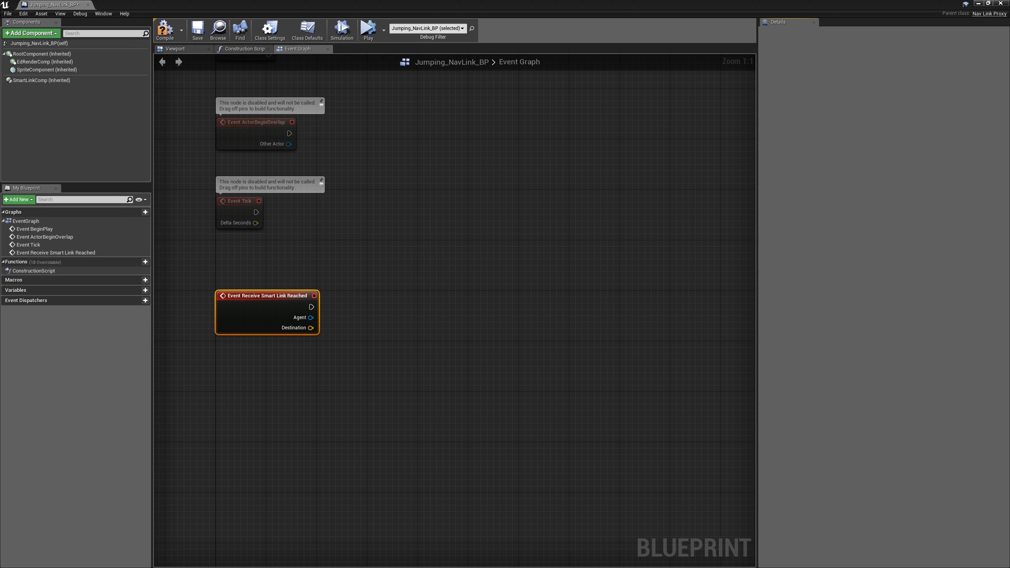
pyautogui.moveTo(521, 282)
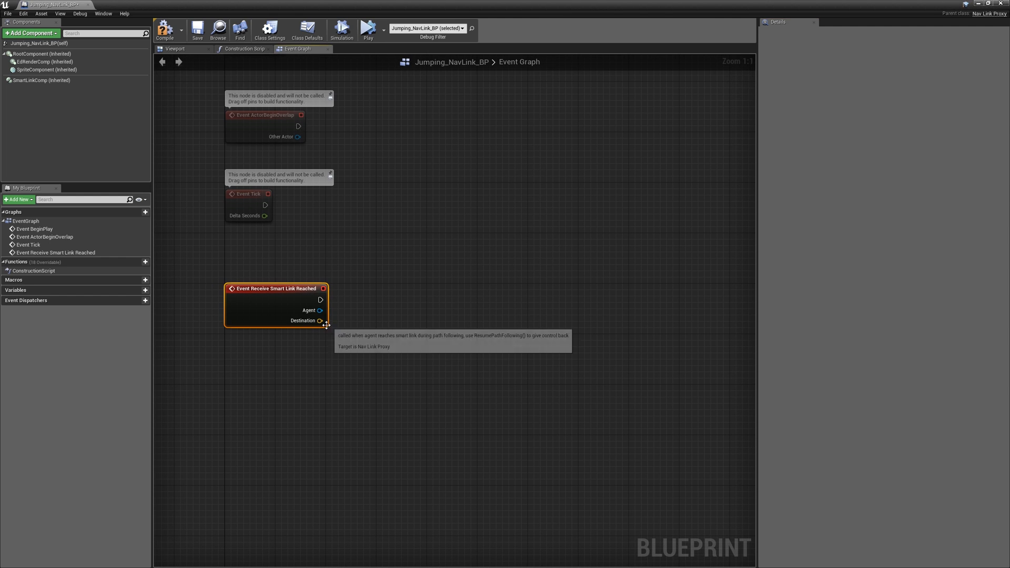
pyautogui.moveTo(335, 311)
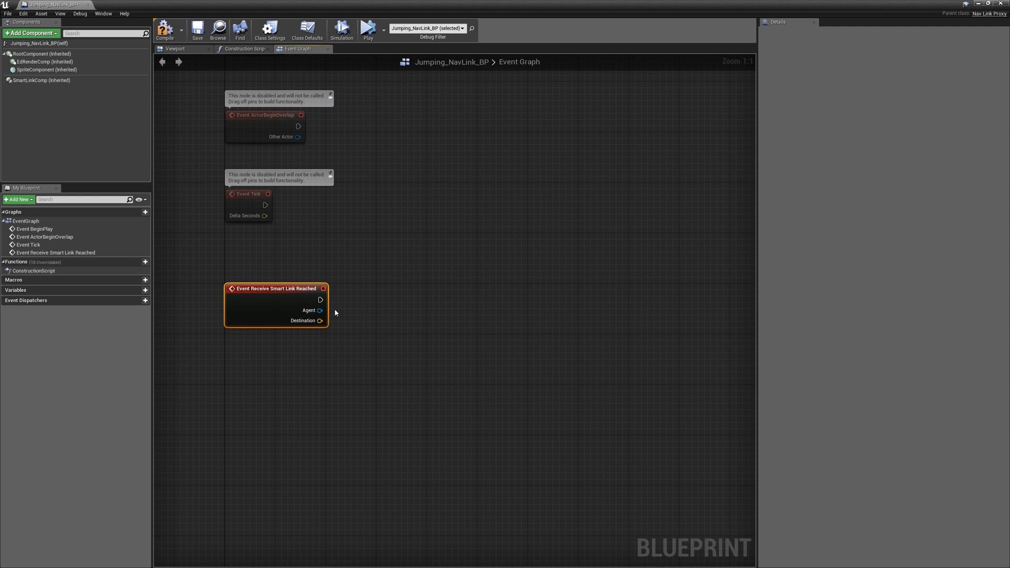
pyautogui.moveTo(201, 321)
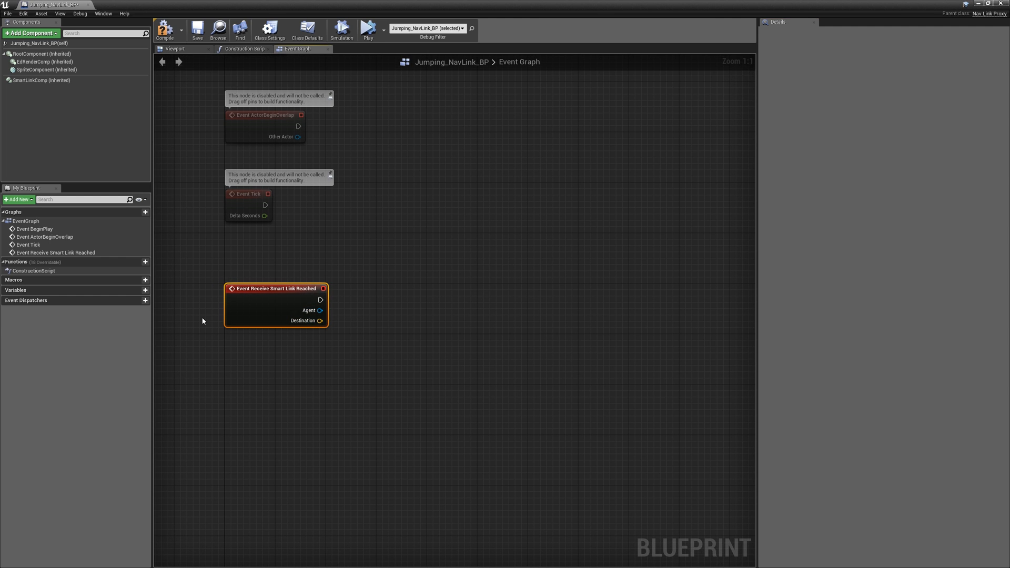
pyautogui.moveTo(165, 29)
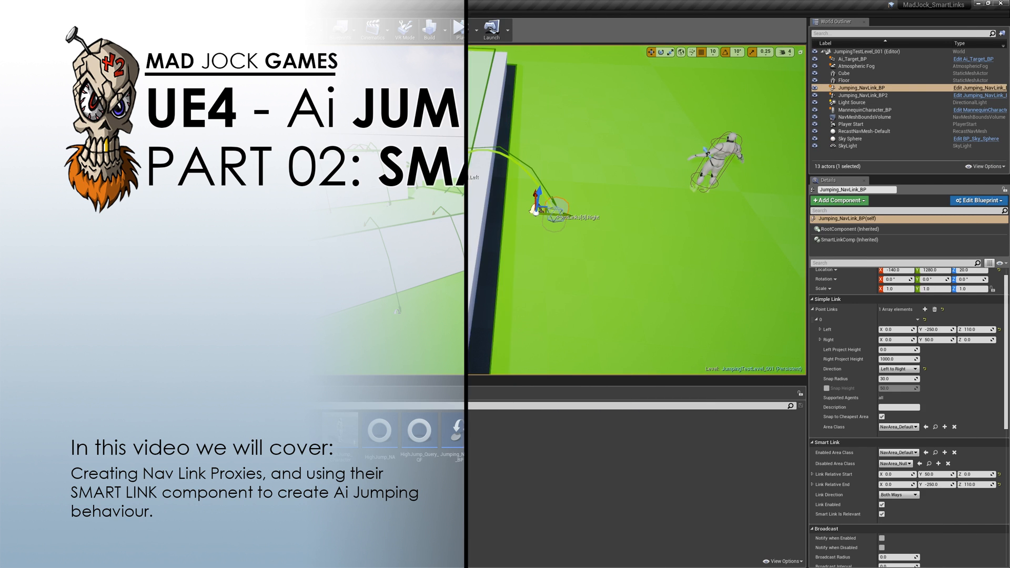
# Create the Calculate Velocity function with inputs DestinationLocation, StartingLocation and Duration
pyautogui.click(977, 199)
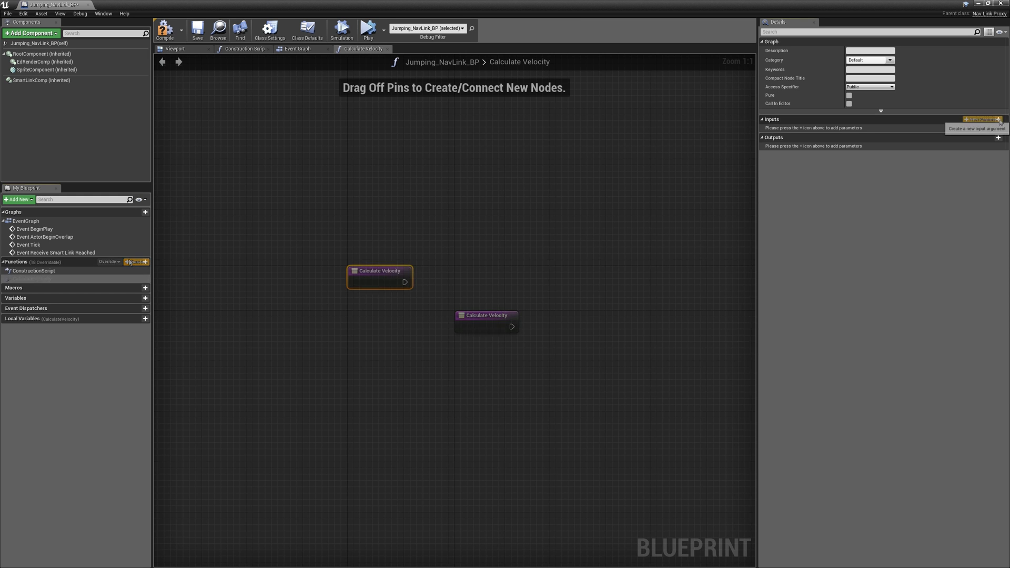
pyautogui.click(999, 119)
pyautogui.write('DestinationLocation')
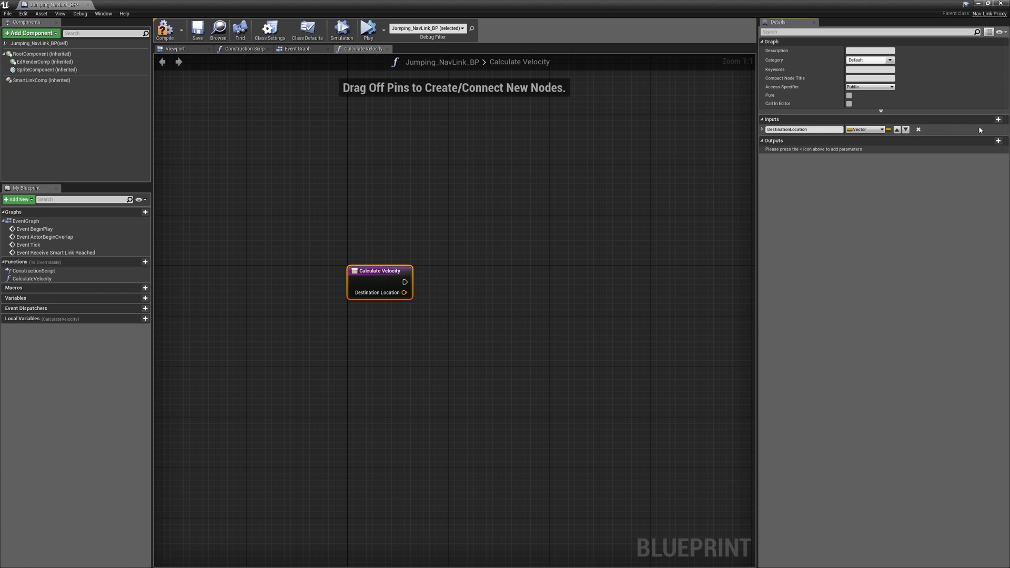
pyautogui.click(999, 119)
pyautogui.write('StartingLocation')
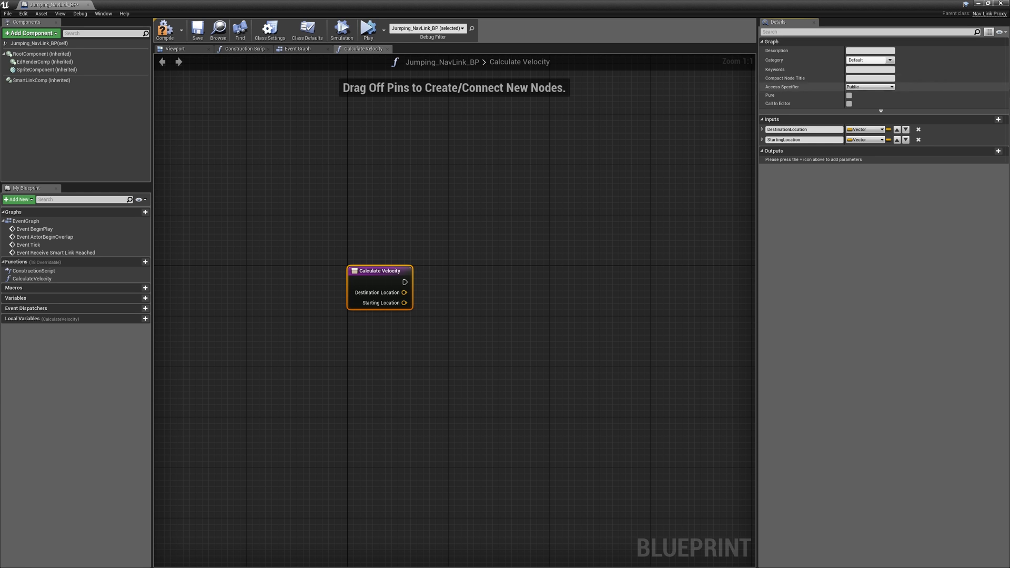
pyautogui.click(998, 119)
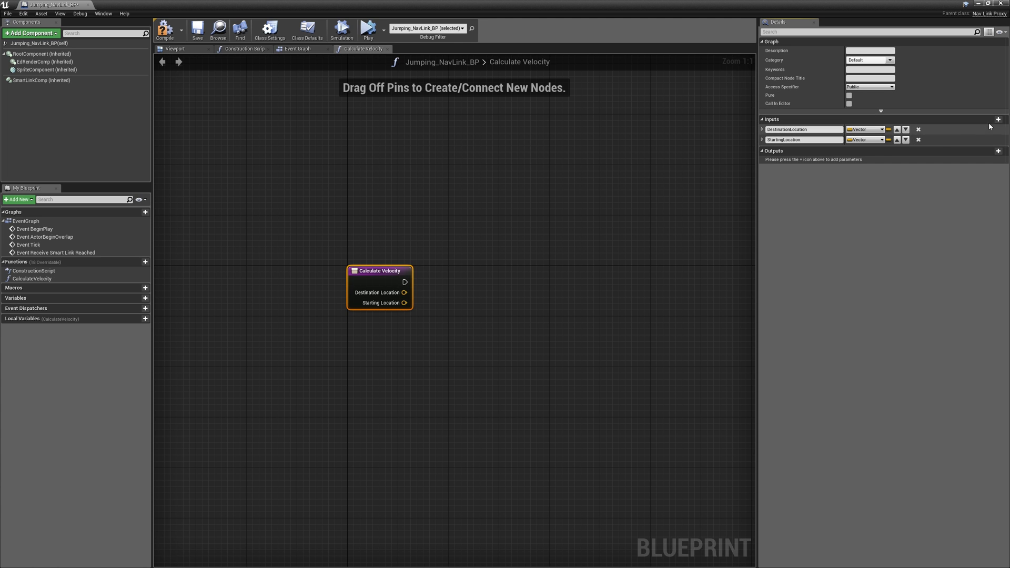
pyautogui.moveTo(998, 119)
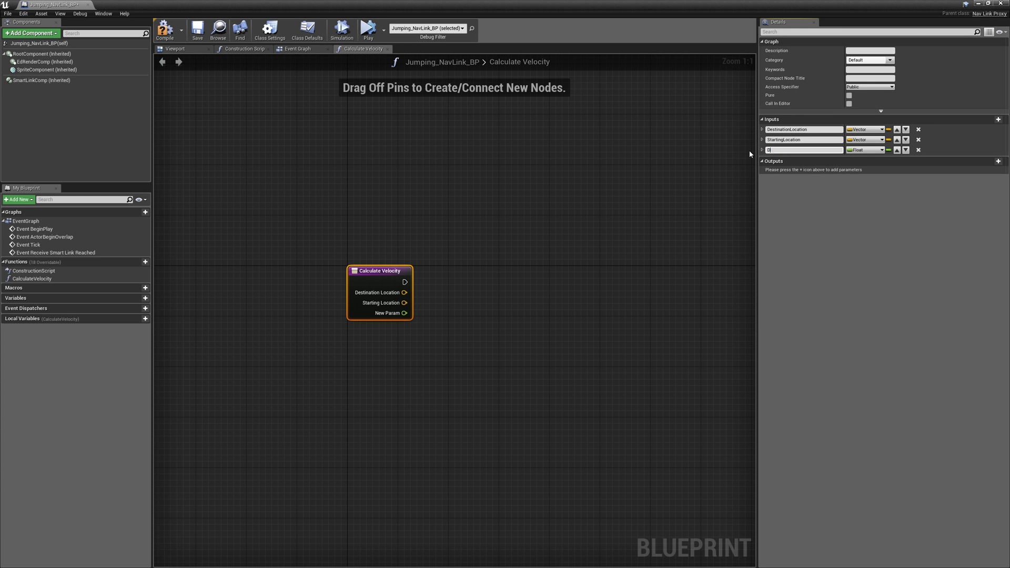
pyautogui.write('Duration')
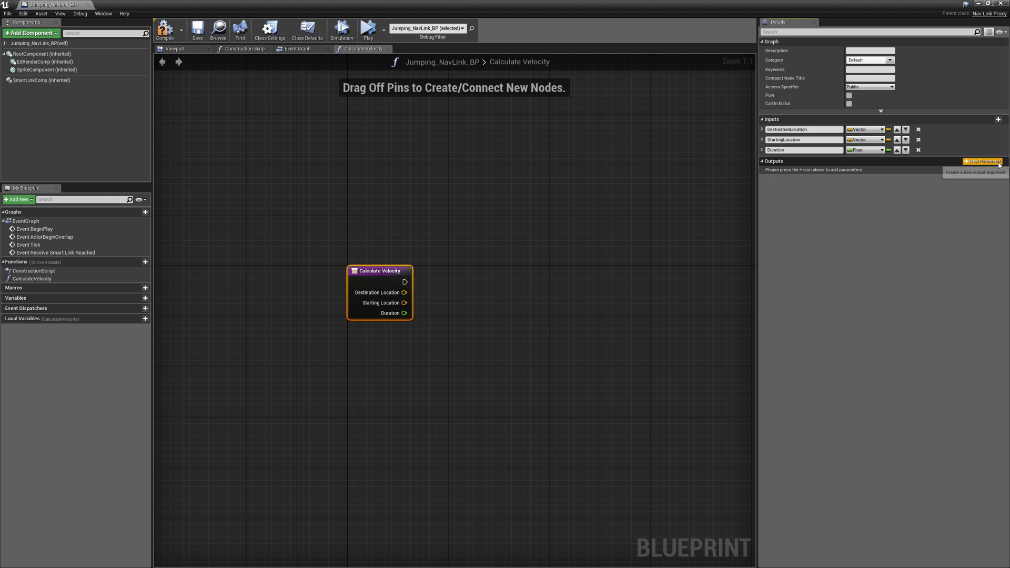
# Add a Vector output named Velocity and a local variable InDuration
pyautogui.click(980, 161)
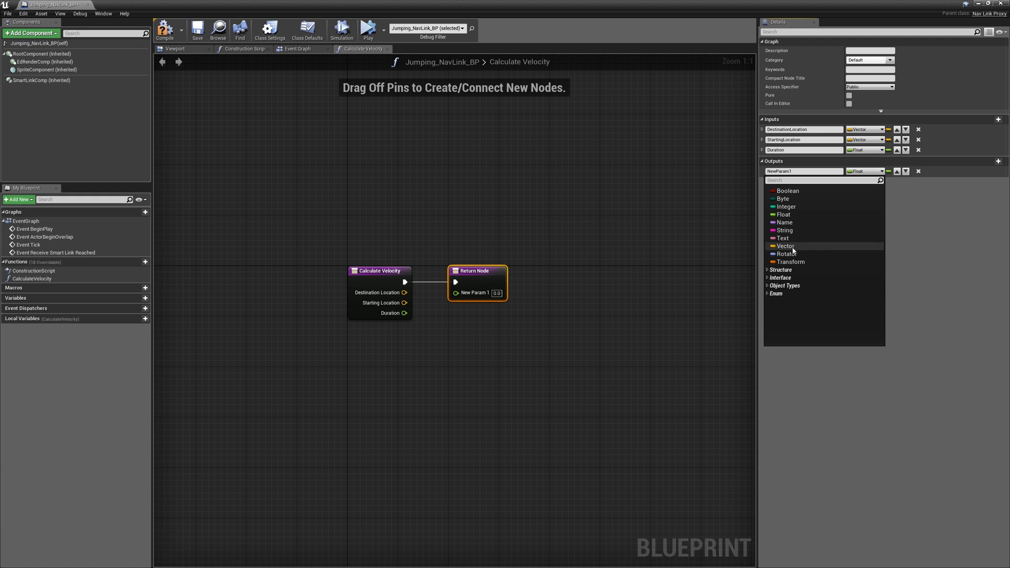
pyautogui.click(786, 245)
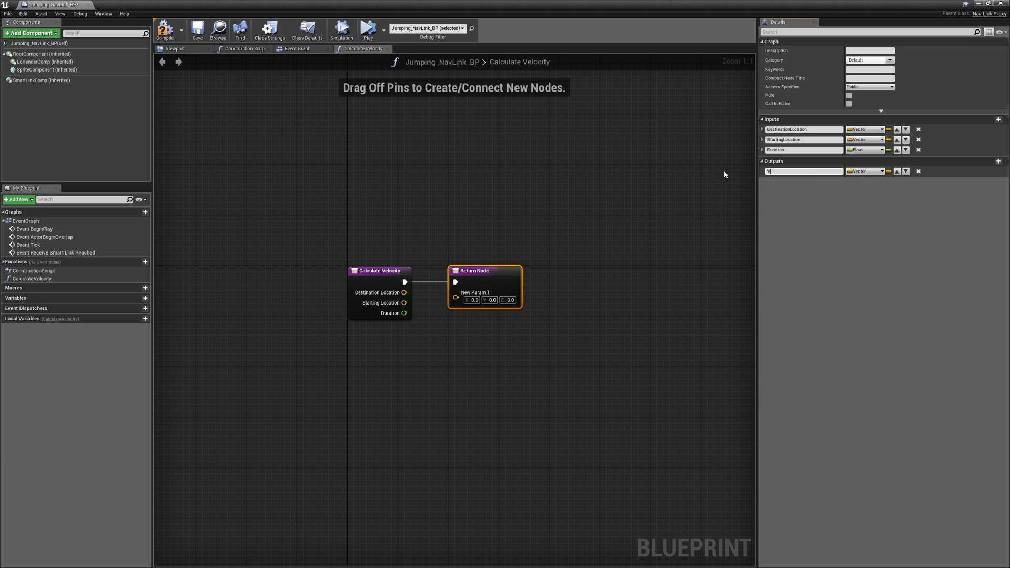
pyautogui.write('Velocity')
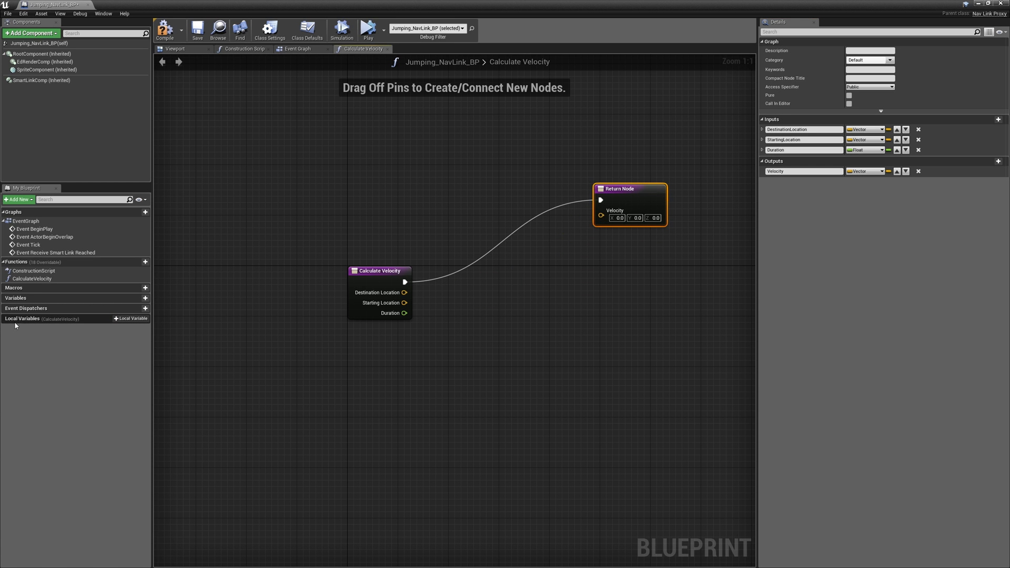
pyautogui.click(130, 317)
pyautogui.write('InDuration')
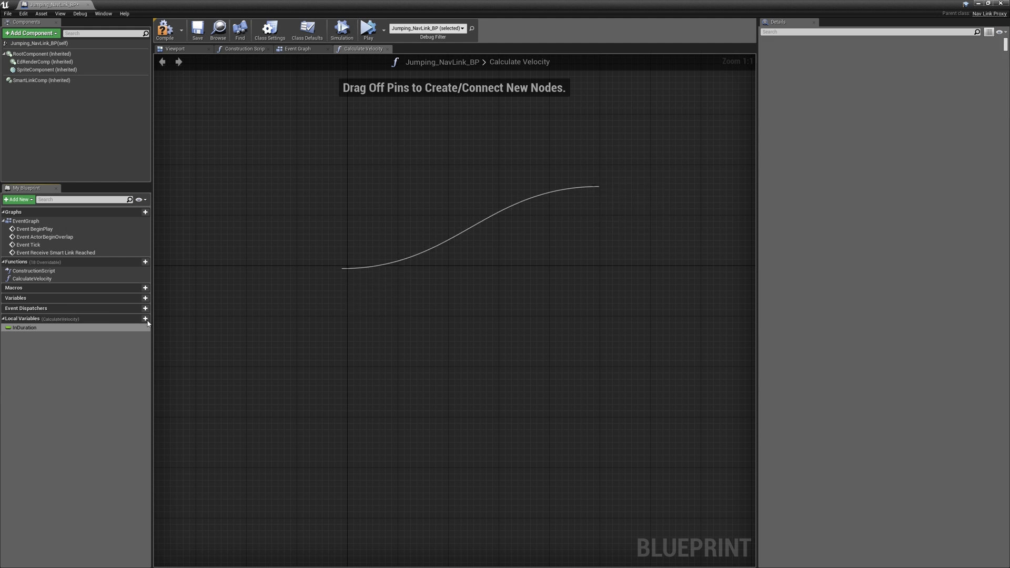
pyautogui.click(24, 327)
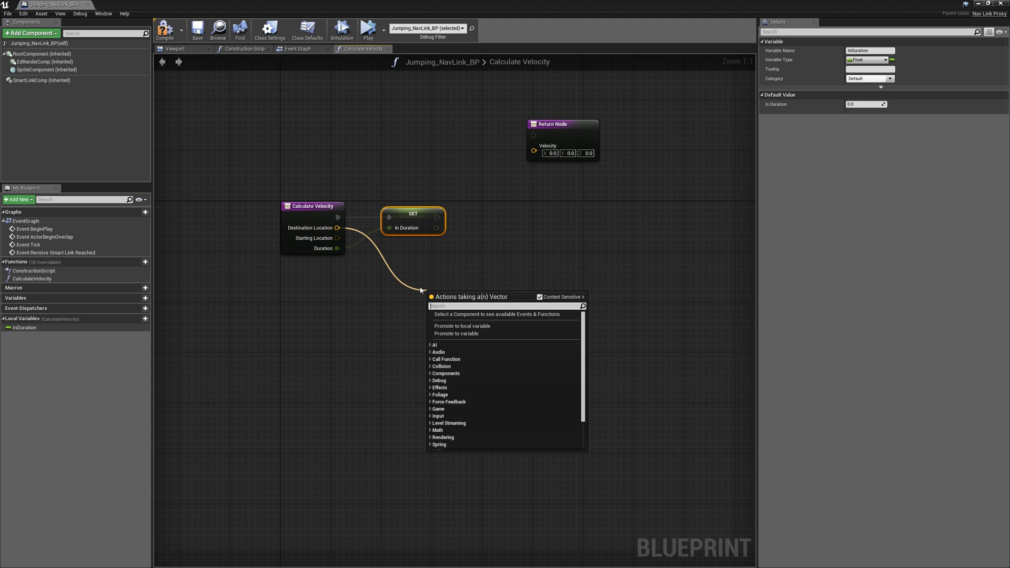
# Break both location vectors and subtract their X and Y components
pyautogui.click(452, 295)
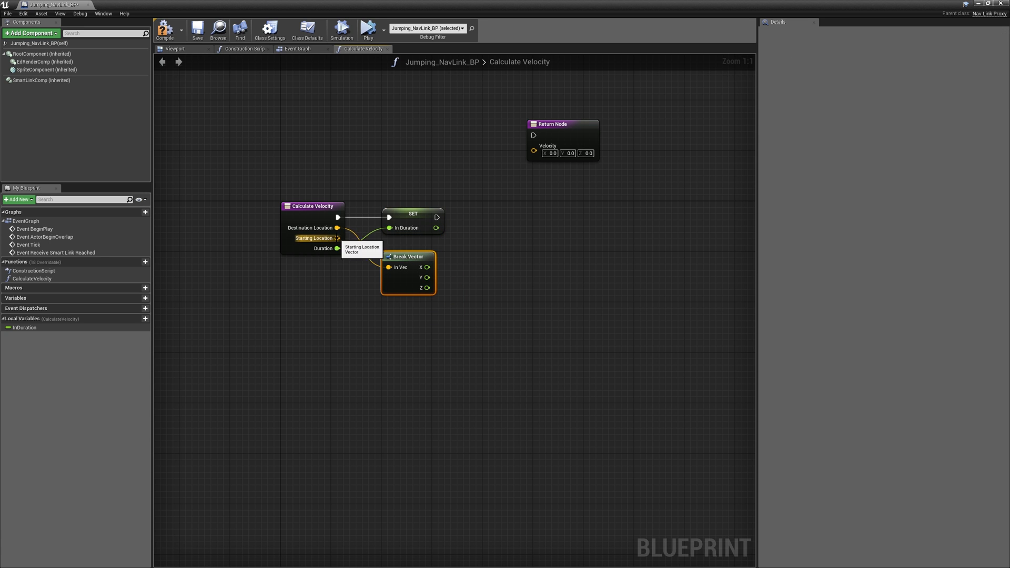
pyautogui.moveTo(338, 238); pyautogui.dragTo(360, 359)
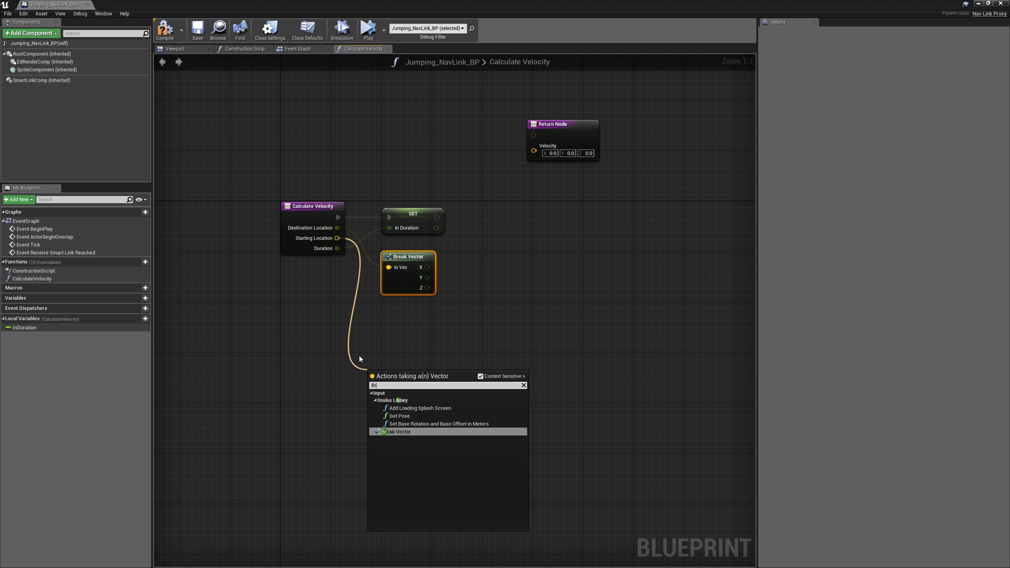
pyautogui.click(398, 431)
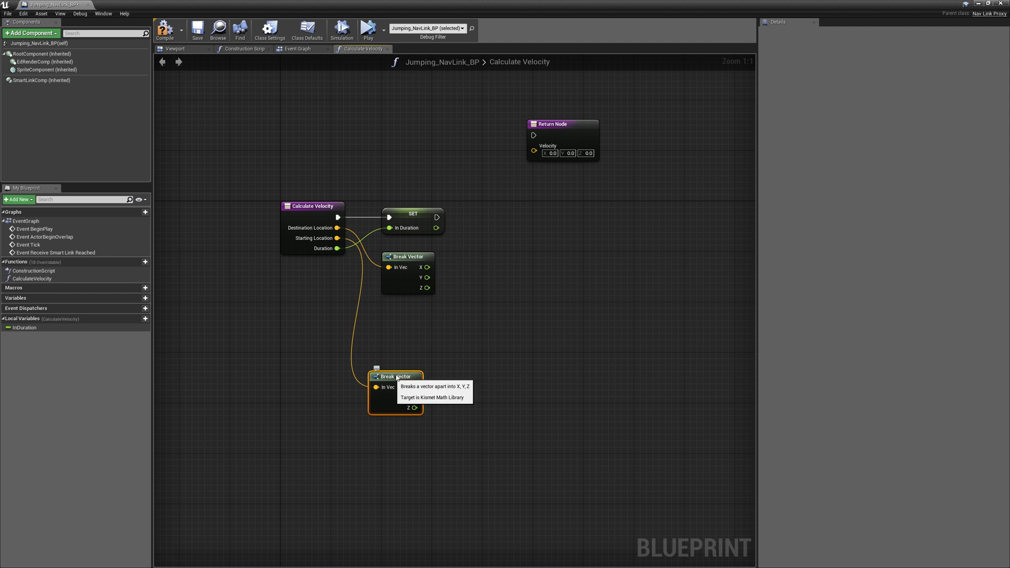
pyautogui.moveTo(394, 377); pyautogui.dragTo(408, 306)
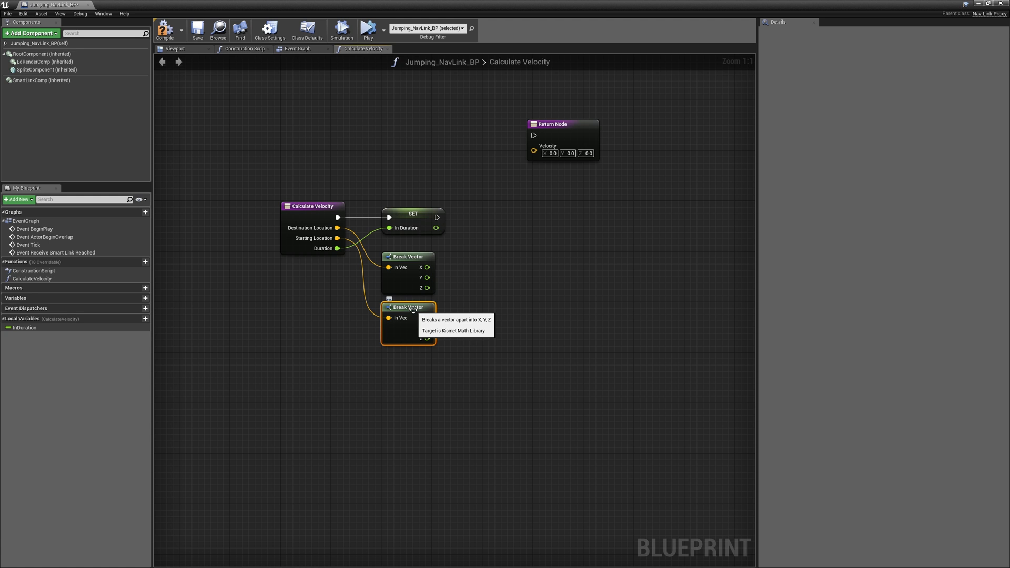
pyautogui.moveTo(517, 329)
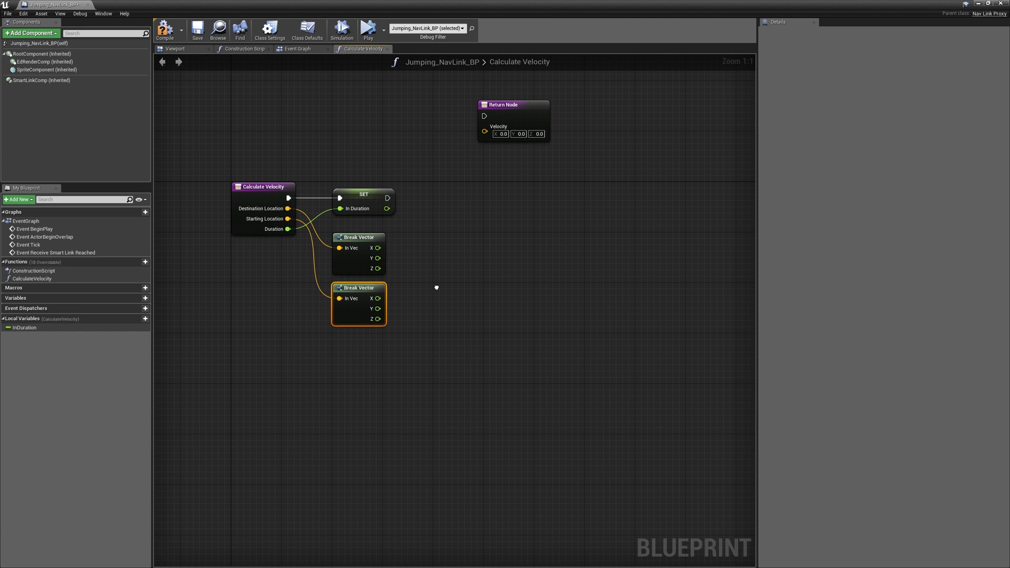
pyautogui.moveTo(381, 248); pyautogui.dragTo(444, 267)
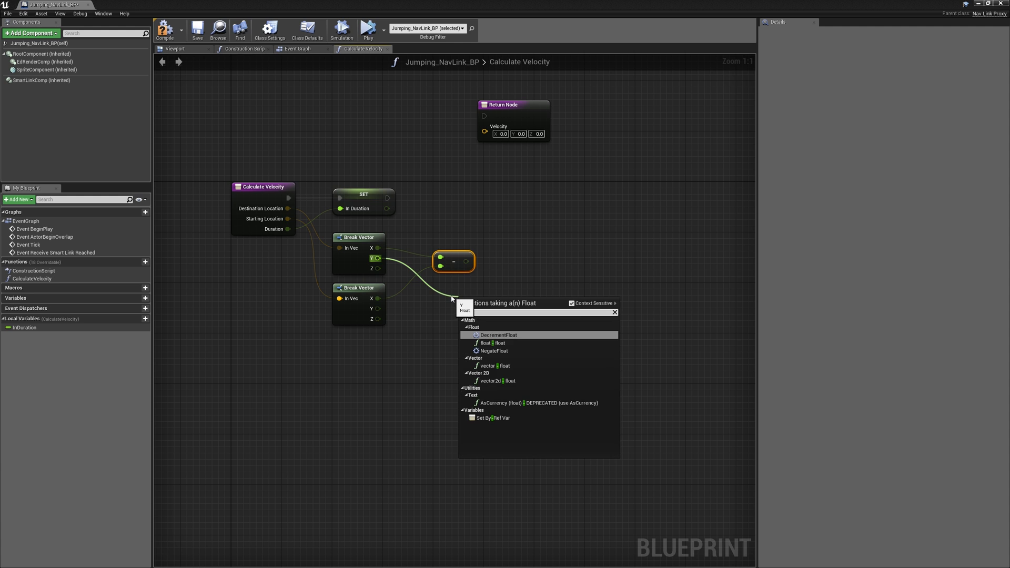
pyautogui.click(491, 343)
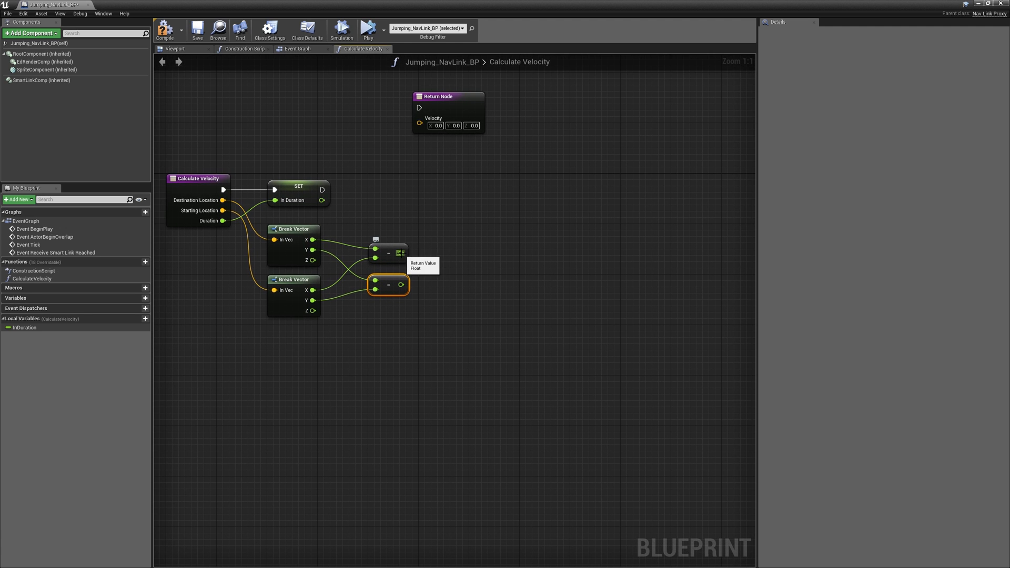
# Divide the X and Y differences by the In Duration value
pyautogui.moveTo(400, 253); pyautogui.dragTo(463, 253)
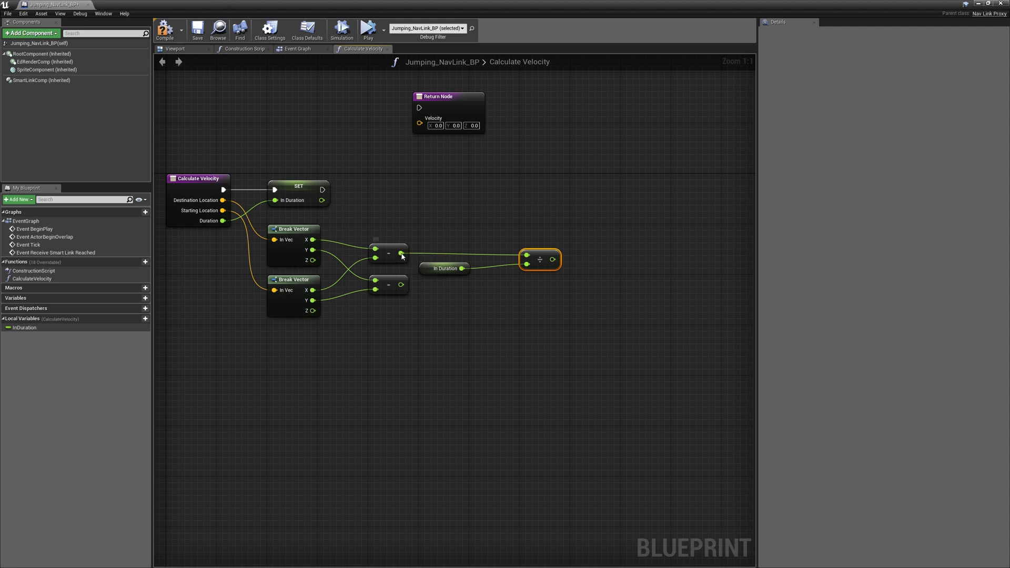
pyautogui.click(444, 268)
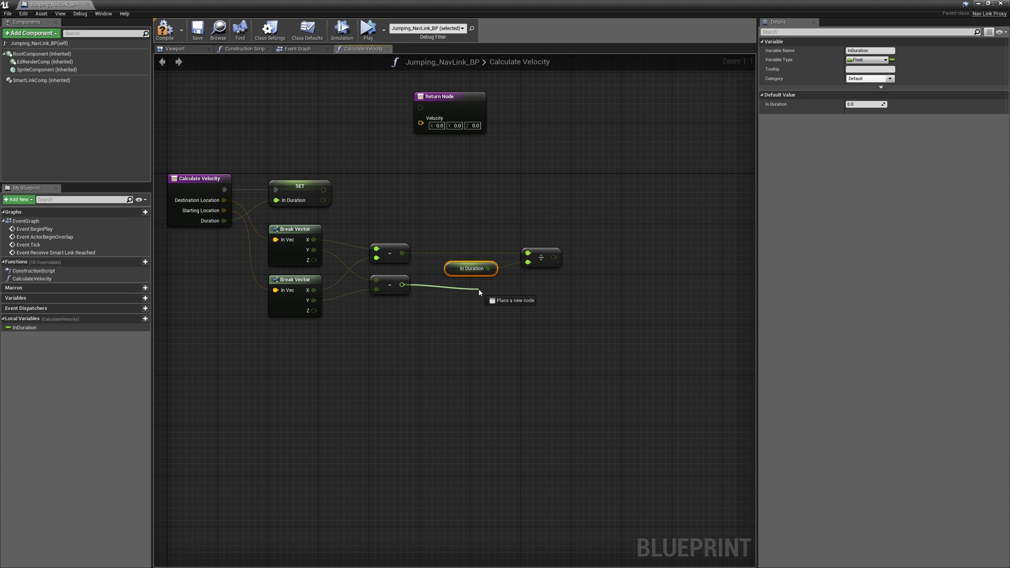
pyautogui.click(480, 291)
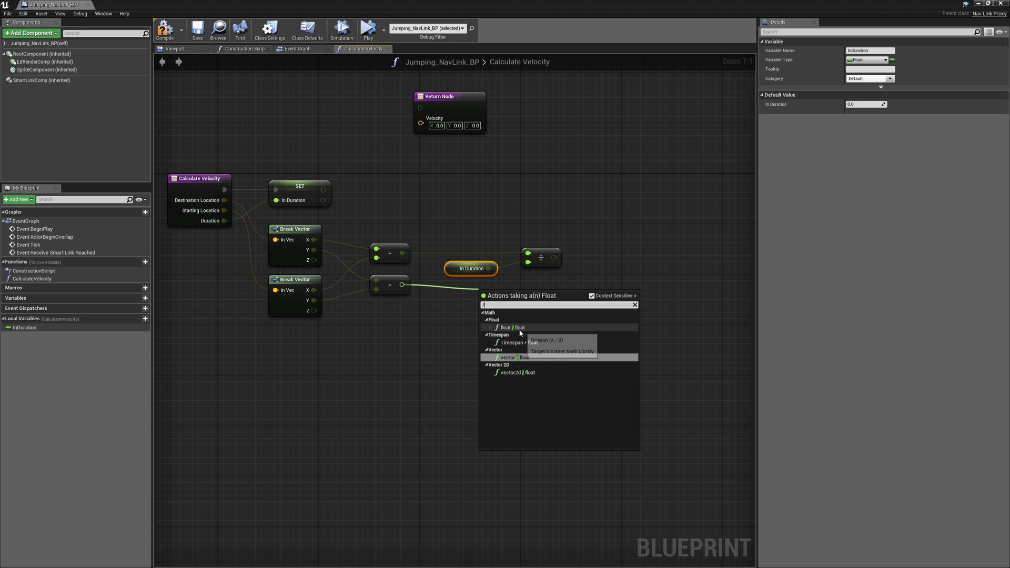
pyautogui.click(507, 327)
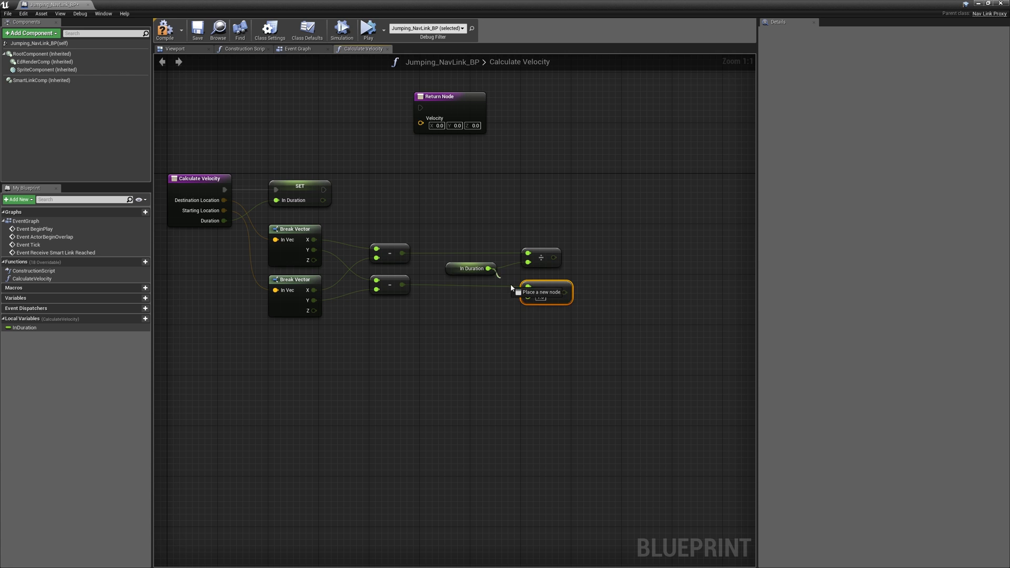
pyautogui.rightClick(401, 287)
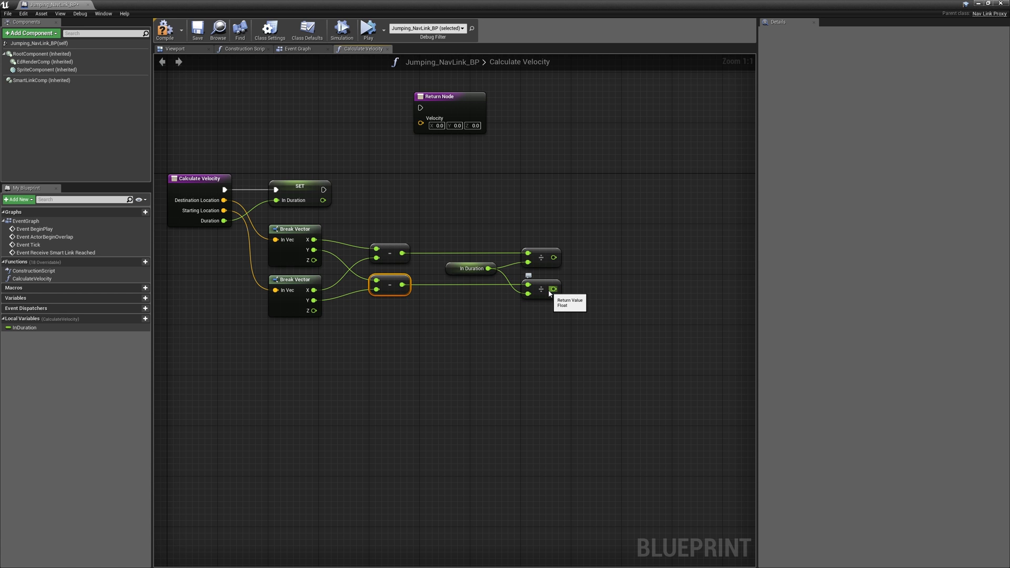
pyautogui.moveTo(401, 110)
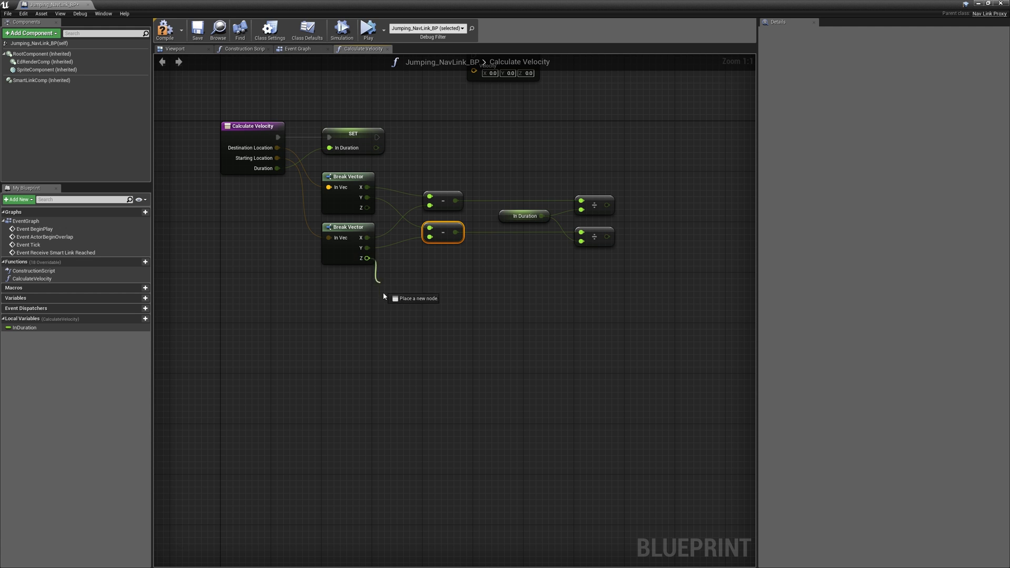
# Add the start location's Z into a float+float fed by a three-input float multiply node
pyautogui.moveTo(369, 259); pyautogui.dragTo(424, 352)
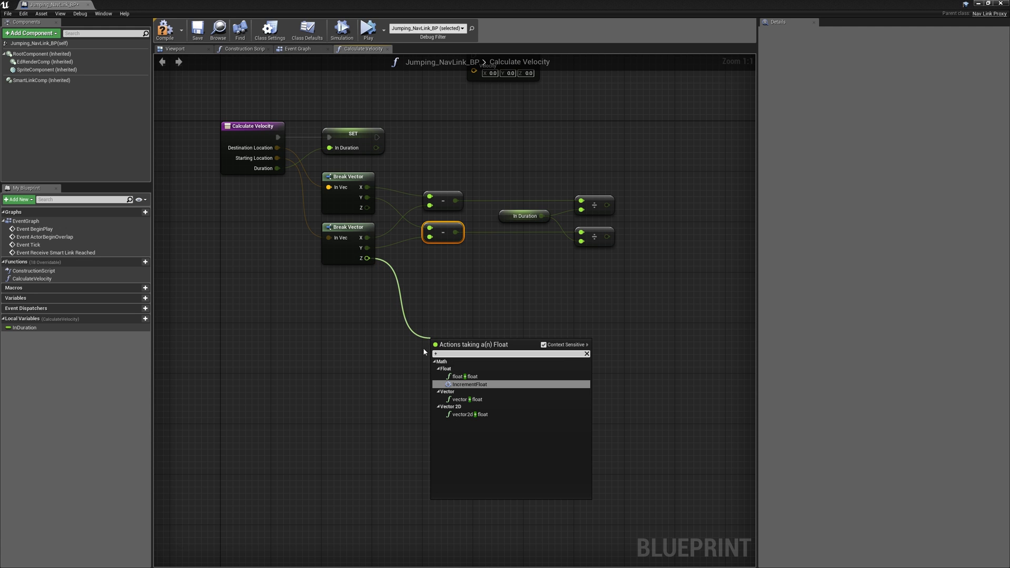
pyautogui.click(460, 377)
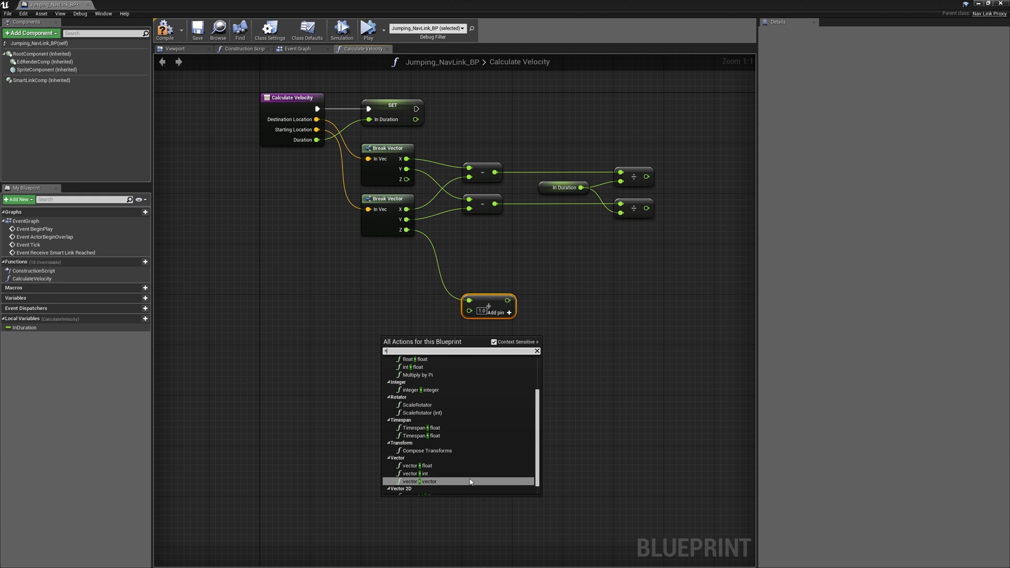
pyautogui.click(420, 480)
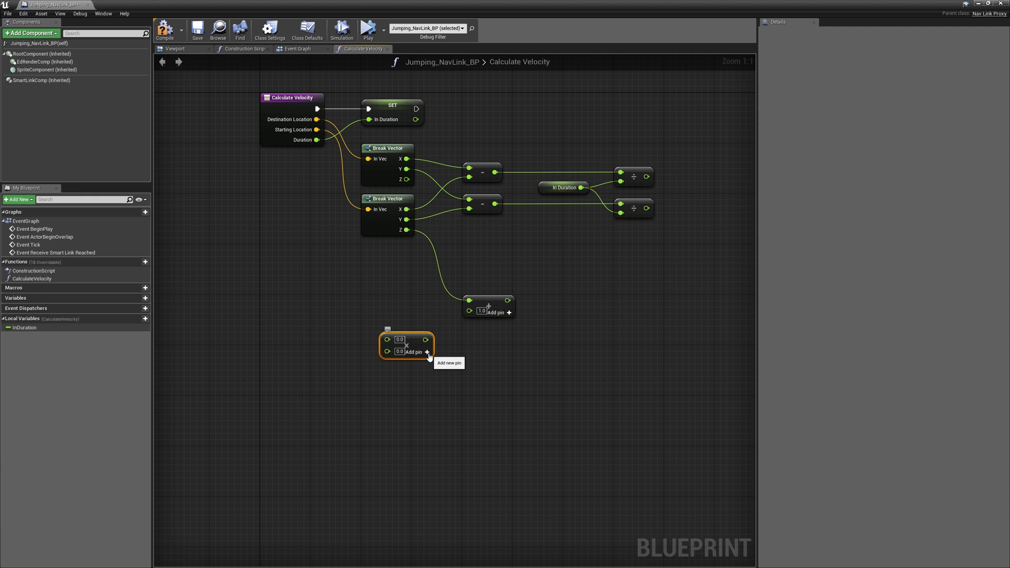
pyautogui.click(428, 351)
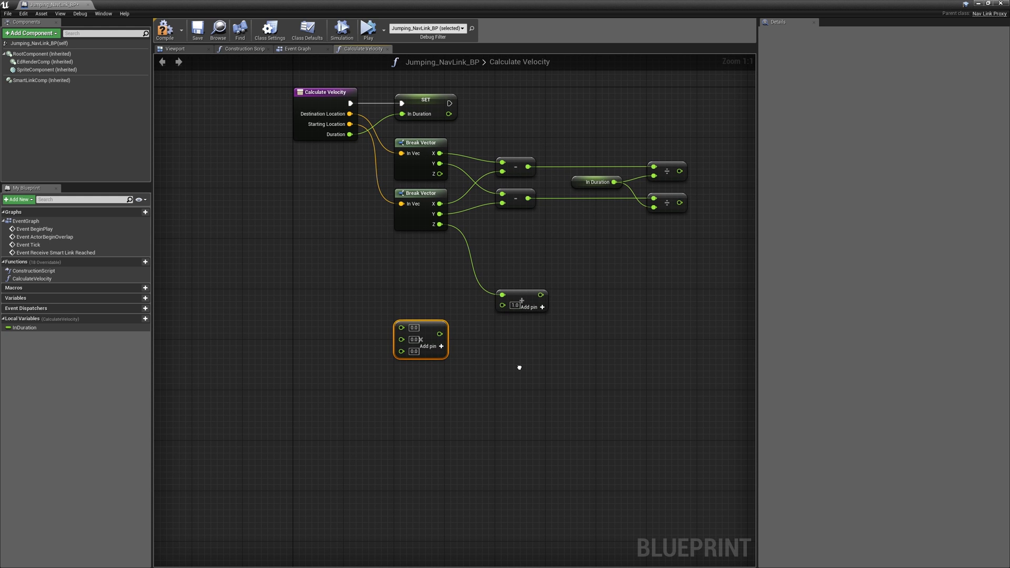
pyautogui.moveTo(24, 327)
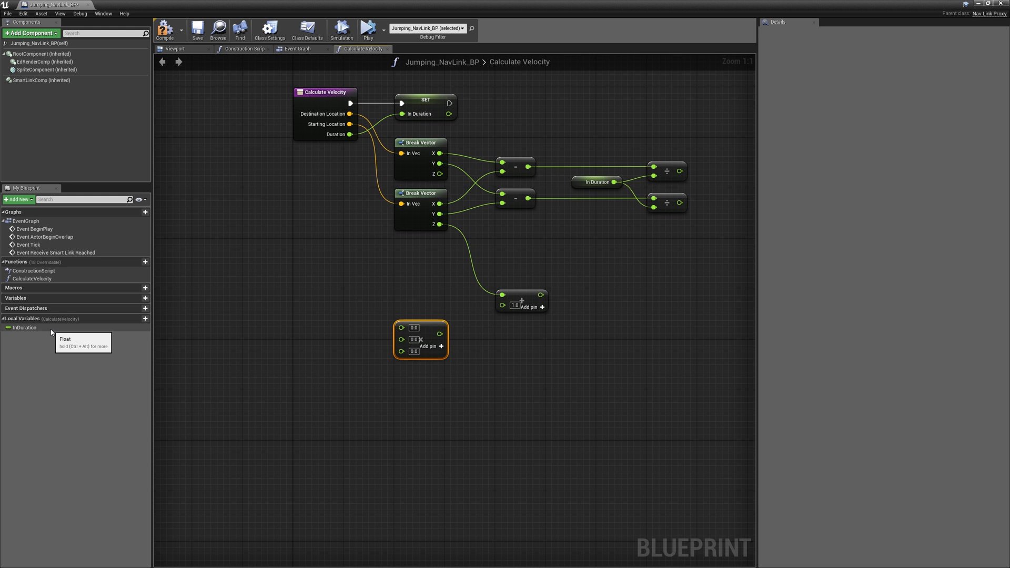
# Square the In Duration getter into the multiply node with -0.5 and 982, straightening the wire
pyautogui.click(24, 328)
pyautogui.write('square')
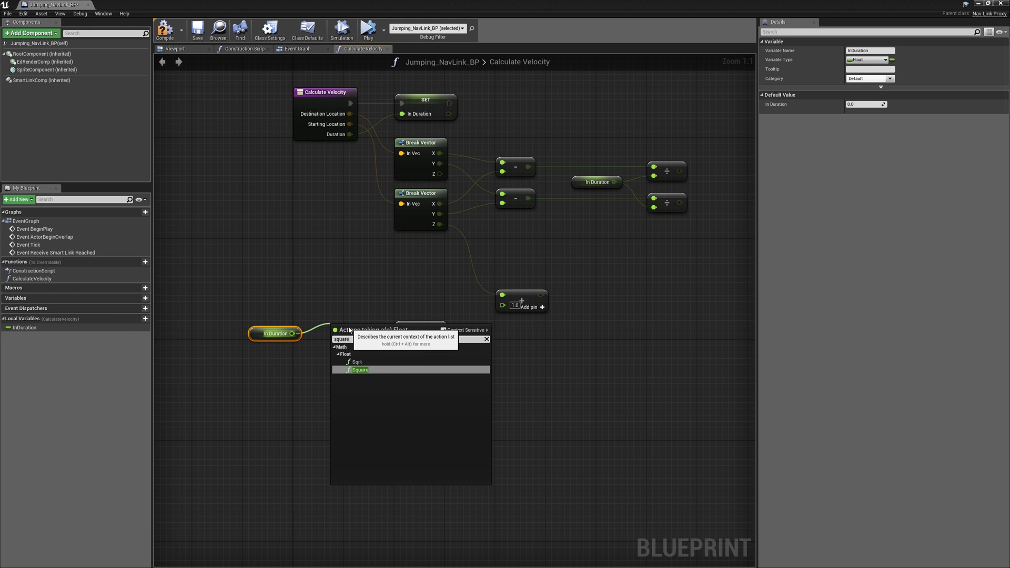
pyautogui.click(358, 369)
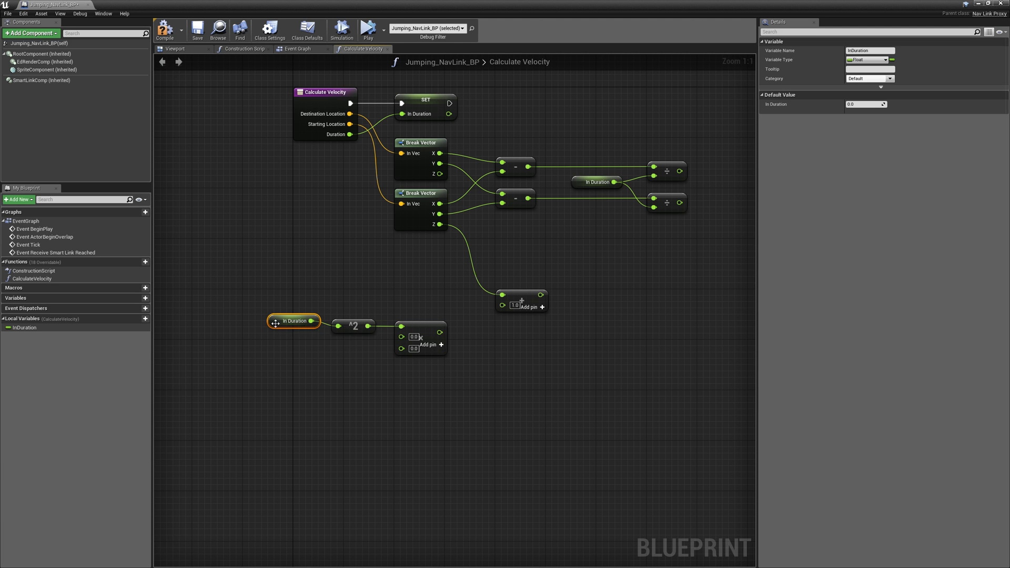
pyautogui.rightClick(367, 325)
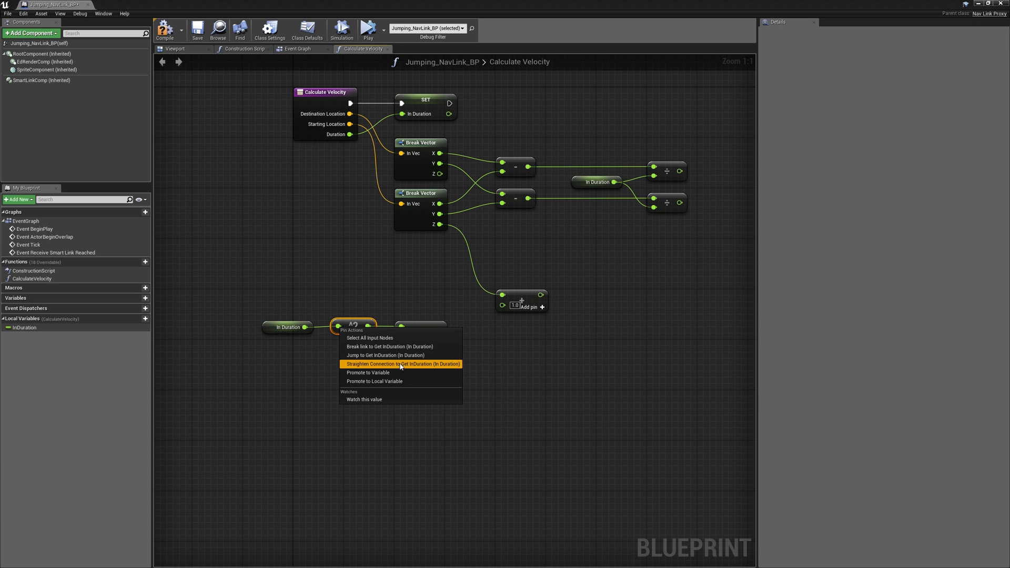
pyautogui.click(402, 364)
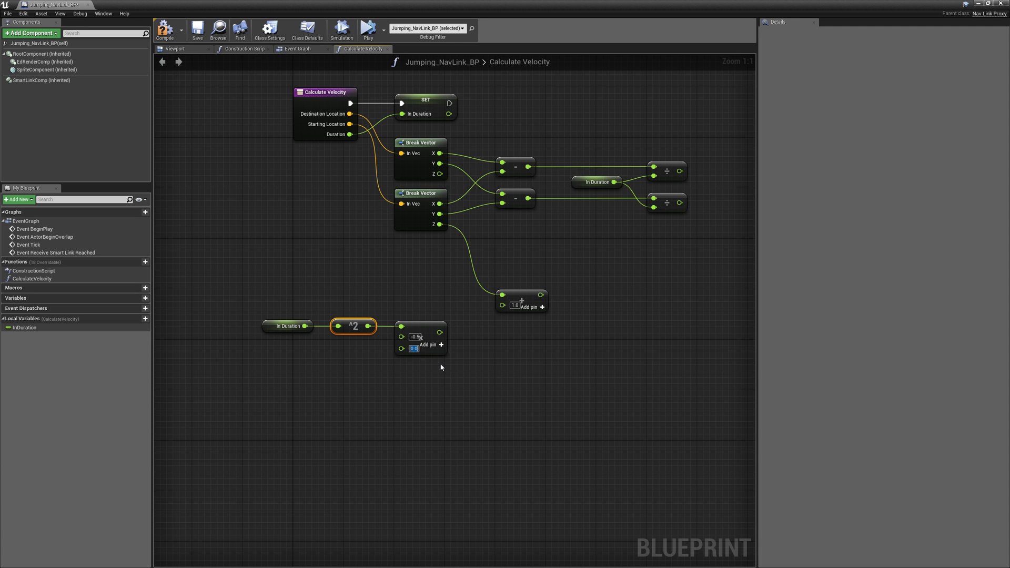
pyautogui.write('982')
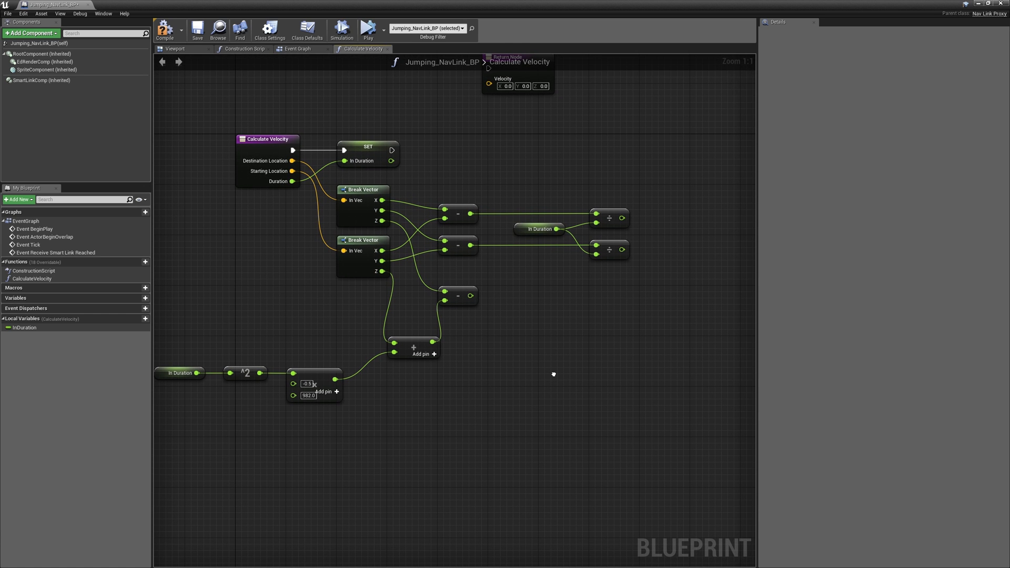
# Divide the Z difference by the duration and wire it to the Return Node's Velocity Z pin
pyautogui.moveTo(472, 296); pyautogui.dragTo(612, 298)
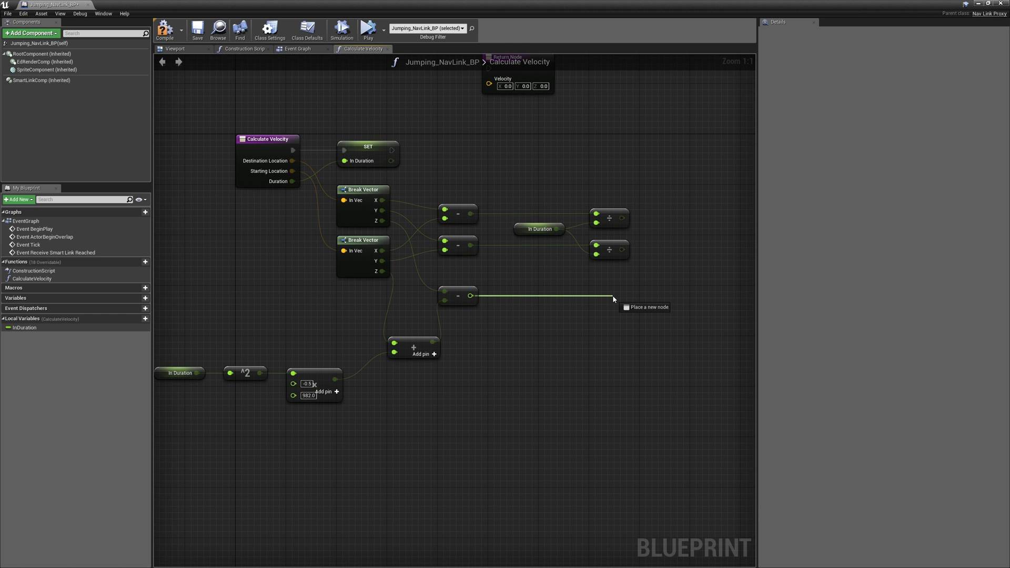
pyautogui.click(613, 298)
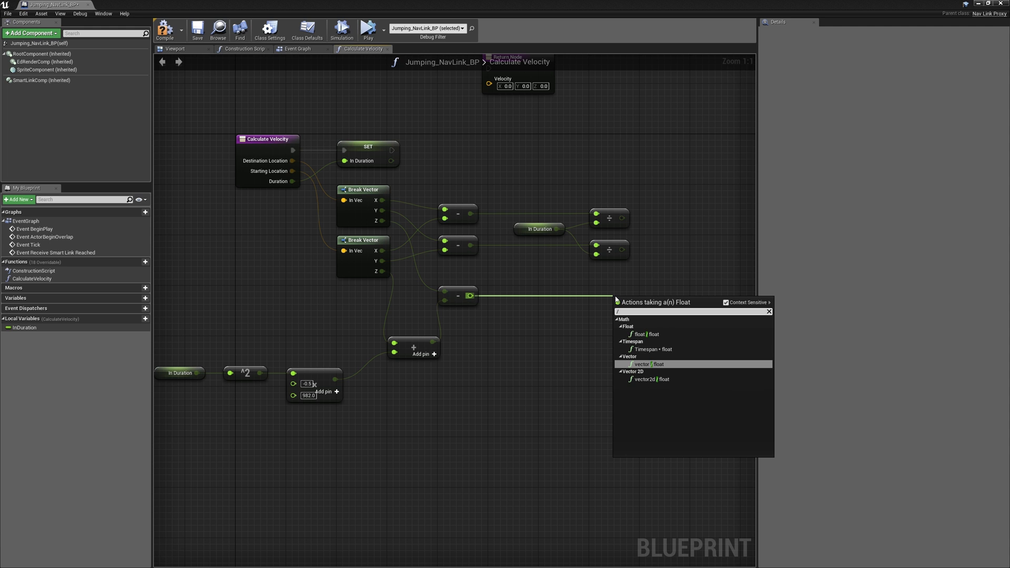
pyautogui.click(648, 364)
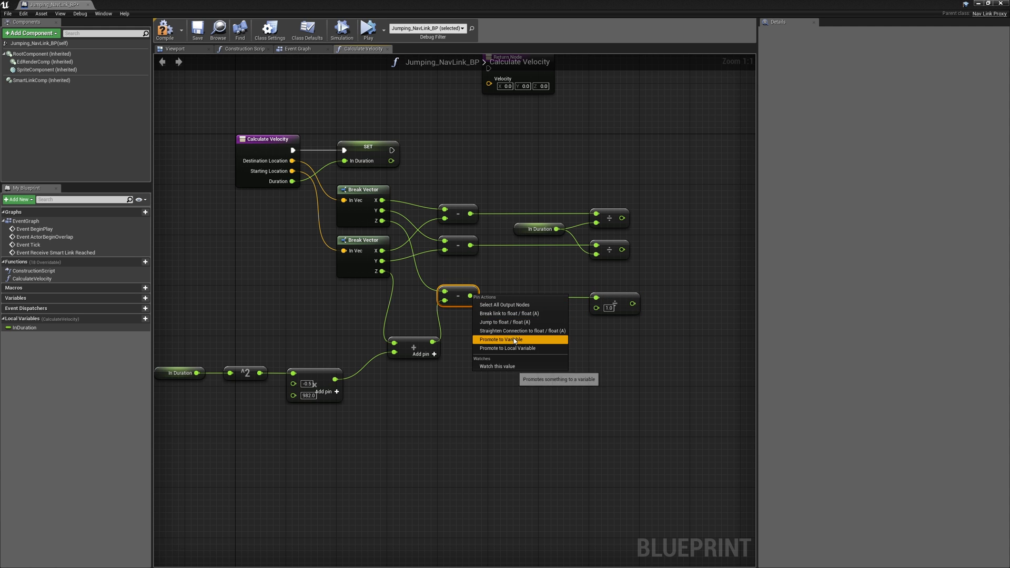
pyautogui.click(507, 348)
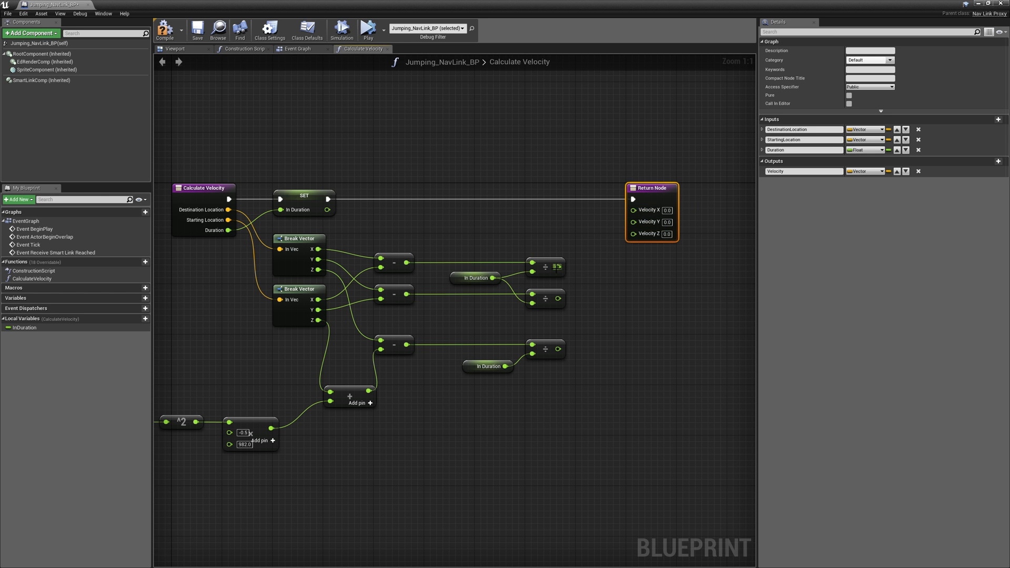
pyautogui.moveTo(557, 266); pyautogui.dragTo(633, 211)
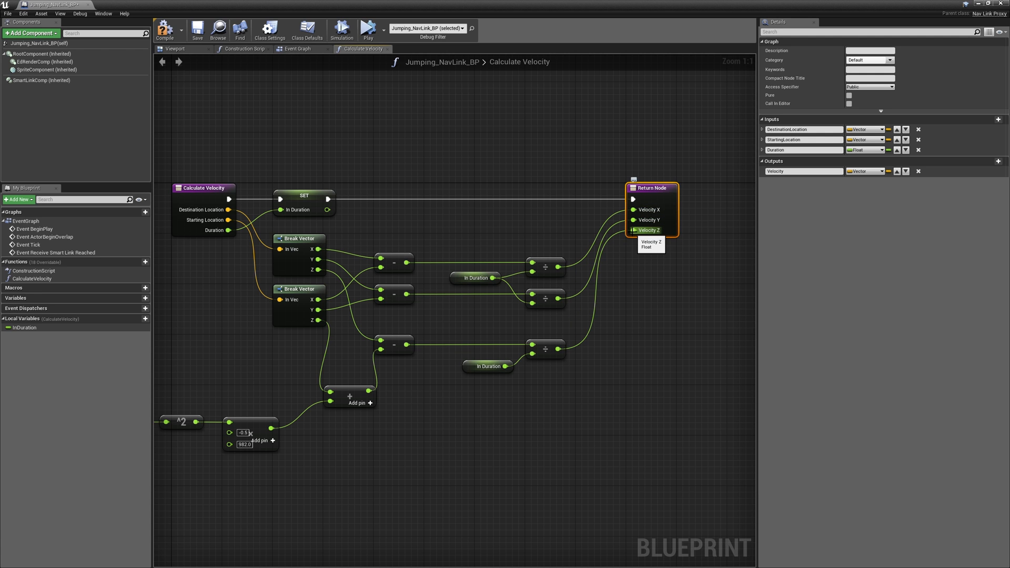
pyautogui.moveTo(627, 233)
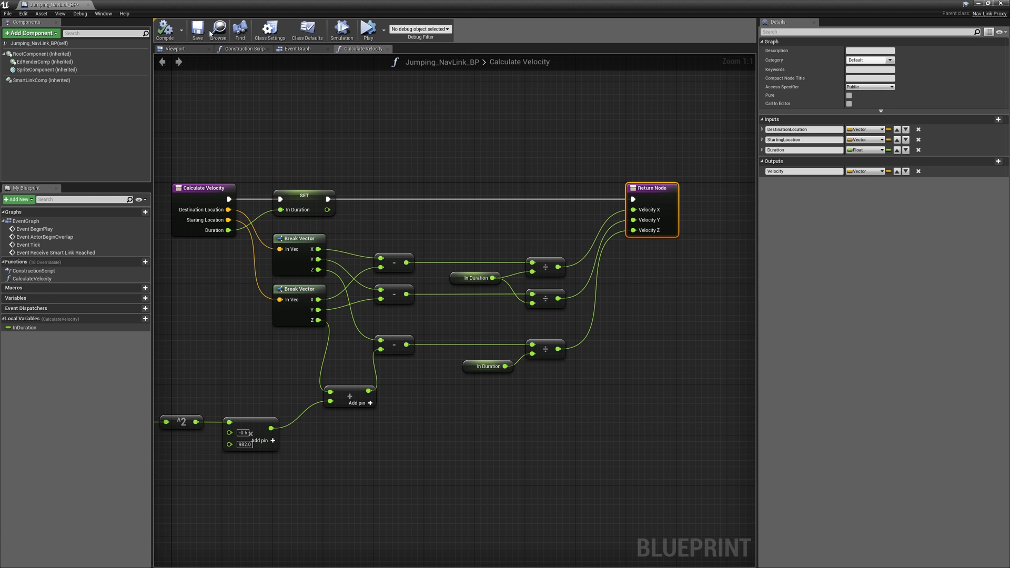
pyautogui.moveTo(197, 29)
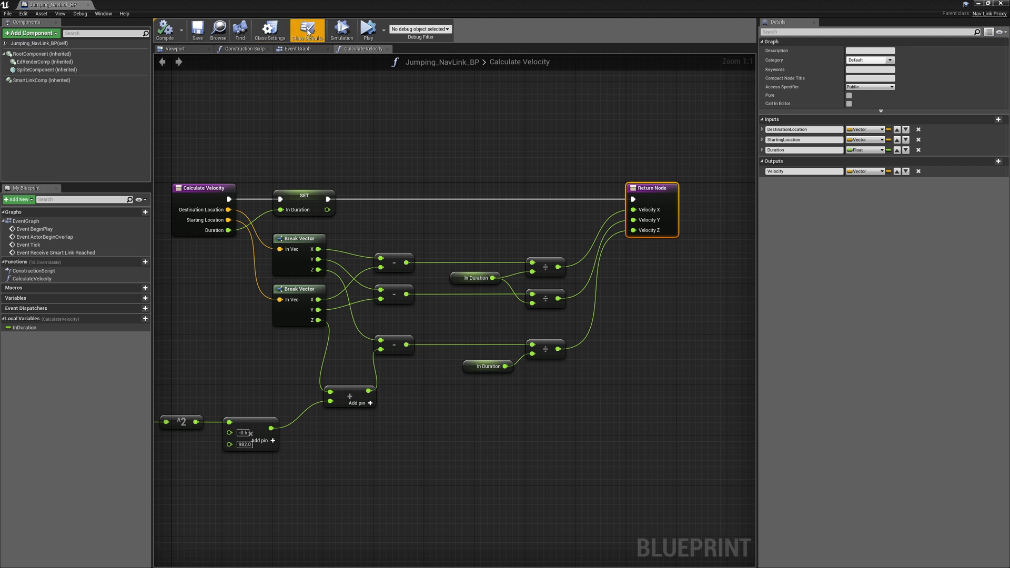
# In the Event Graph, feed the agent's GetActorLocation into Calculate Velocity's Starting Location
pyautogui.click(297, 49)
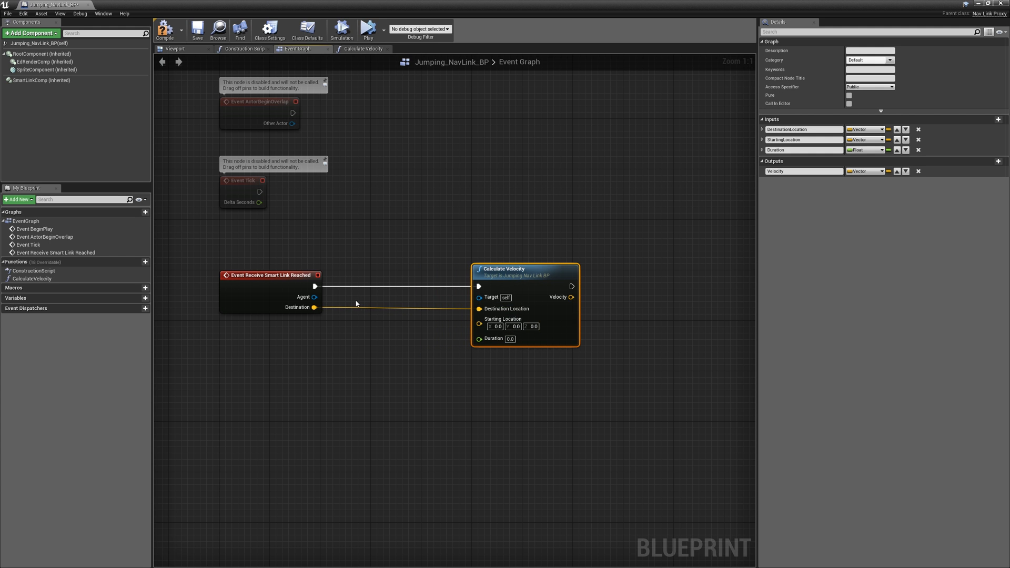
pyautogui.moveTo(314, 297); pyautogui.dragTo(356, 348)
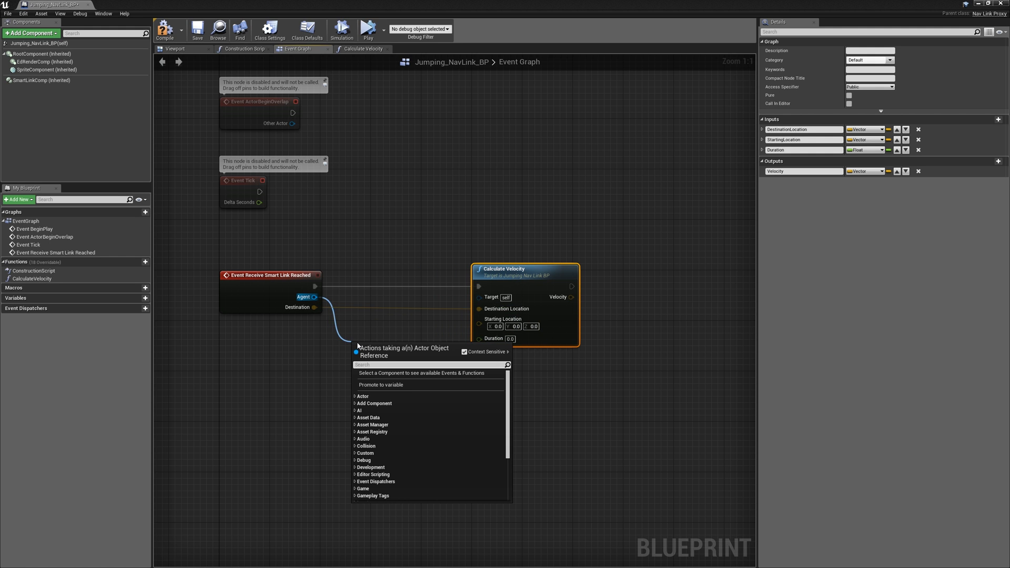
pyautogui.write('get act')
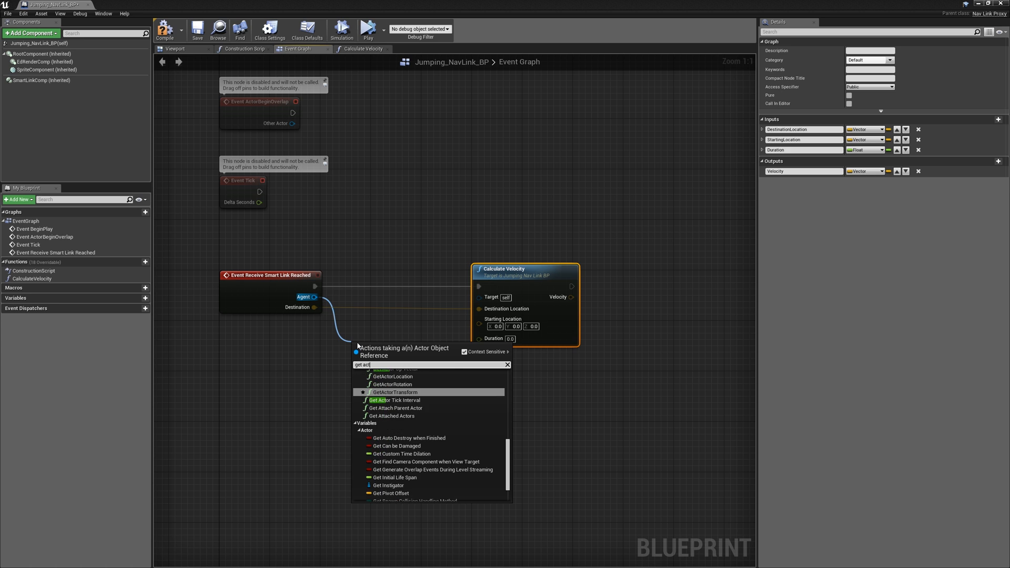
pyautogui.click(391, 377)
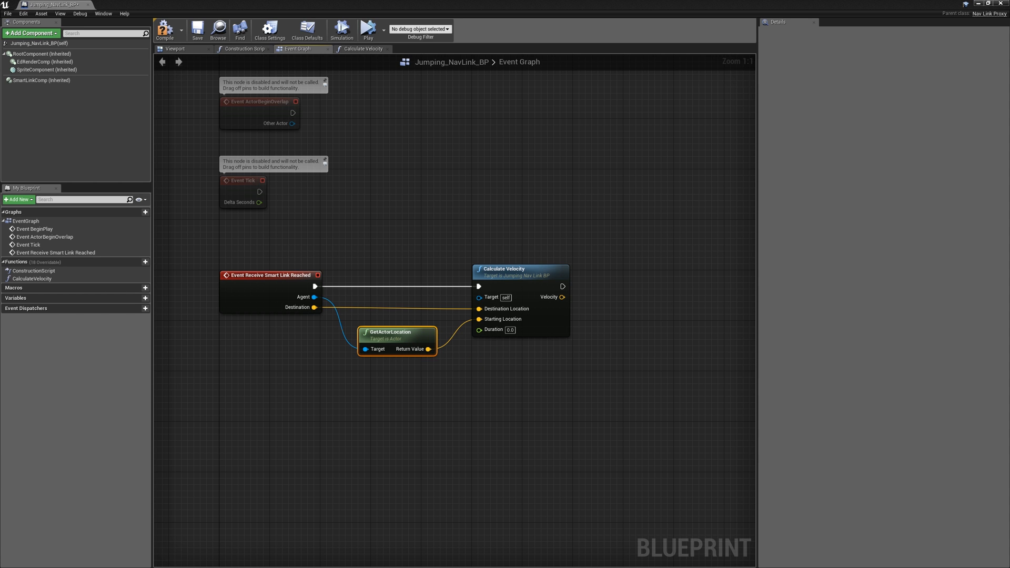
pyautogui.moveTo(409, 329)
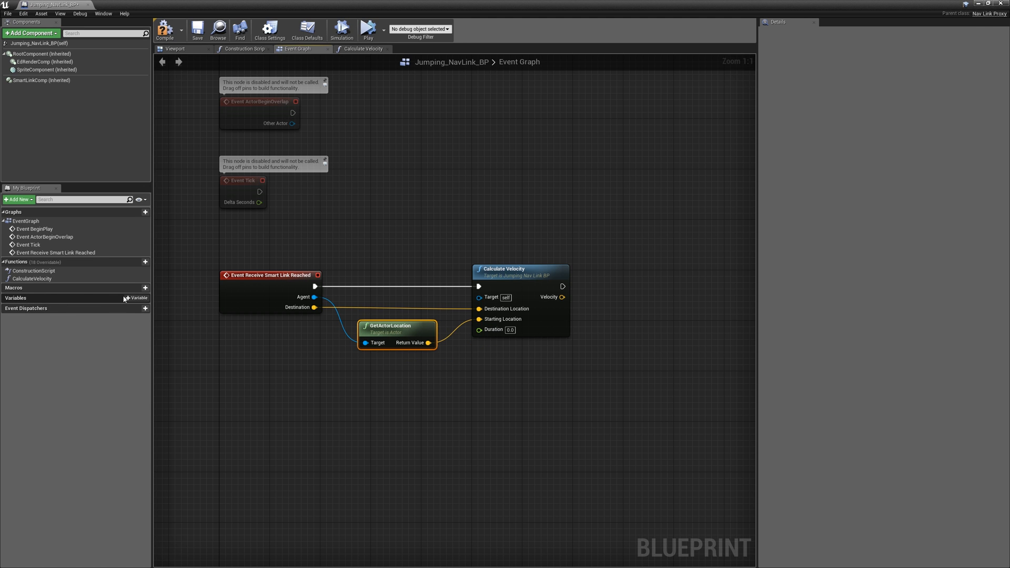
# Create an editable float JumpDuration with a tooltip on jump length, and compile
pyautogui.click(136, 298)
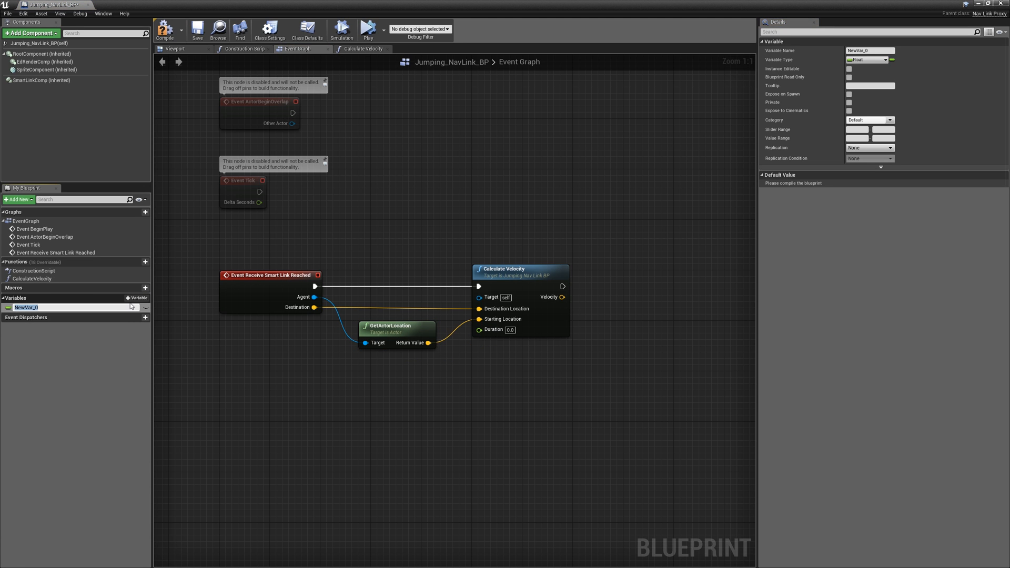
pyautogui.write('JumpDuration')
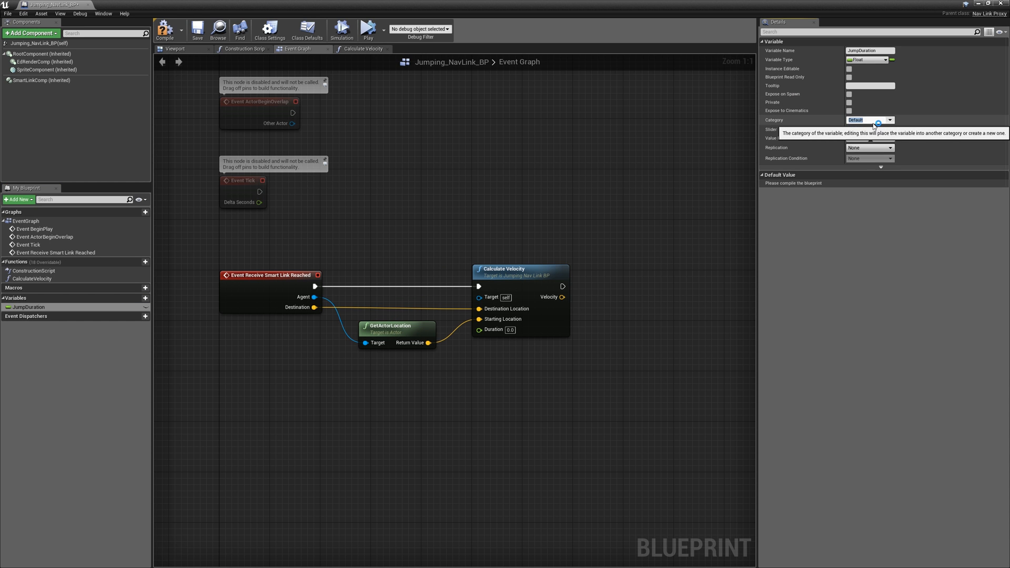
pyautogui.write('Jump')
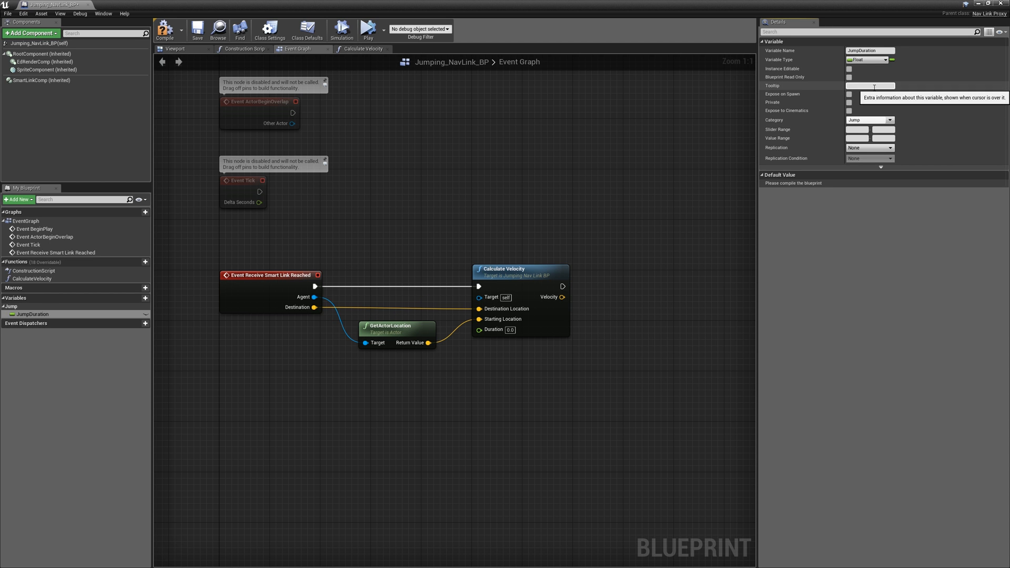
pyautogui.write('This')
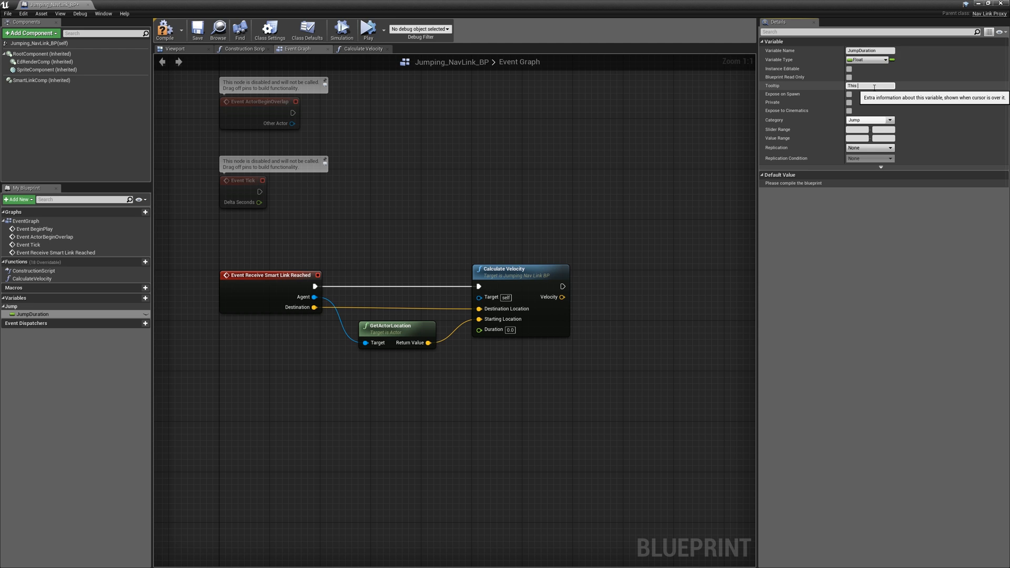
pyautogui.write('is how fr')
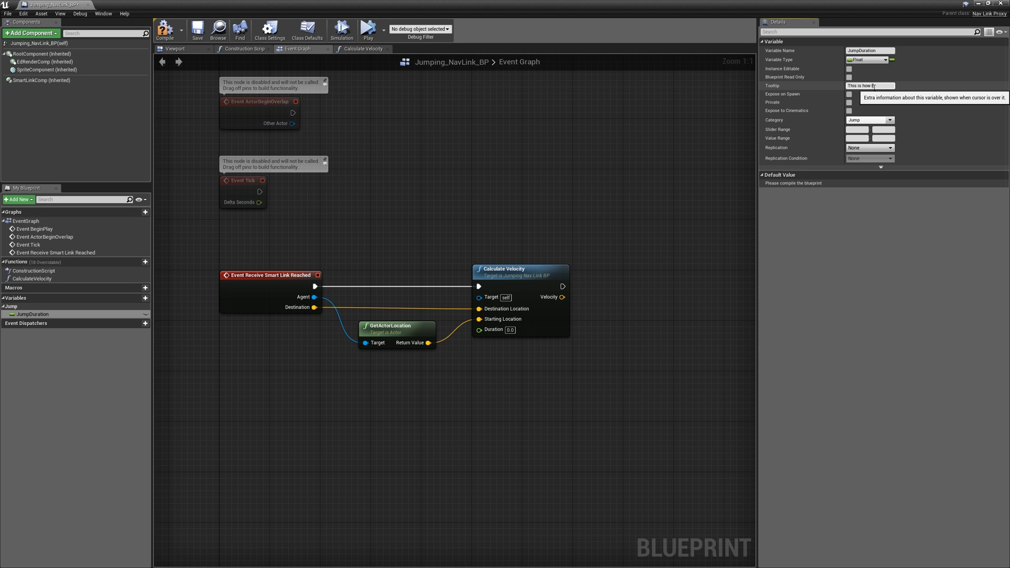
pyautogui.write('how long the jump will')
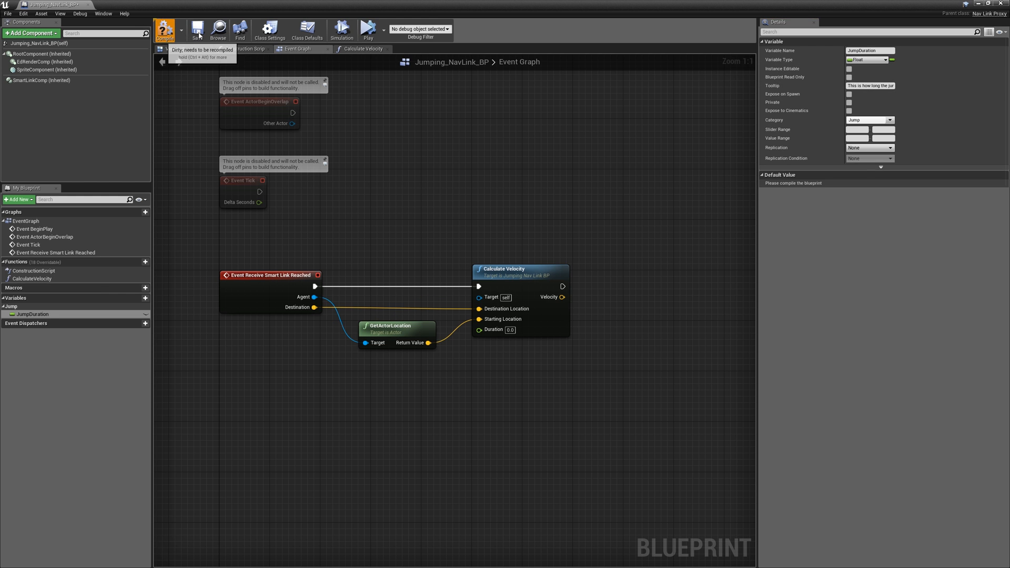
pyautogui.click(165, 29)
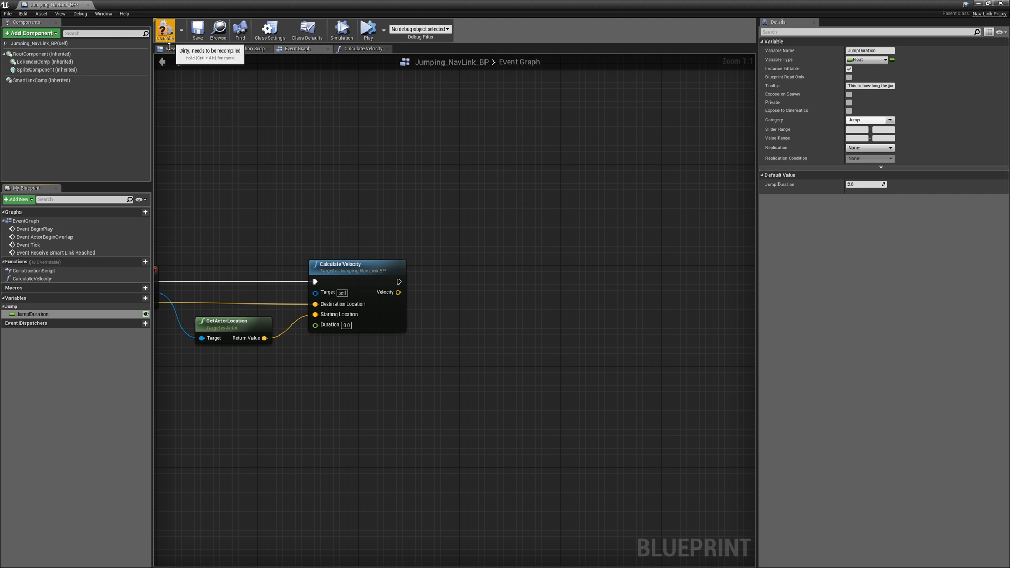
pyautogui.moveTo(31, 313)
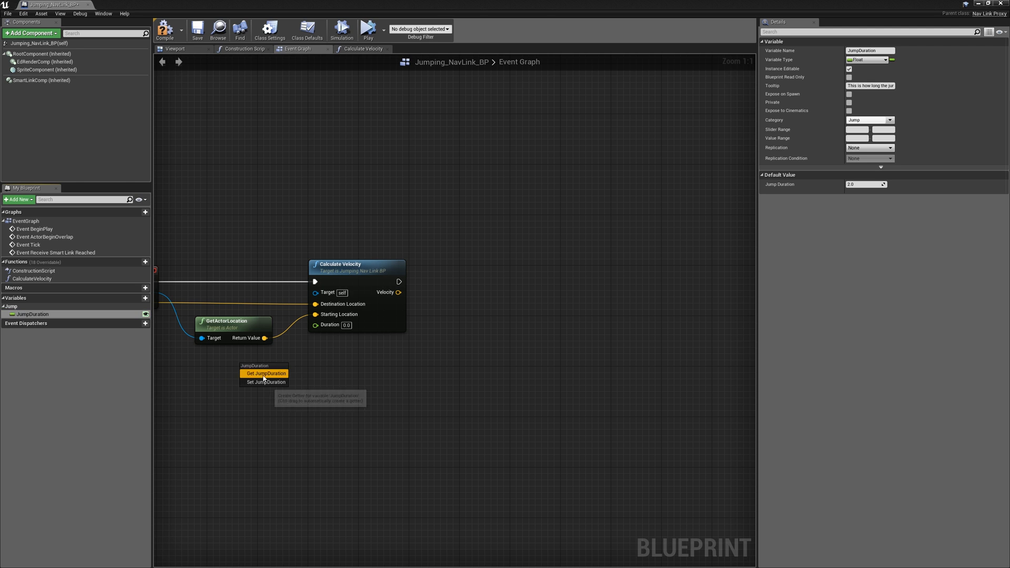
# Feed a JumpDuration getter into Calculate Velocity's Duration input
pyautogui.click(264, 374)
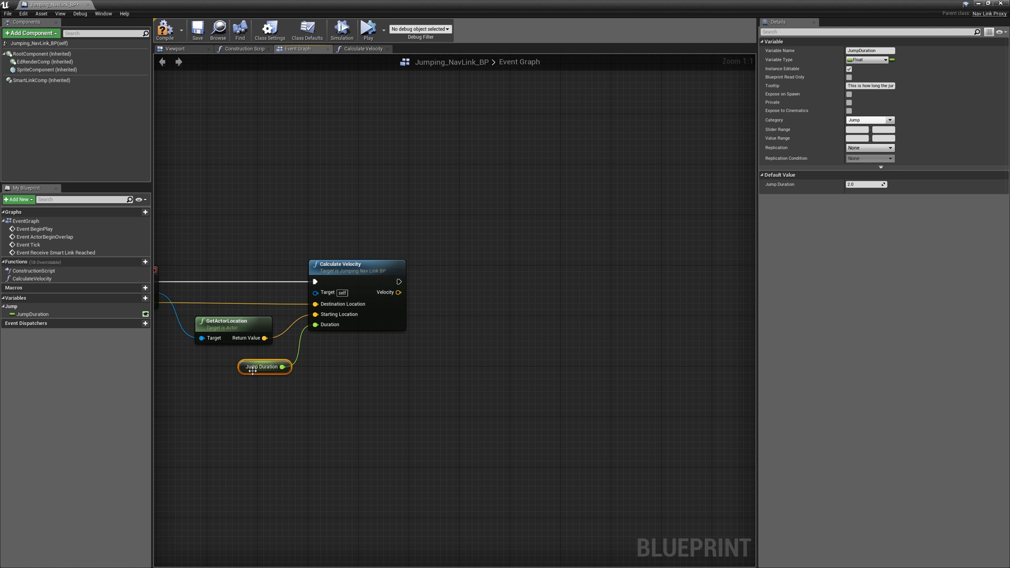
pyautogui.moveTo(264, 366); pyautogui.dragTo(245, 366)
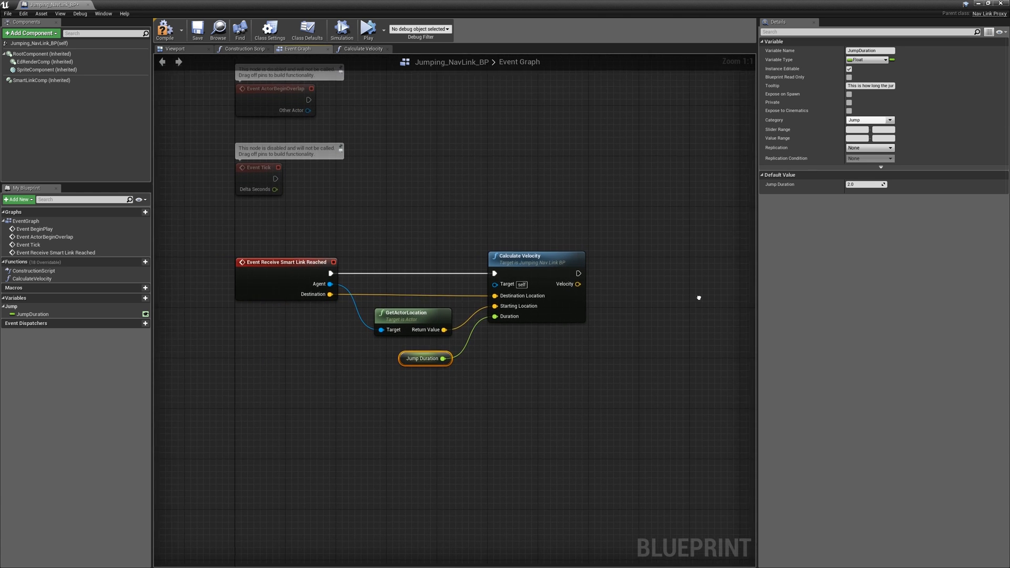
# Cast the agent to Character between the link-reached event and Calculate Velocity
pyautogui.moveTo(329, 284); pyautogui.dragTo(335, 424)
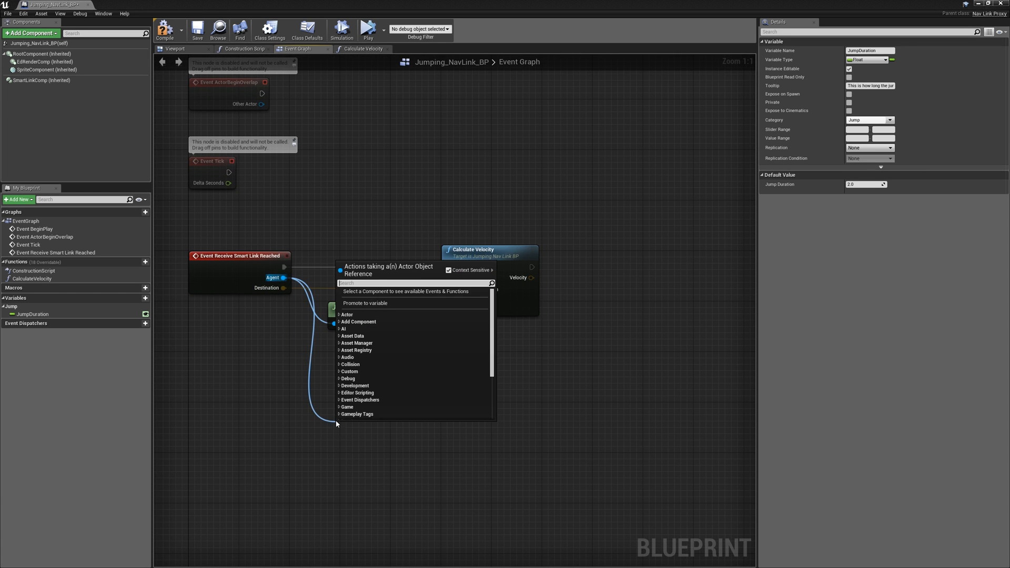
pyautogui.write('launch')
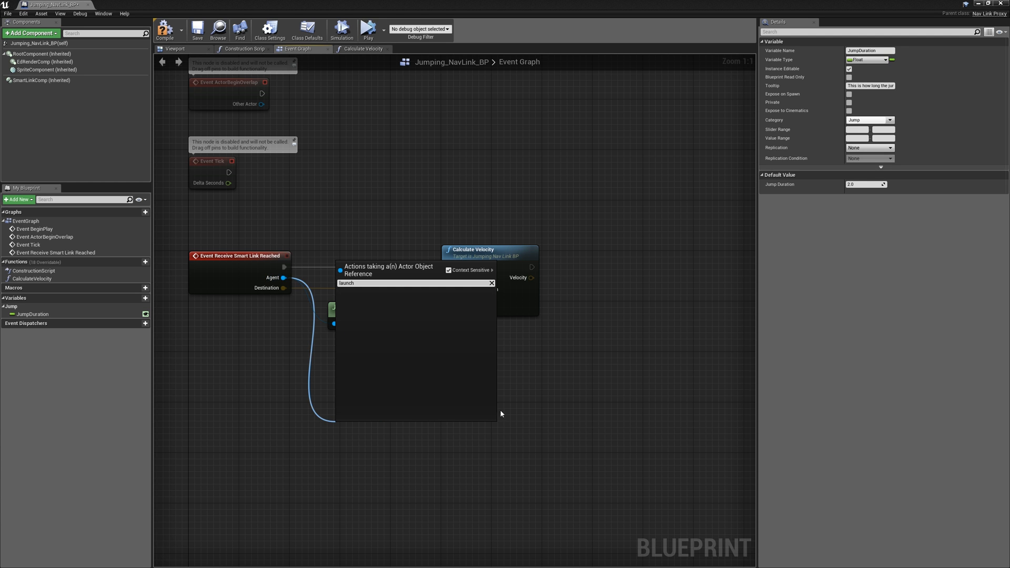
pyautogui.press('Backspace')
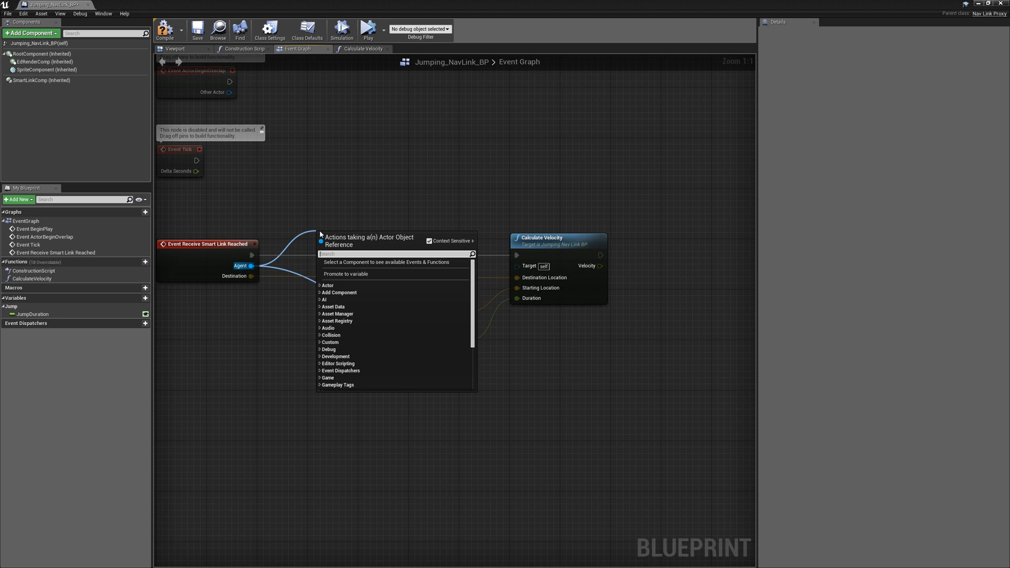
pyautogui.write('castto')
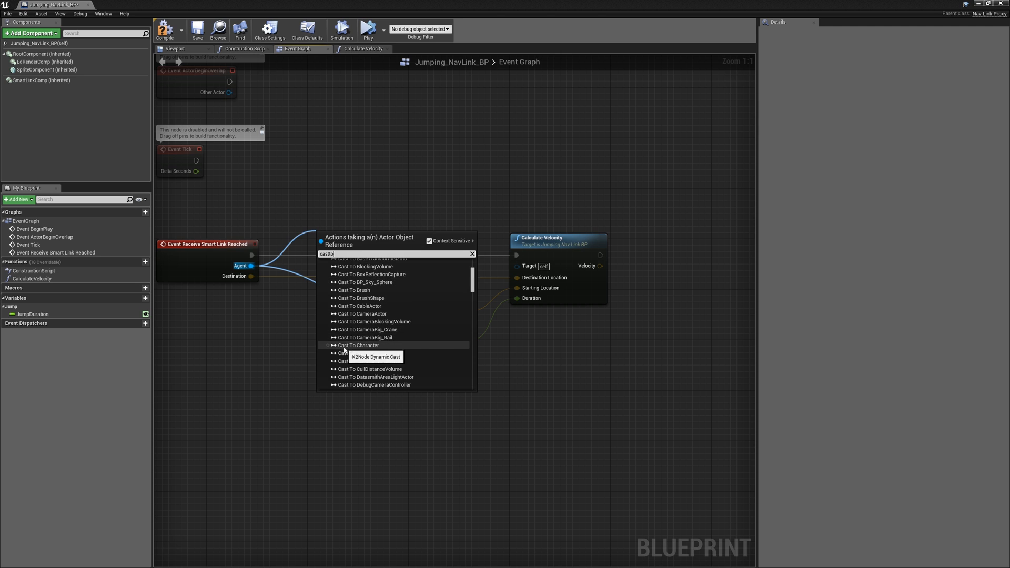
pyautogui.click(358, 345)
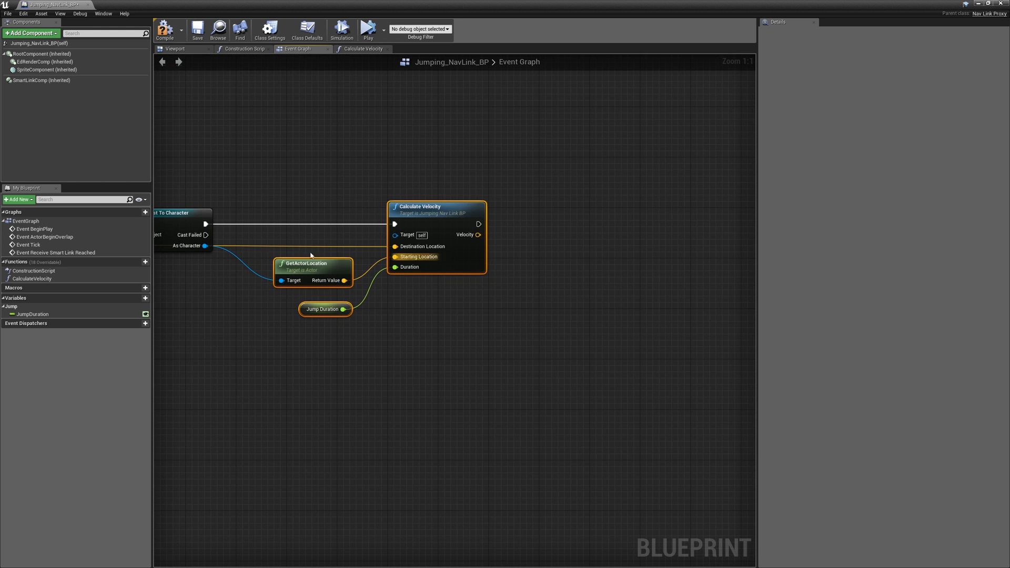
pyautogui.moveTo(205, 245); pyautogui.dragTo(245, 356)
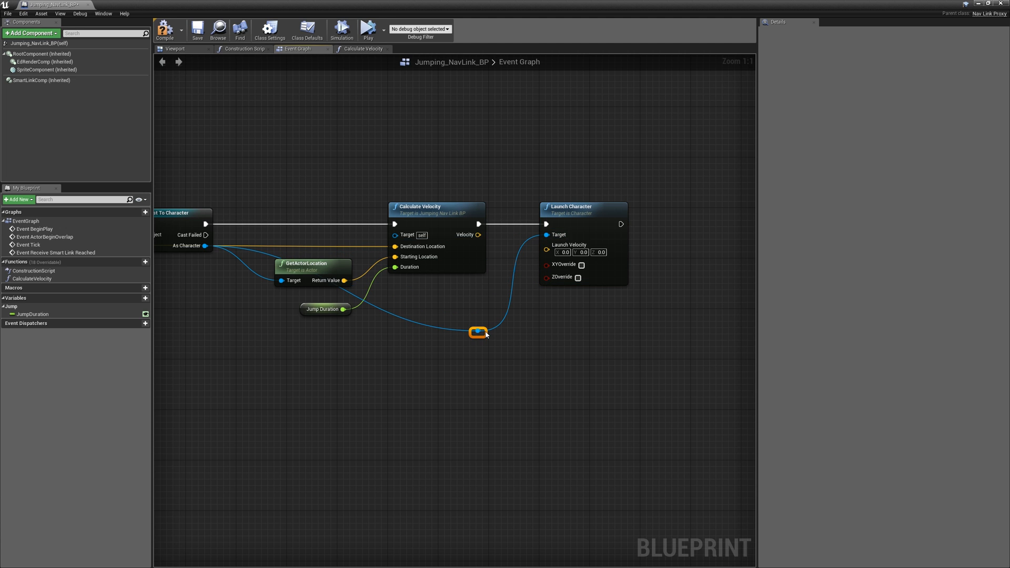
# Route the character wire into Launch Character and enable its XY velocity override
pyautogui.moveTo(478, 332); pyautogui.dragTo(270, 339)
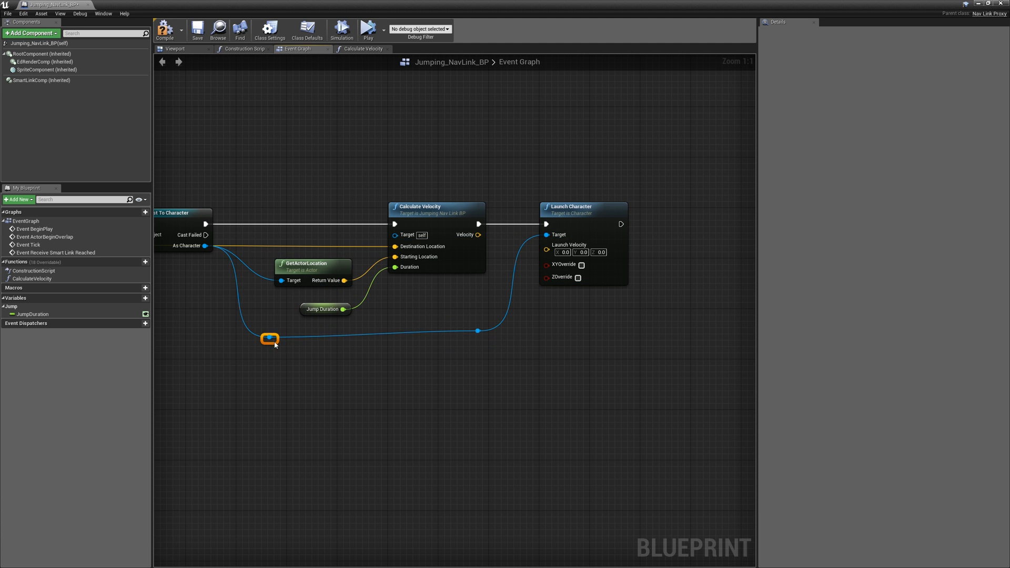
pyautogui.moveTo(270, 337); pyautogui.dragTo(288, 332)
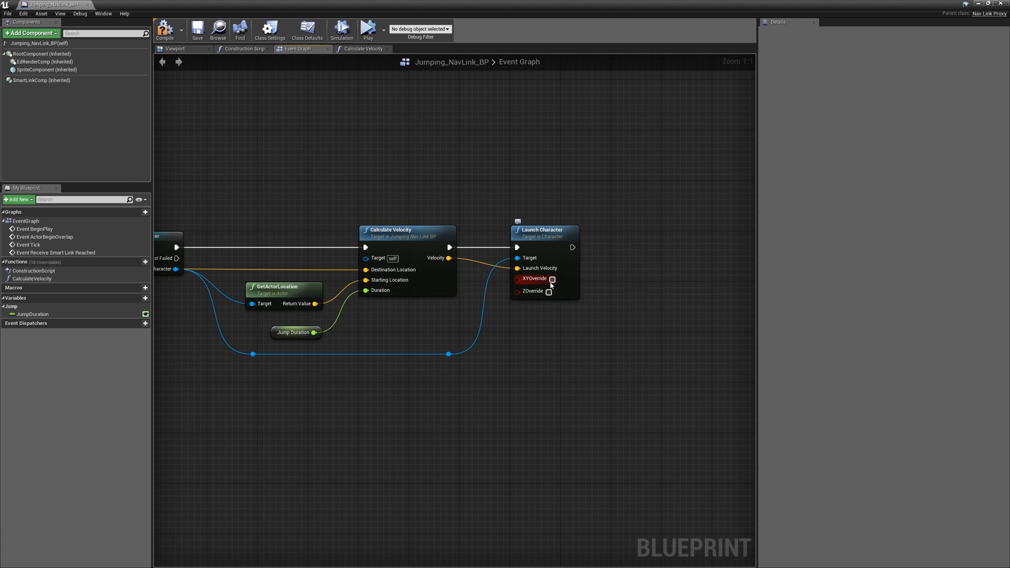
pyautogui.click(552, 278)
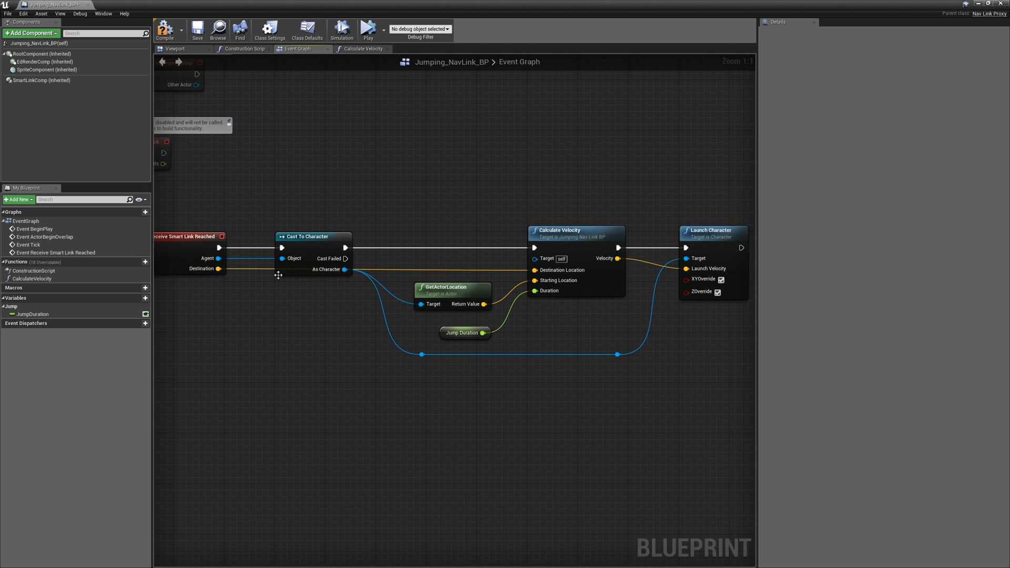
pyautogui.scroll(-3)
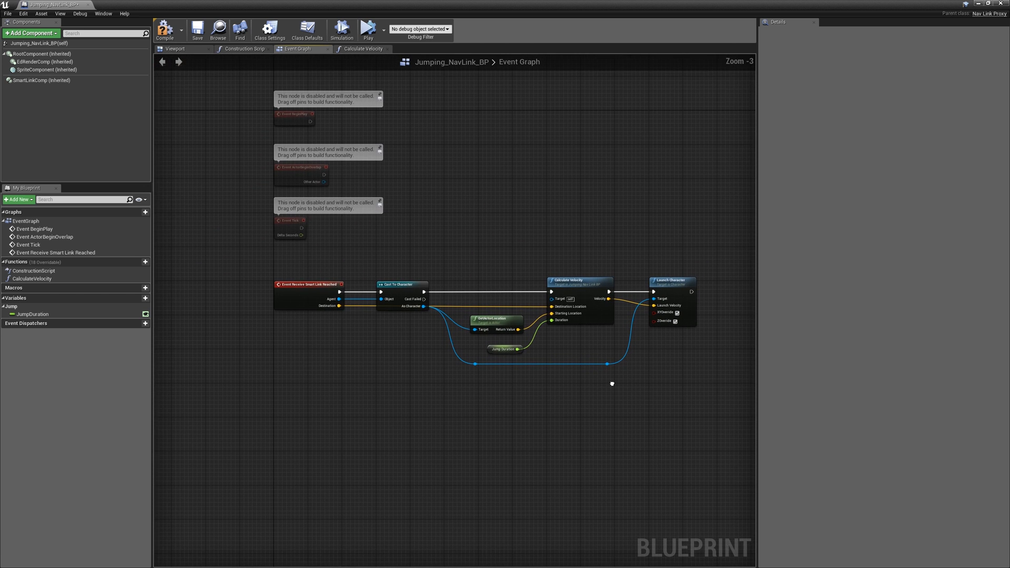
# Run a first simulation of the jump in the level editor and stop it
pyautogui.click(196, 29)
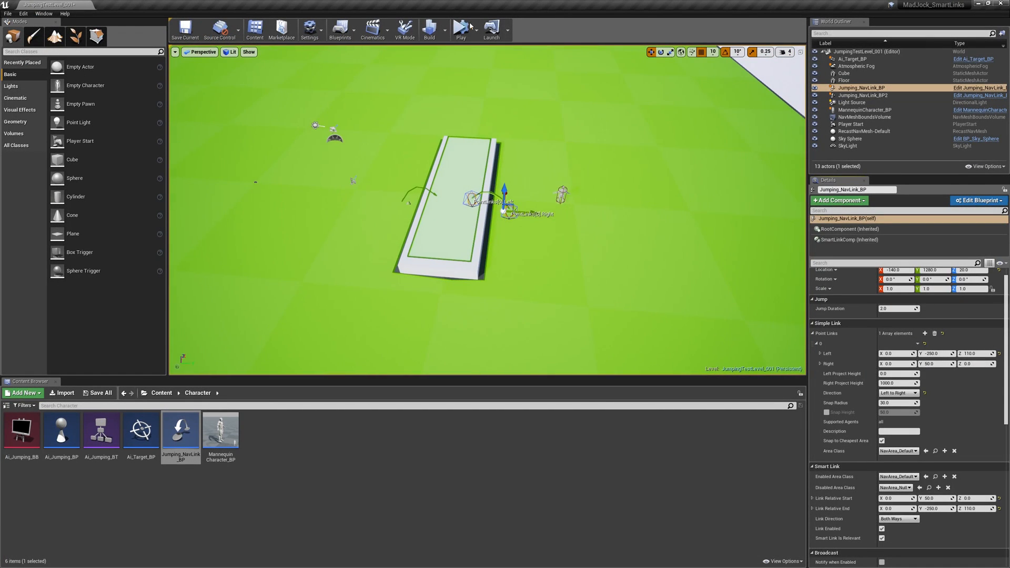
pyautogui.click(460, 28)
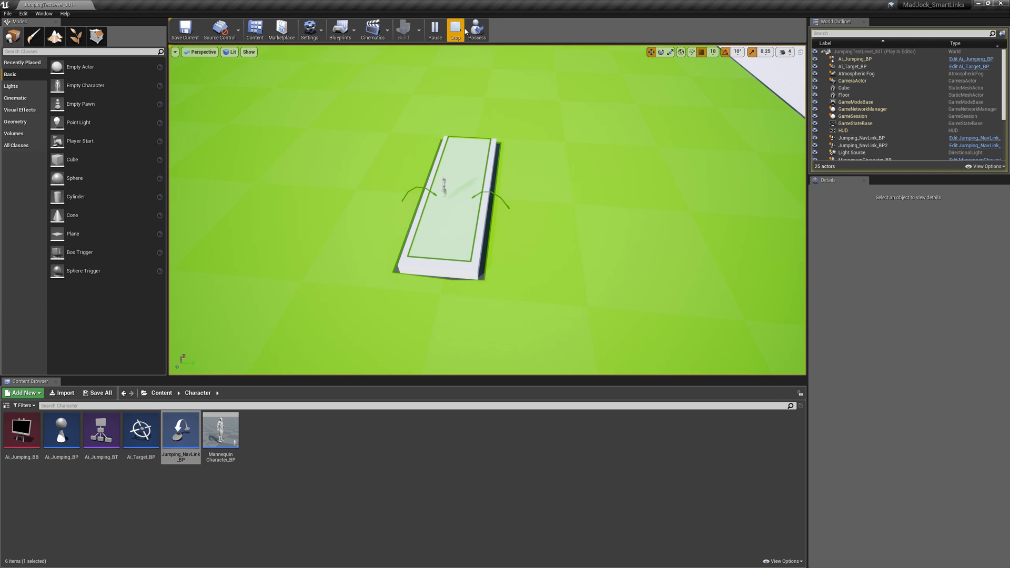
pyautogui.click(454, 29)
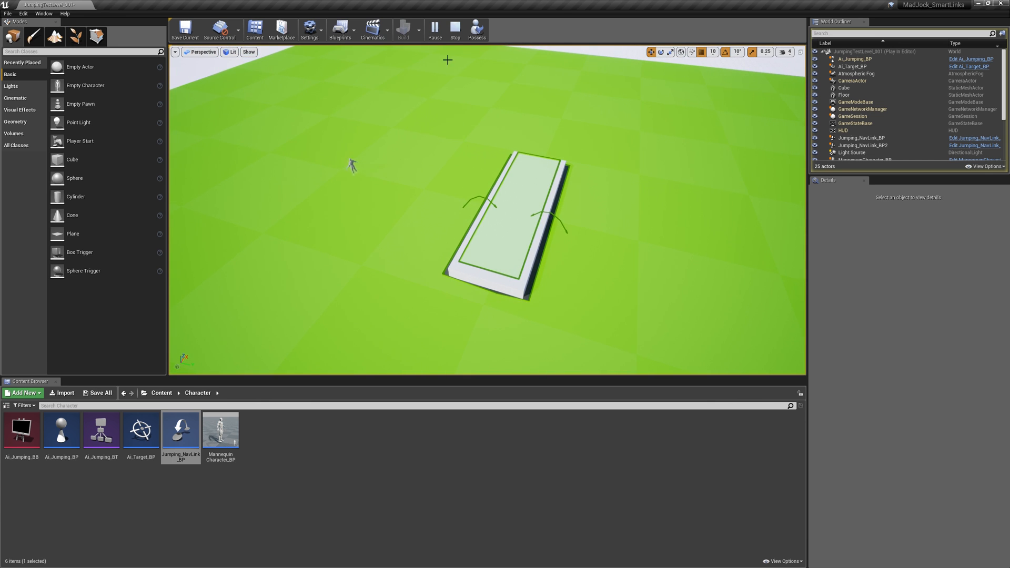
pyautogui.click(454, 29)
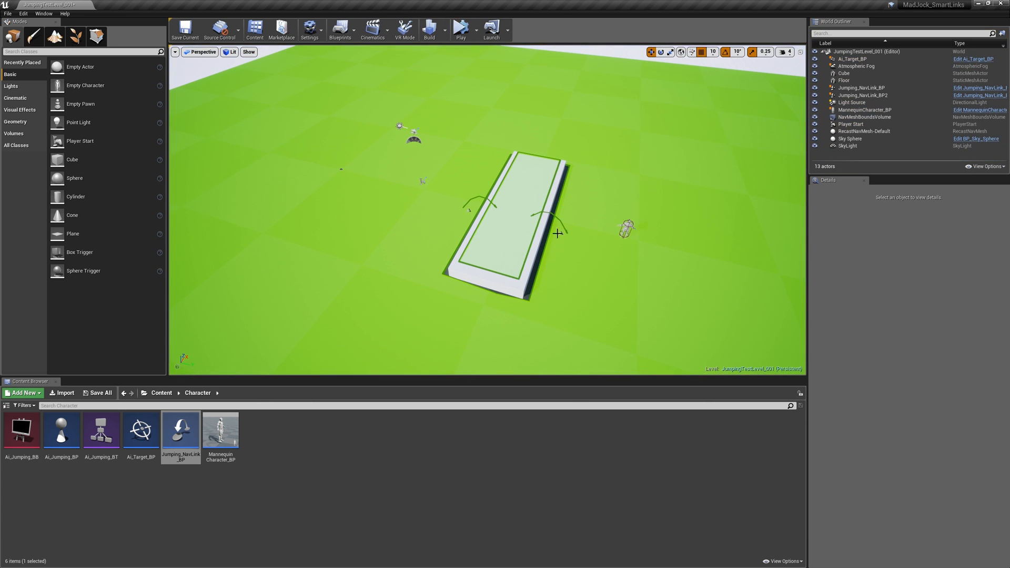
# Set the first jumping nav link's Jump Duration to 10 and simulate again
pyautogui.click(860, 88)
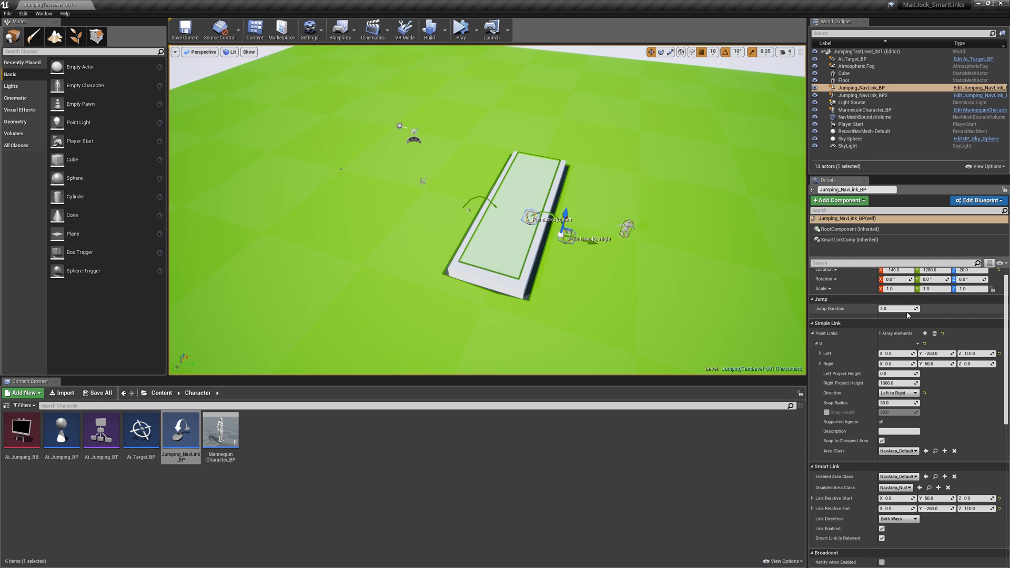
pyautogui.click(898, 308)
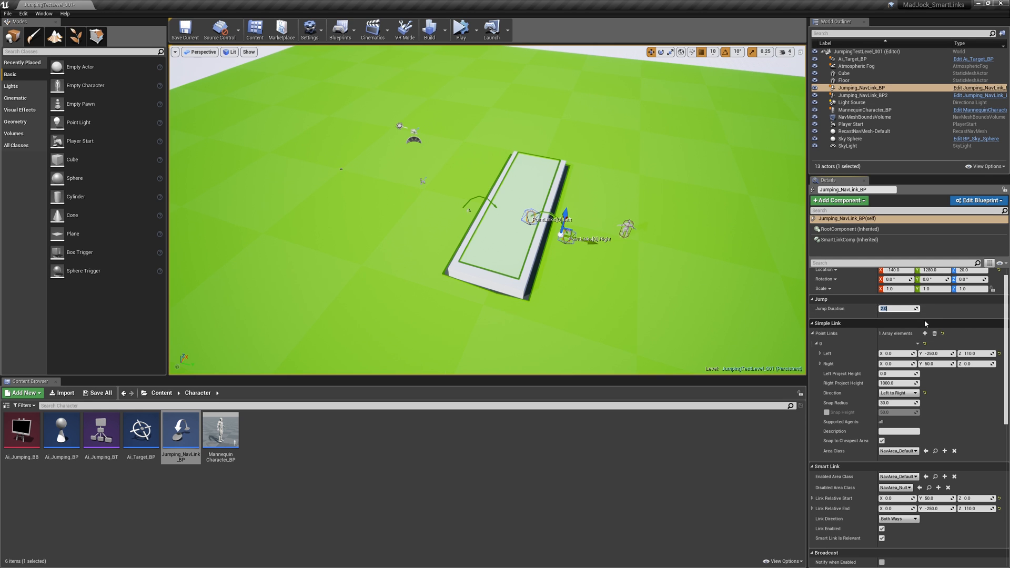
pyautogui.write('10')
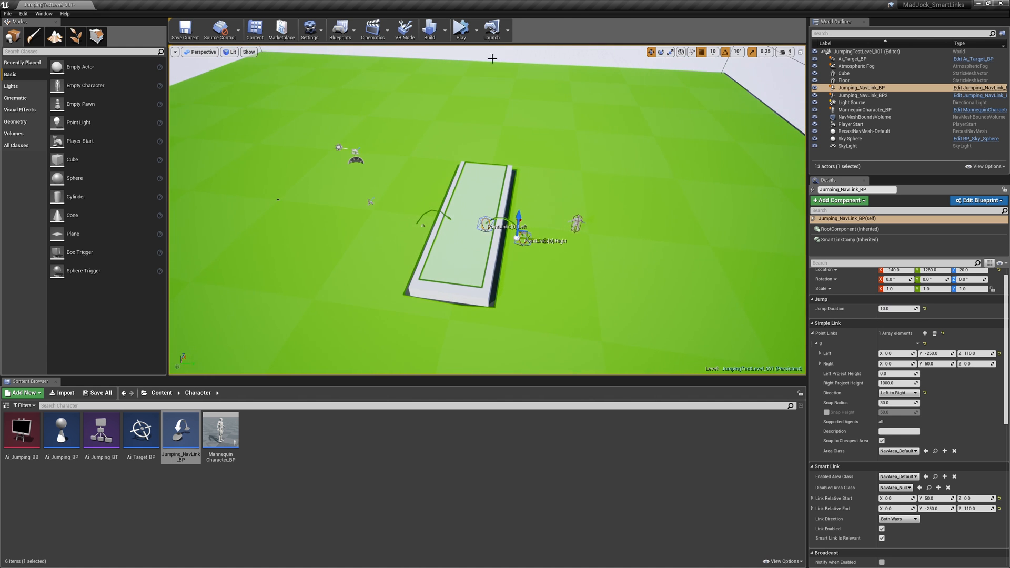
pyautogui.click(458, 30)
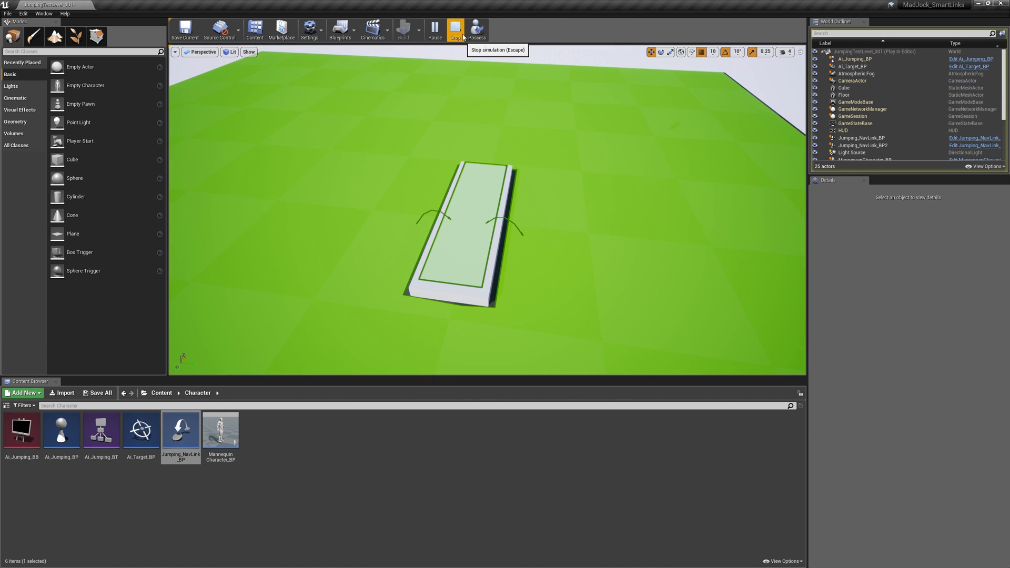
pyautogui.click(454, 29)
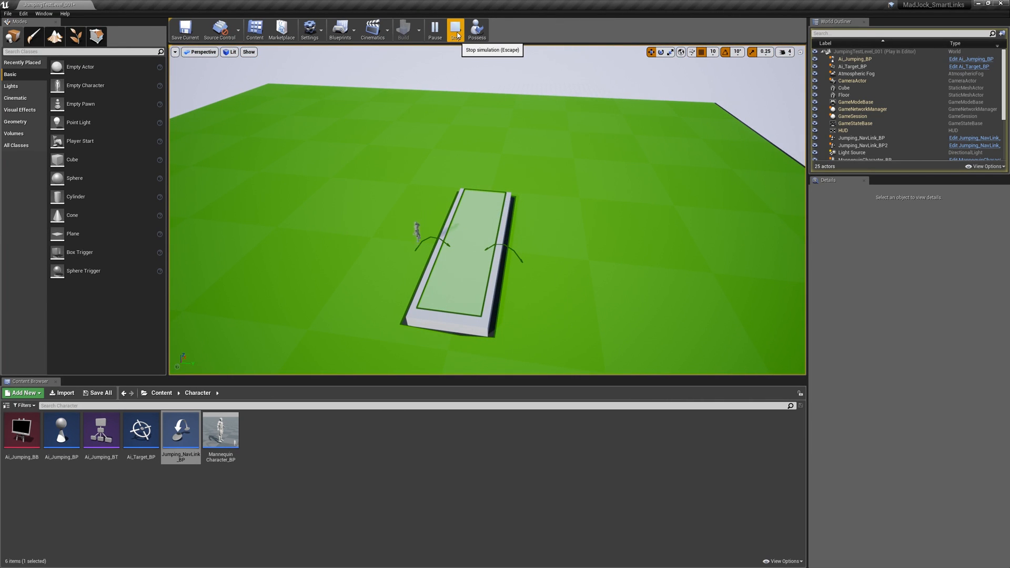
pyautogui.click(455, 29)
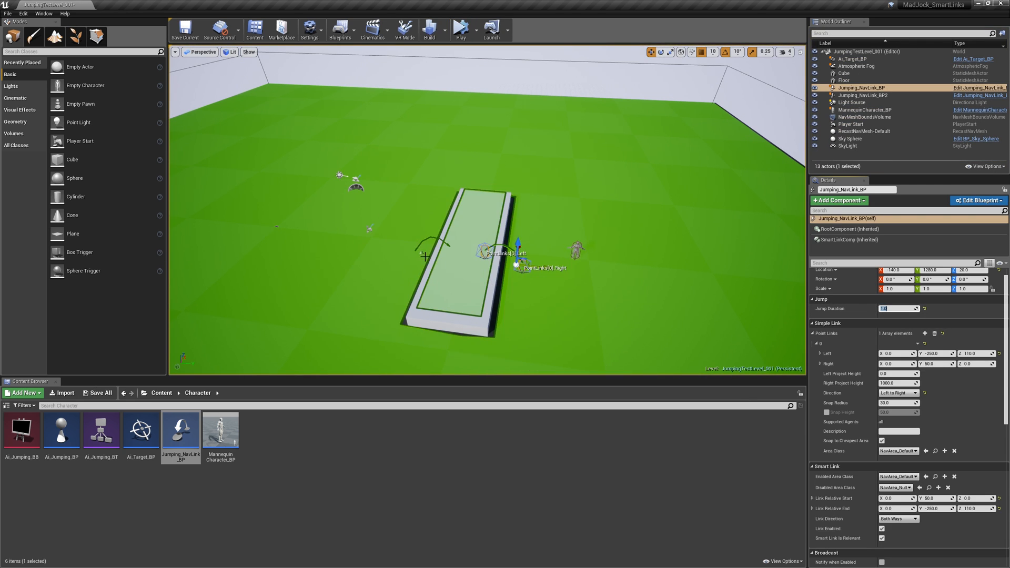
# Simulate once more and drag the AI target onto the obstacle's top mid-run
pyautogui.click(859, 94)
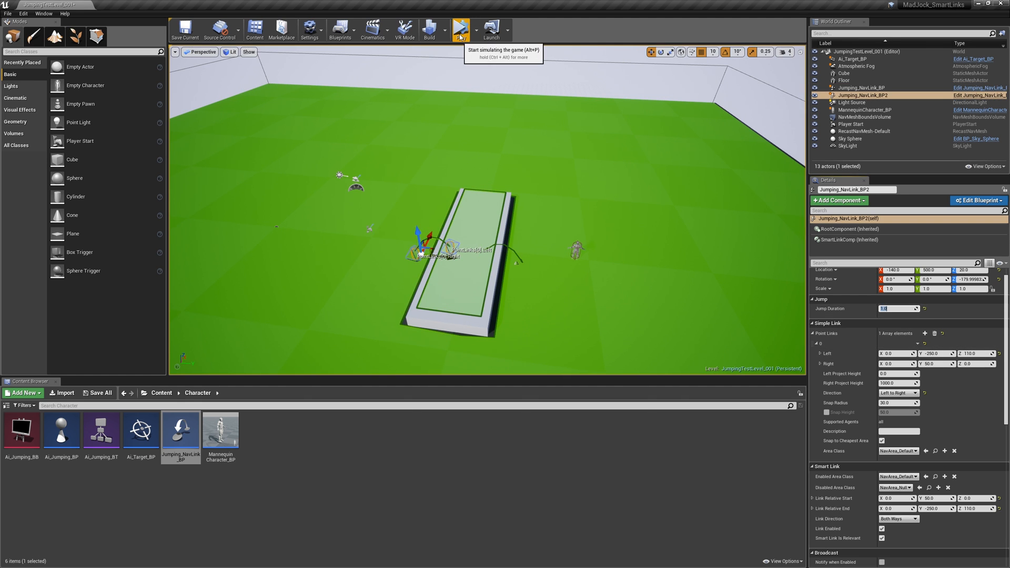
pyautogui.click(459, 29)
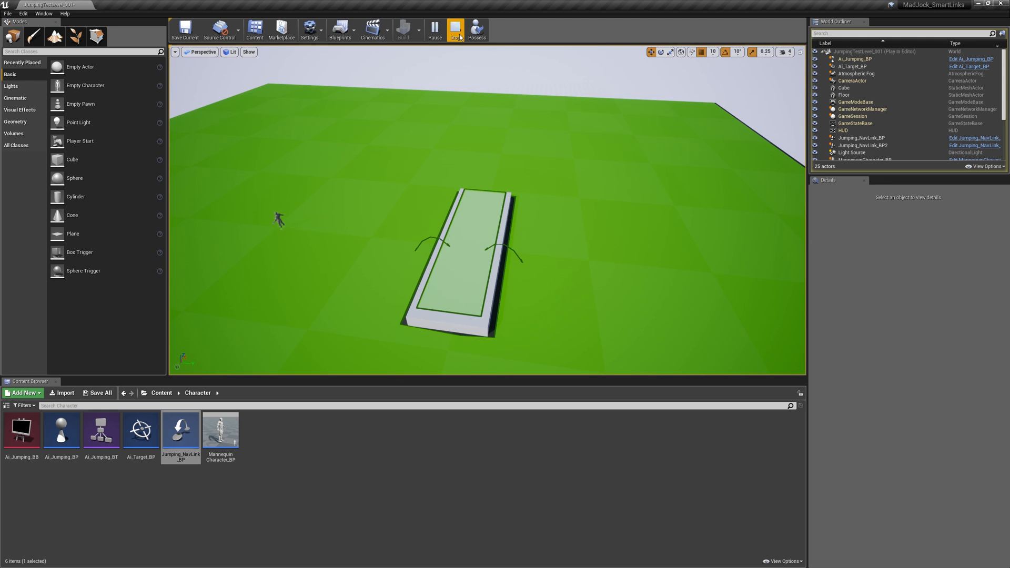
pyautogui.click(280, 220)
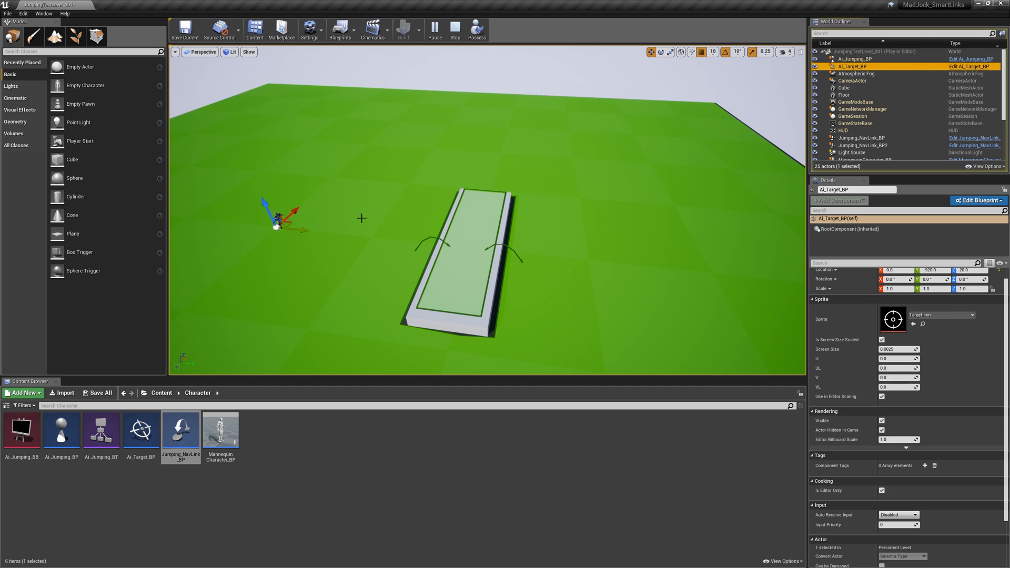
pyautogui.moveTo(276, 225); pyautogui.dragTo(477, 235)
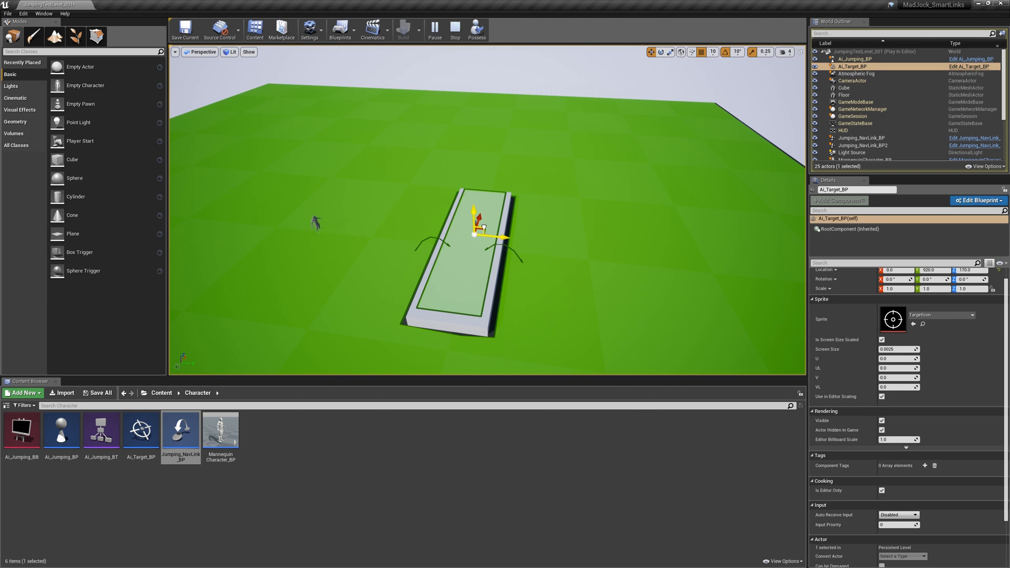
pyautogui.moveTo(481, 232); pyautogui.dragTo(473, 239)
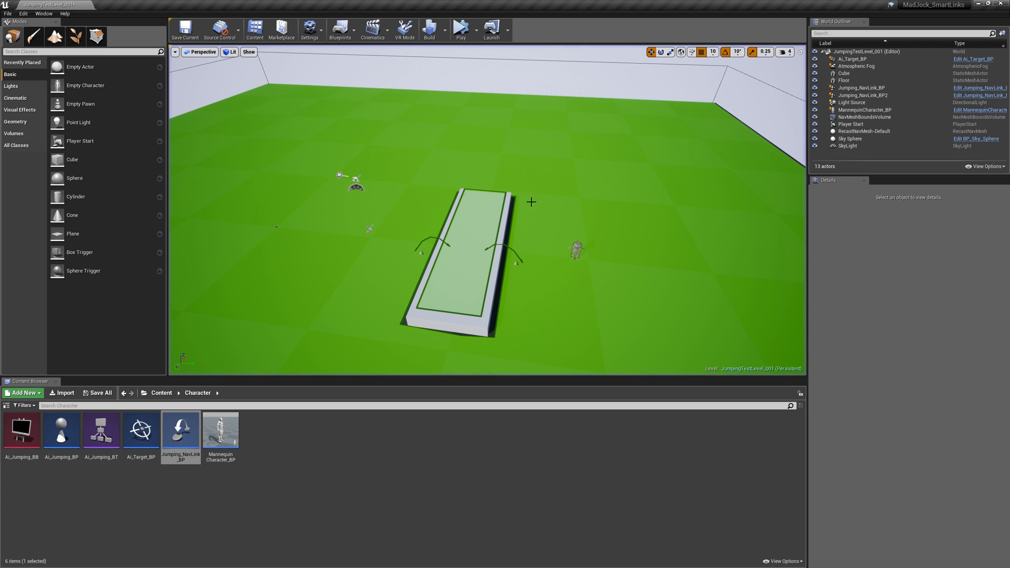
# Set both jump links' Jump Duration to 1.5 and duplicate them around the cube up to Jumping_NavLink_BP10
pyautogui.click(498, 251)
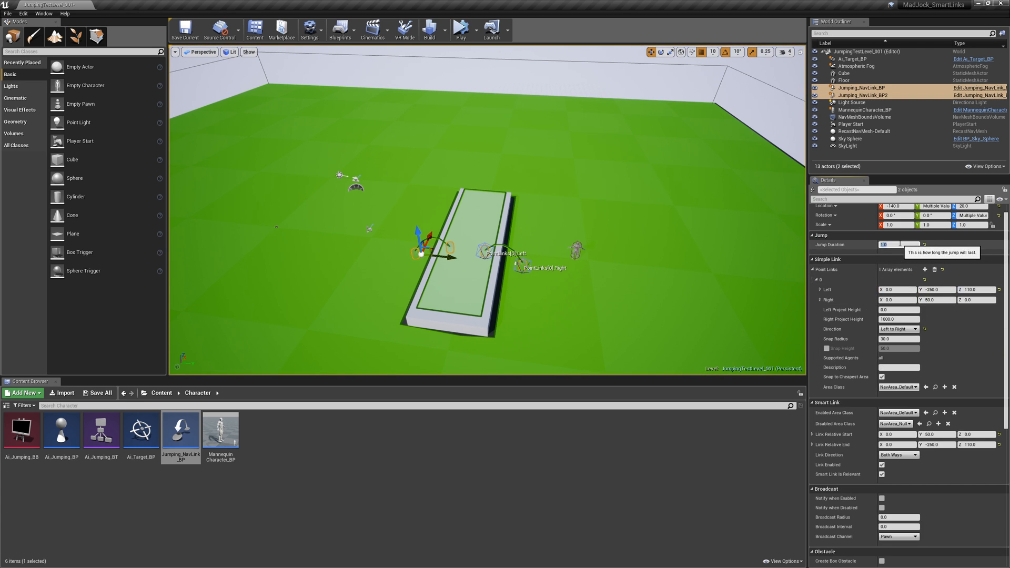
pyautogui.write('1.5')
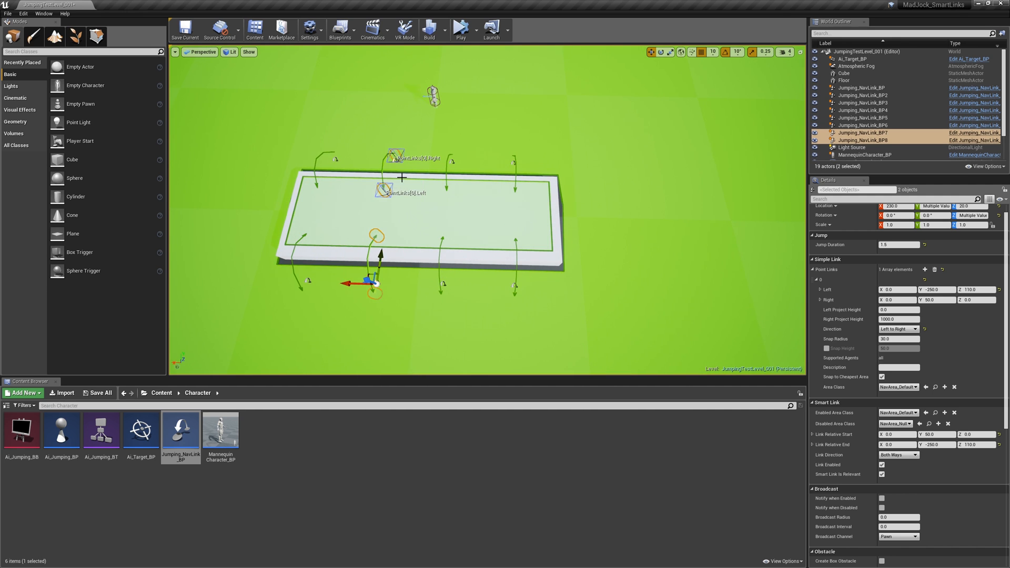
pyautogui.click(844, 73)
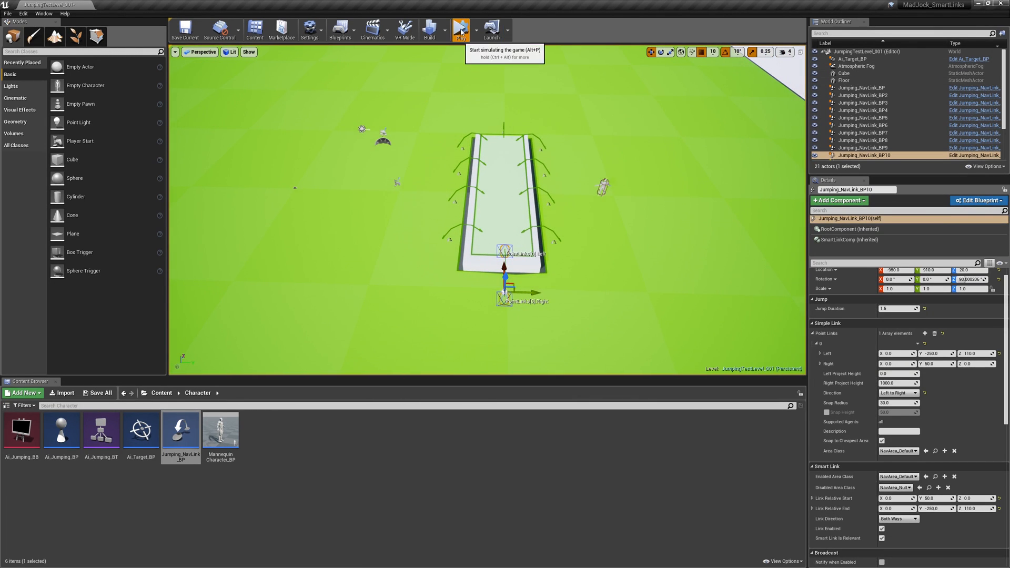
# Simulate moving the AI target to both ends of the obstacle, stop, and bring up the File menu
pyautogui.click(461, 29)
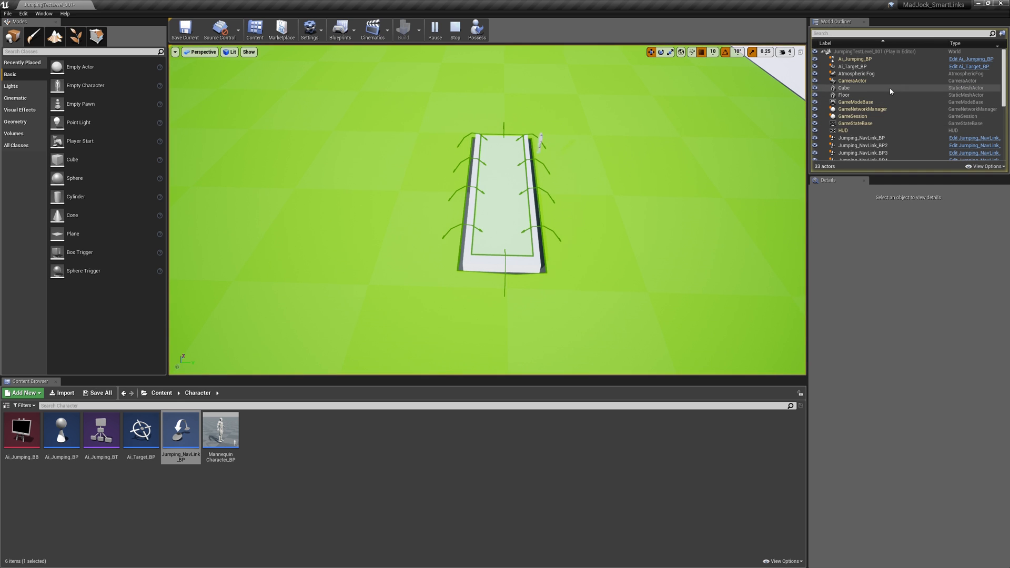
pyautogui.click(853, 65)
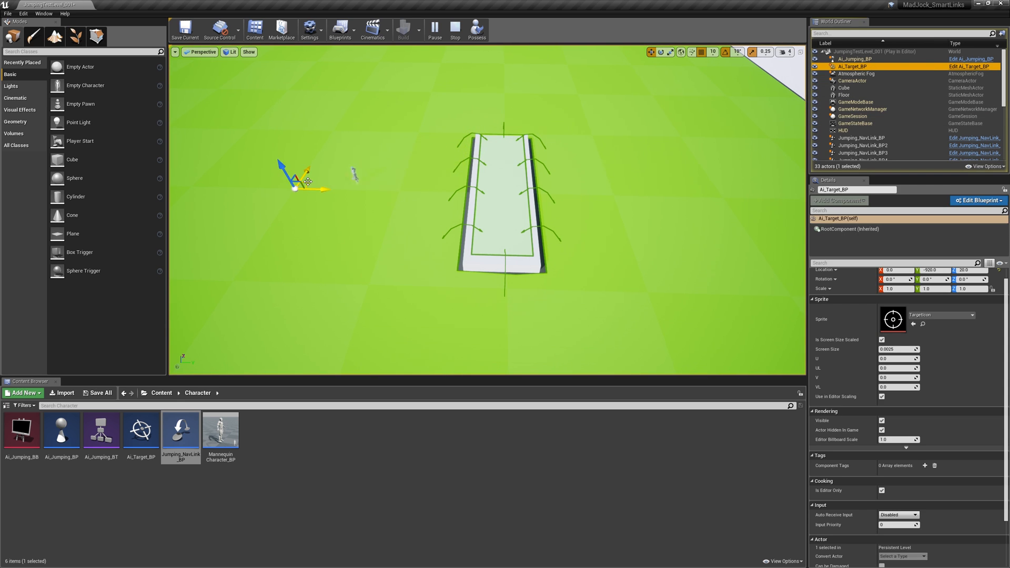
pyautogui.moveTo(297, 187); pyautogui.dragTo(670, 212)
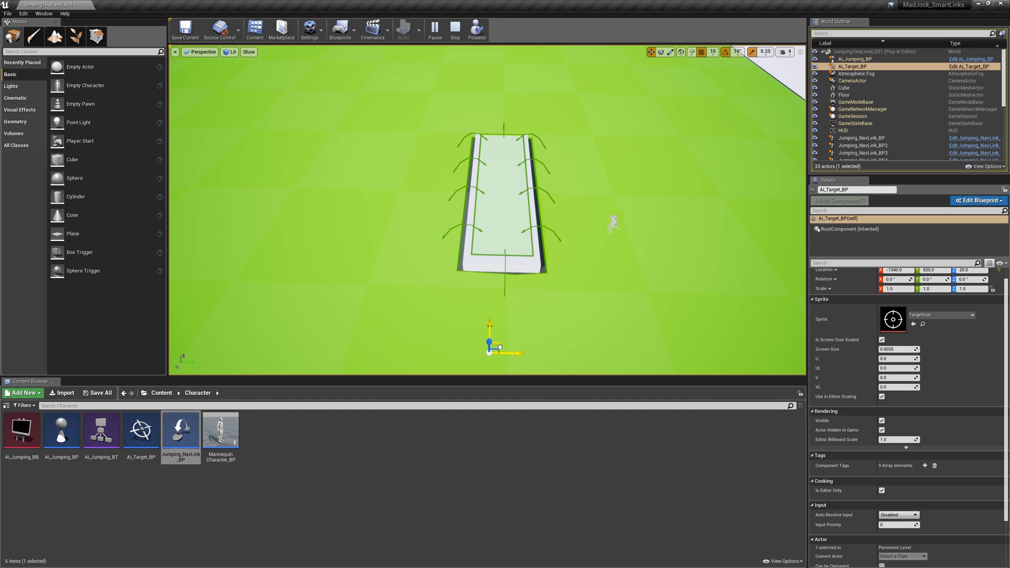
pyautogui.moveTo(491, 343); pyautogui.dragTo(506, 335)
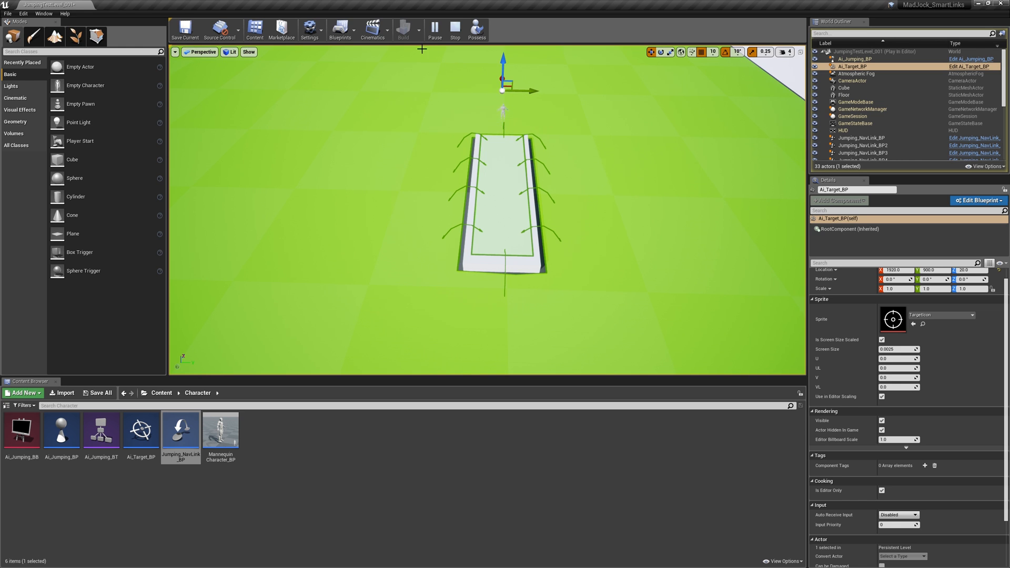
pyautogui.moveTo(455, 30)
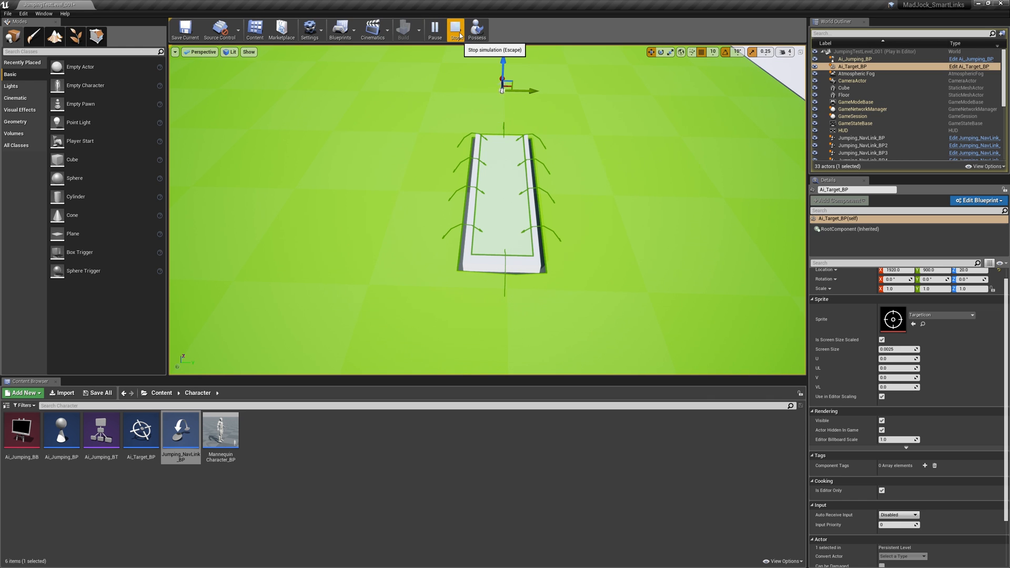
pyautogui.click(456, 30)
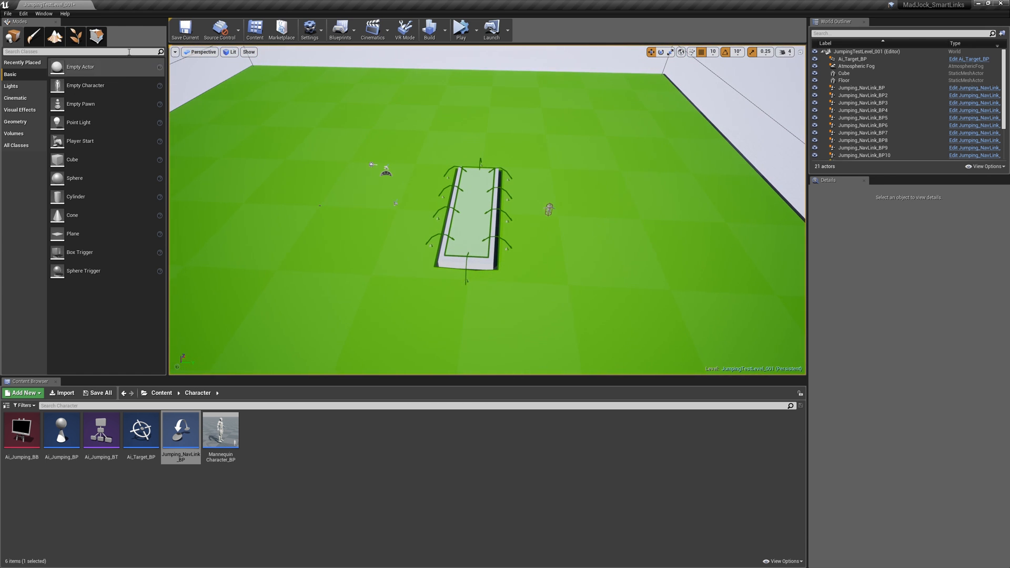
pyautogui.click(7, 14)
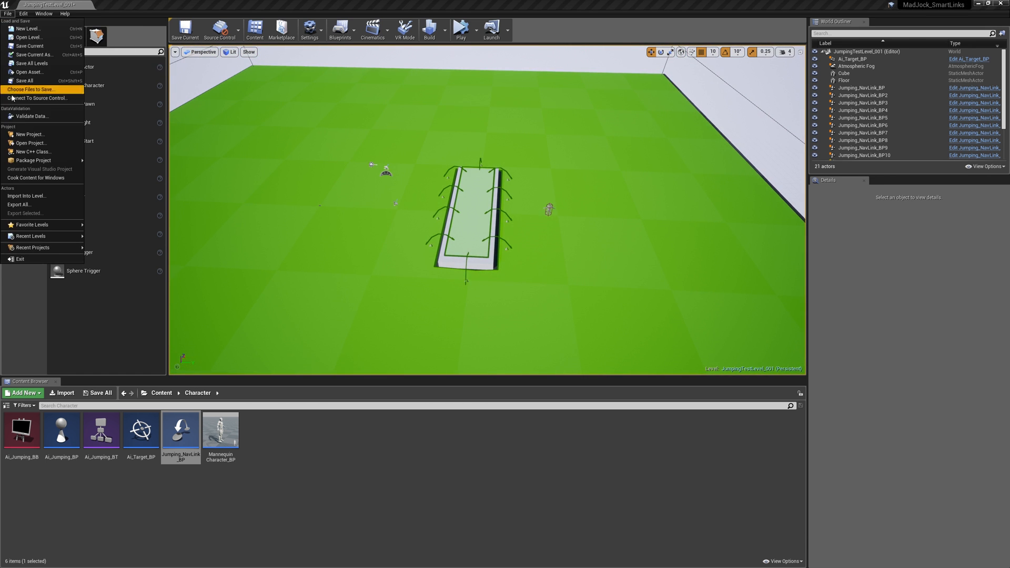